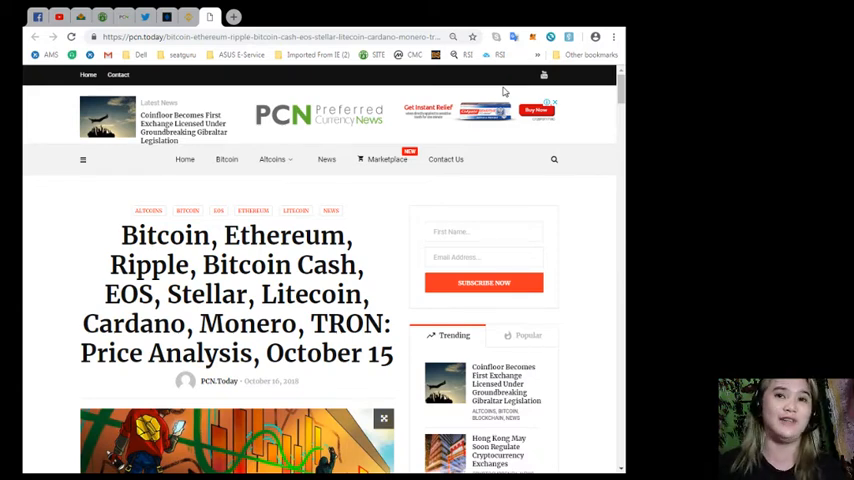
mouse_move(505, 91)
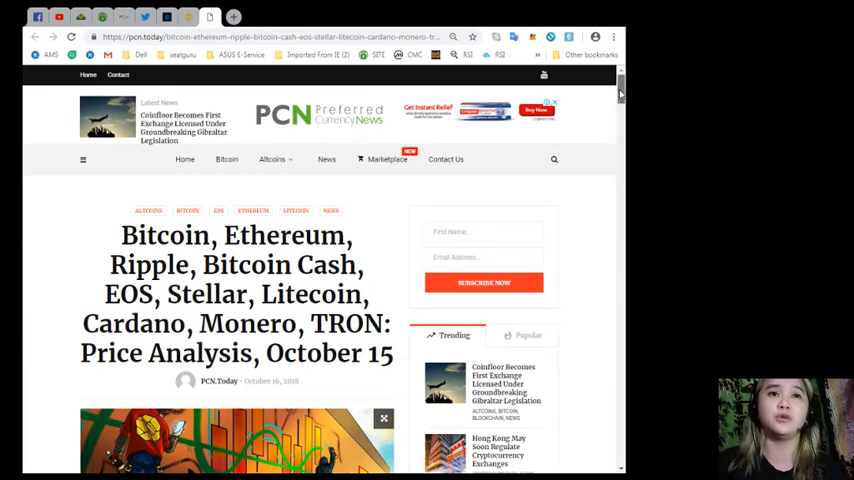
Scroll the October 15 price-analysis article past its headline and image to the Tether paragraphs.
scroll(down, 3)
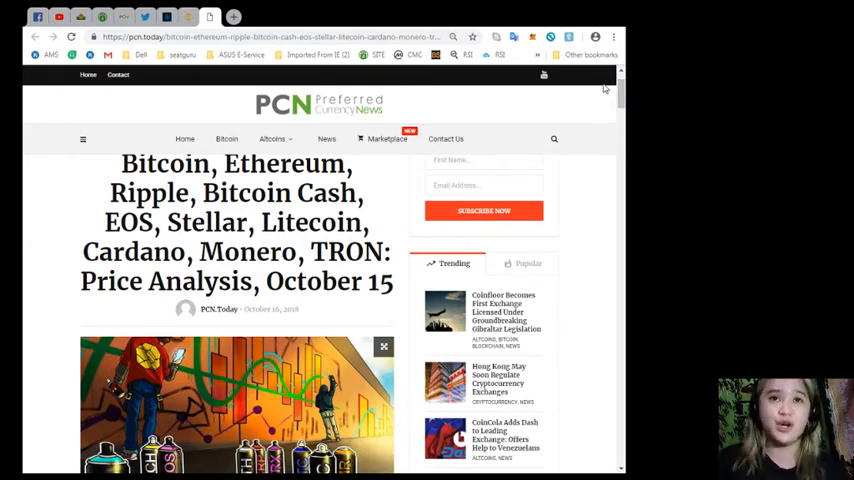
scroll(down, 3)
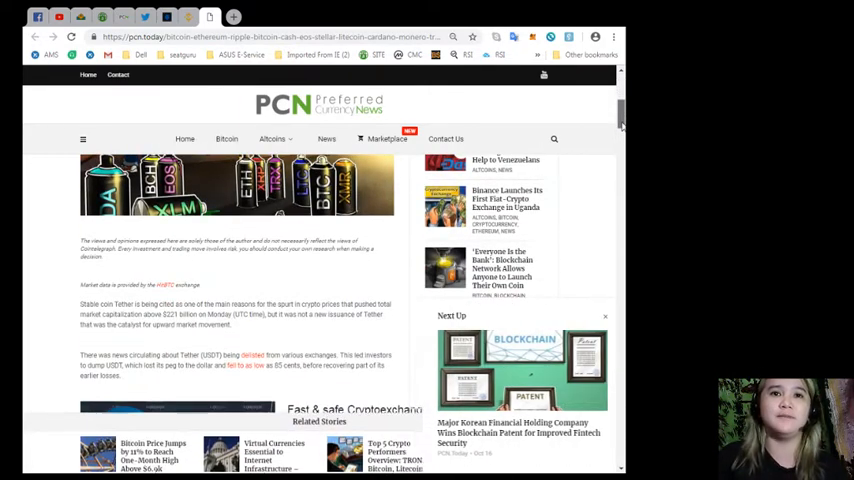
Read past the Kucoin ad and Tether introduction to the BTC/USD heading and chart.
scroll(down, 3)
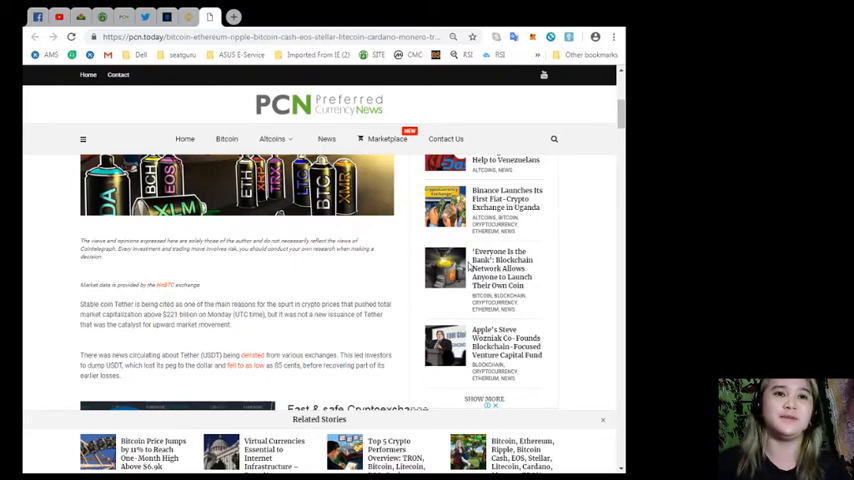
scroll(down, 3)
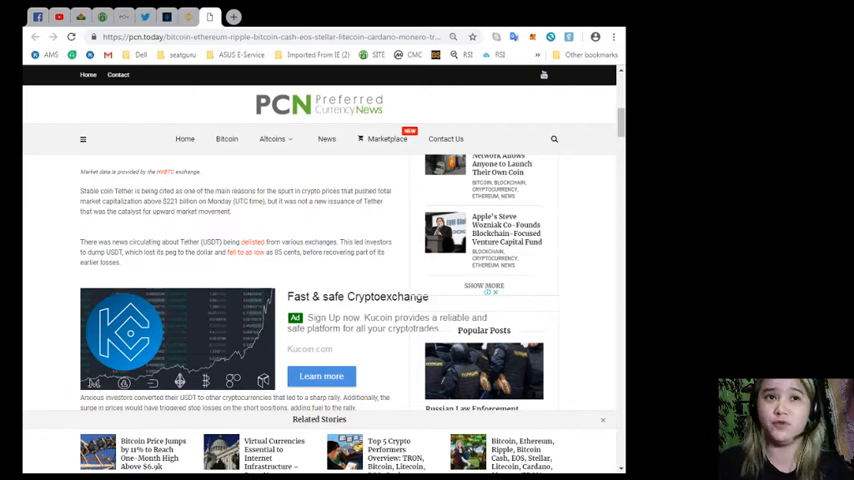
mouse_move(431, 435)
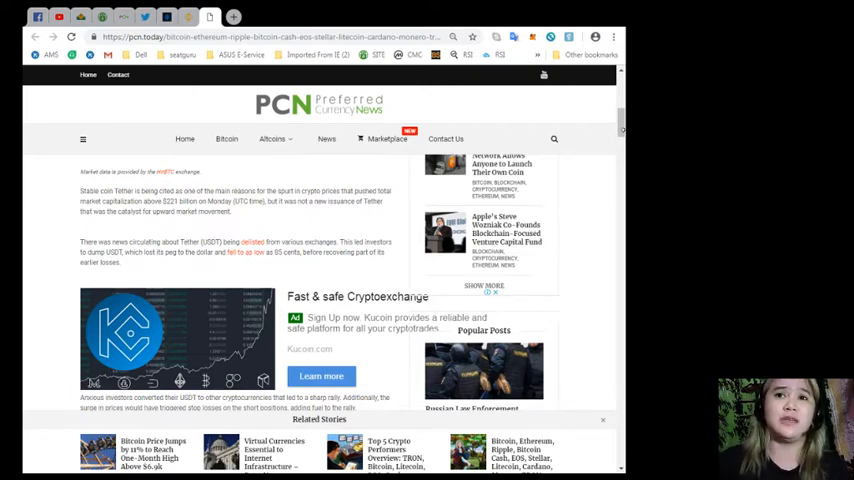
scroll(down, 3)
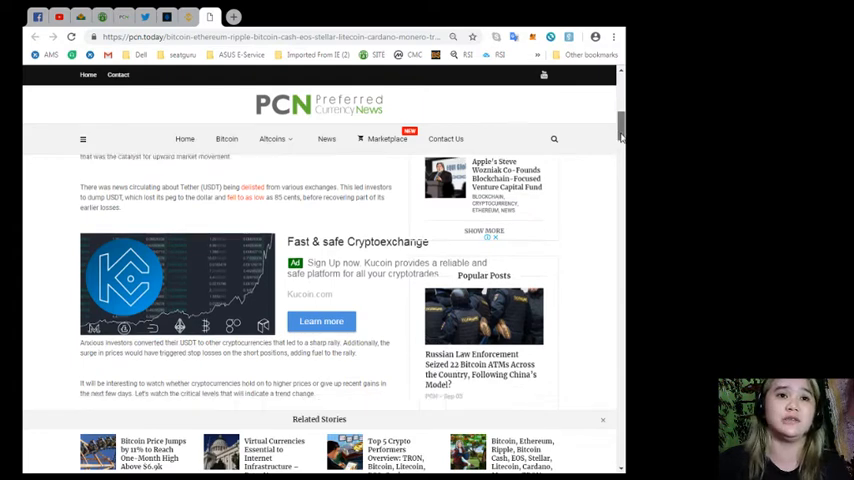
scroll(down, 3)
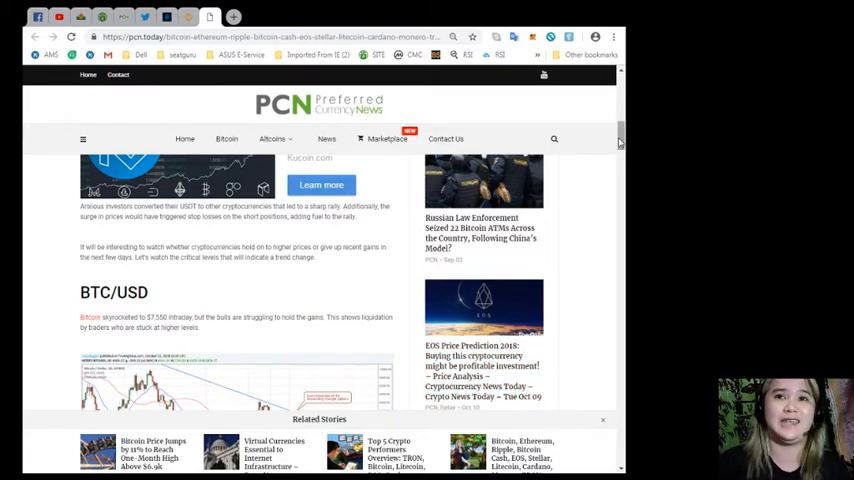
Read the BTC/USD chart, AWeber banner and outlook down to the ETH/USD heading.
scroll(down, 3)
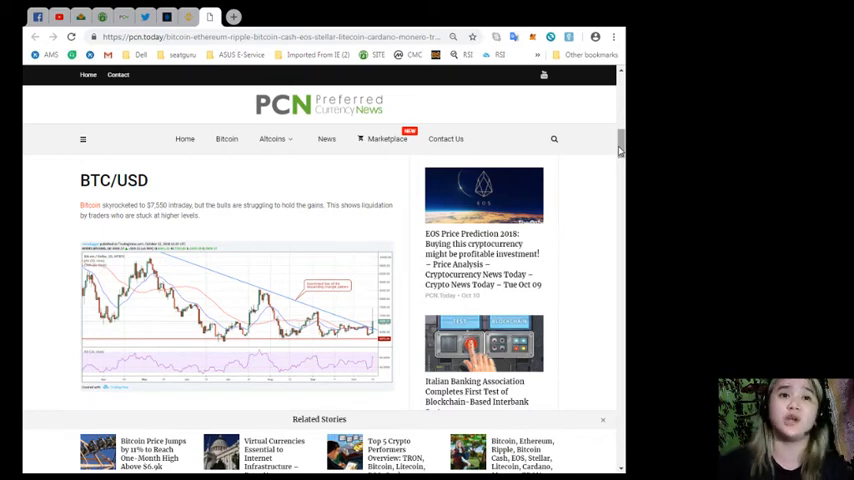
scroll(down, 3)
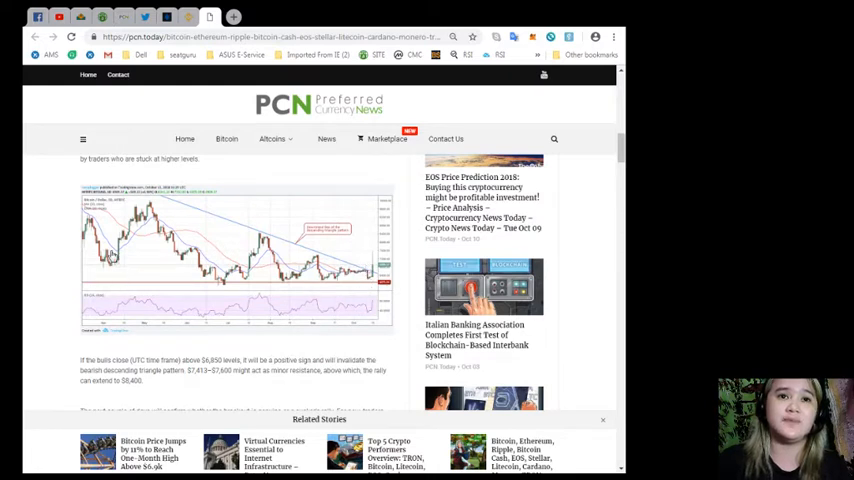
scroll(down, 3)
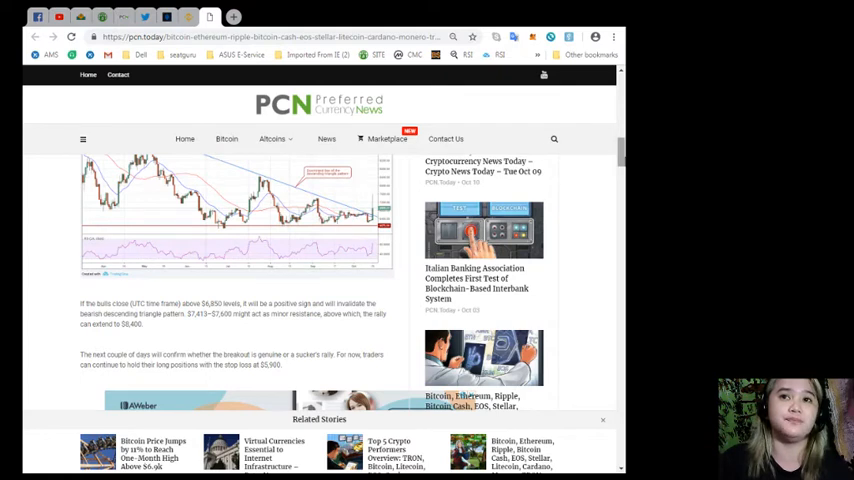
scroll(down, 3)
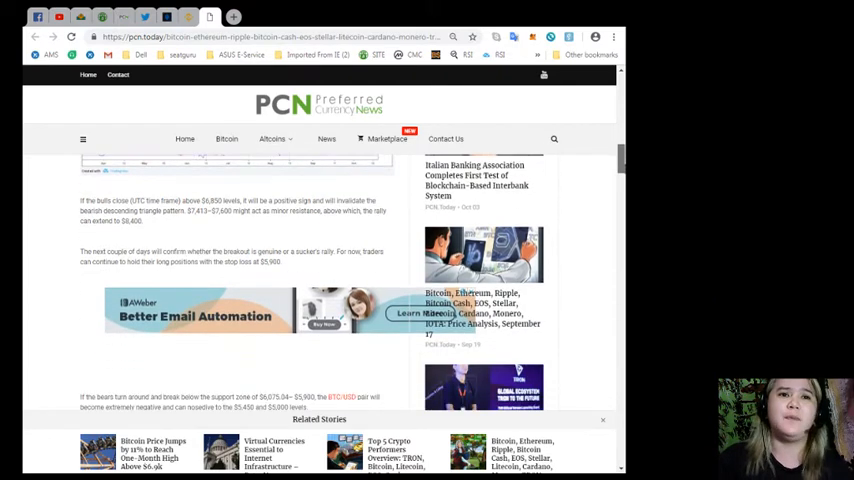
scroll(down, 3)
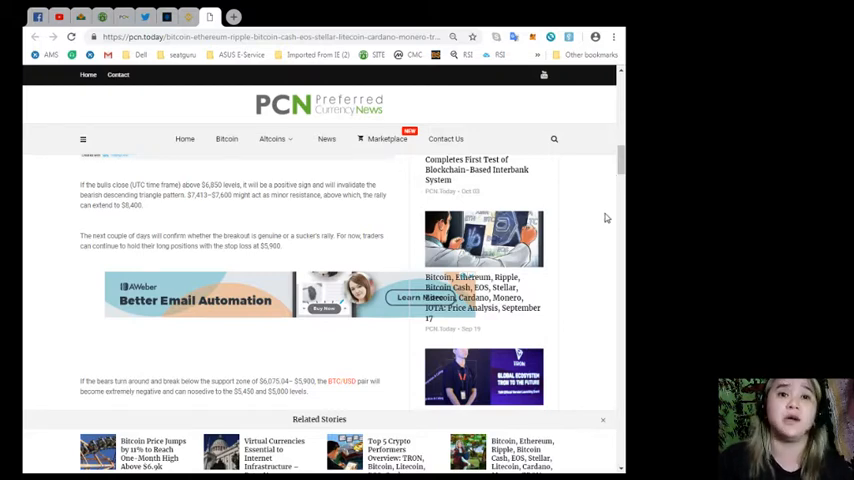
mouse_move(569, 270)
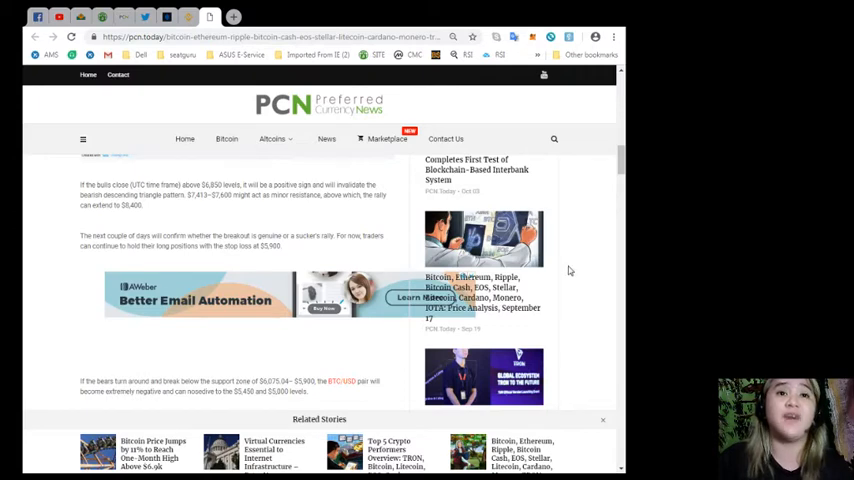
scroll(down, 3)
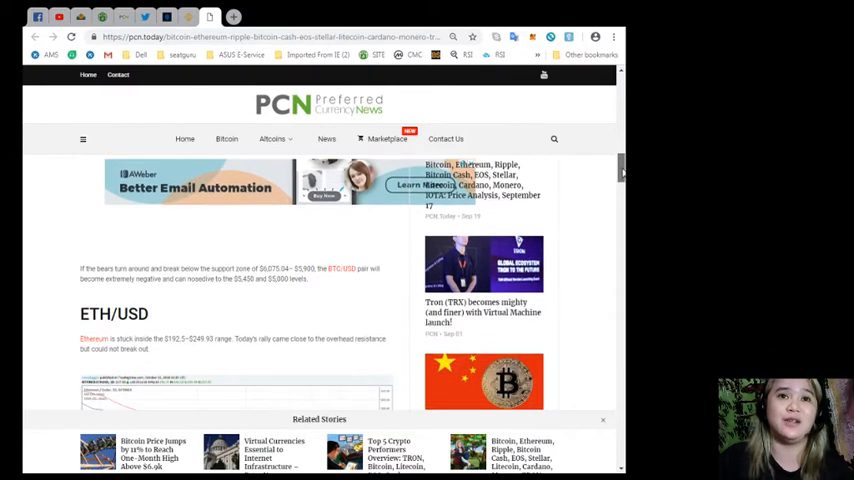
scroll(down, 3)
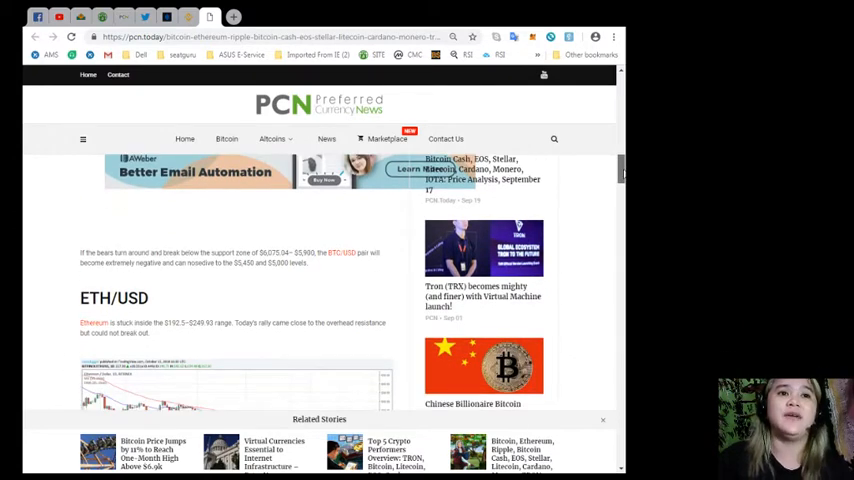
scroll(down, 3)
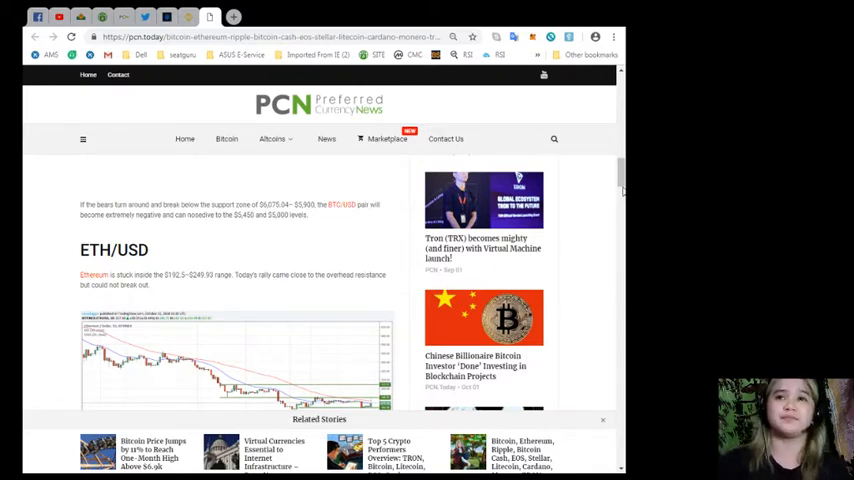
Read past the ETH/USD chart and outlook to the XRP/USD heading and chart.
scroll(down, 3)
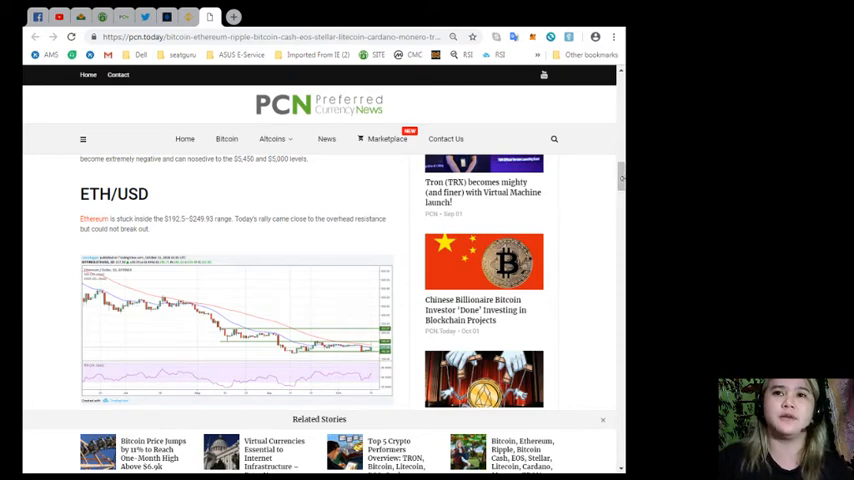
scroll(down, 3)
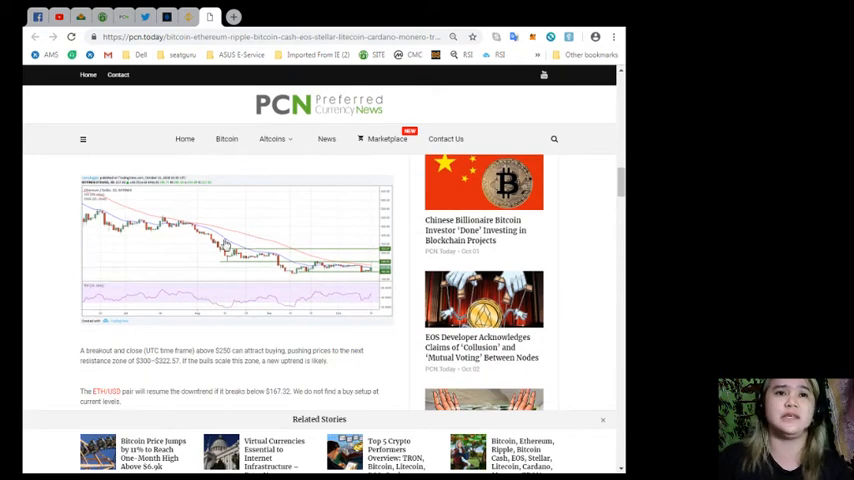
scroll(down, 3)
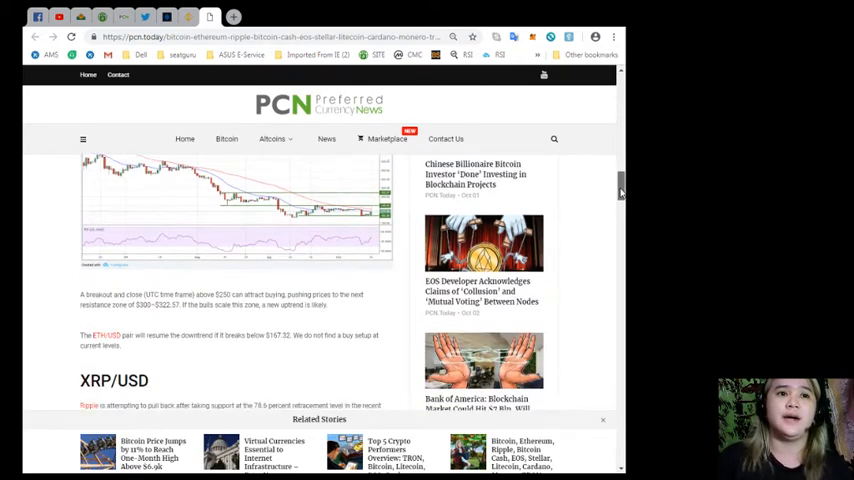
scroll(down, 3)
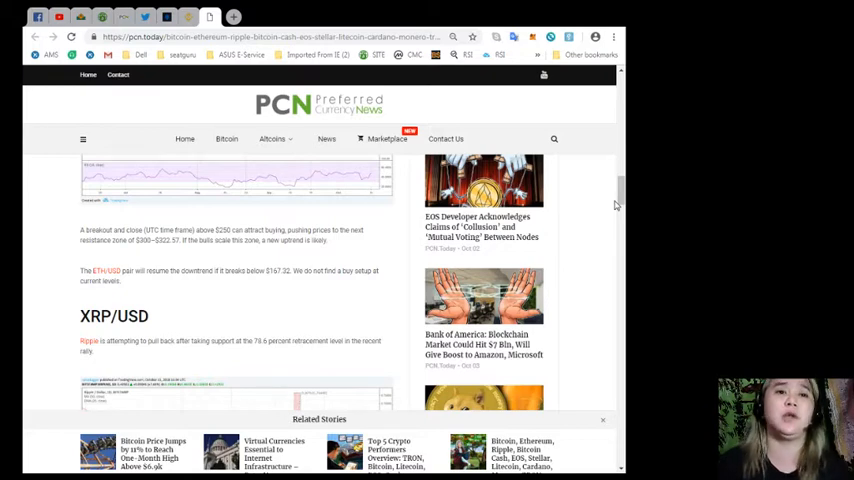
scroll(down, 3)
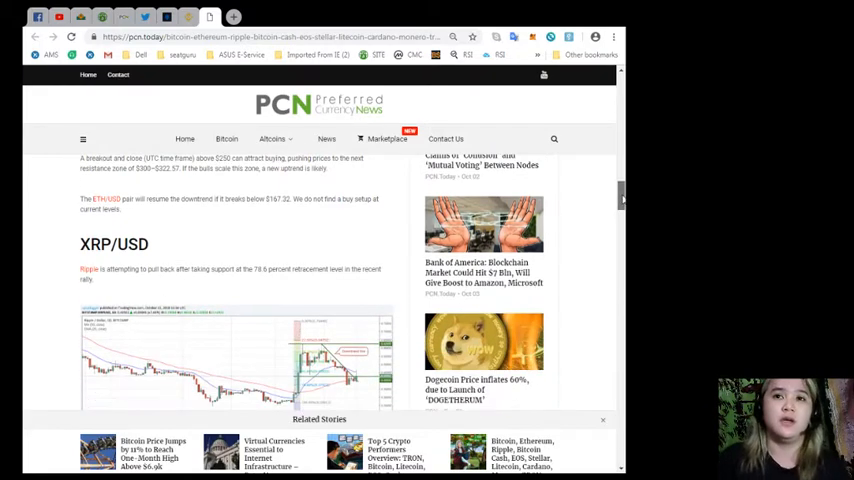
Read the XRP/USD chart and outlook paragraphs down to the BCH/USD heading.
scroll(down, 3)
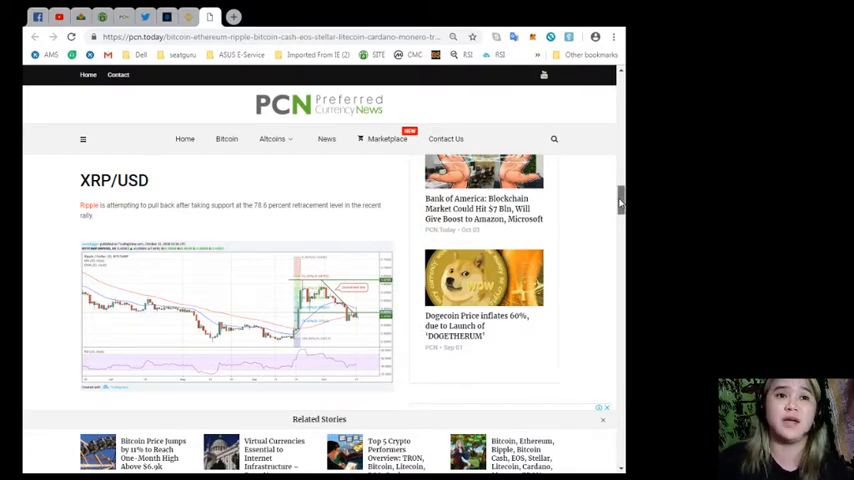
scroll(down, 3)
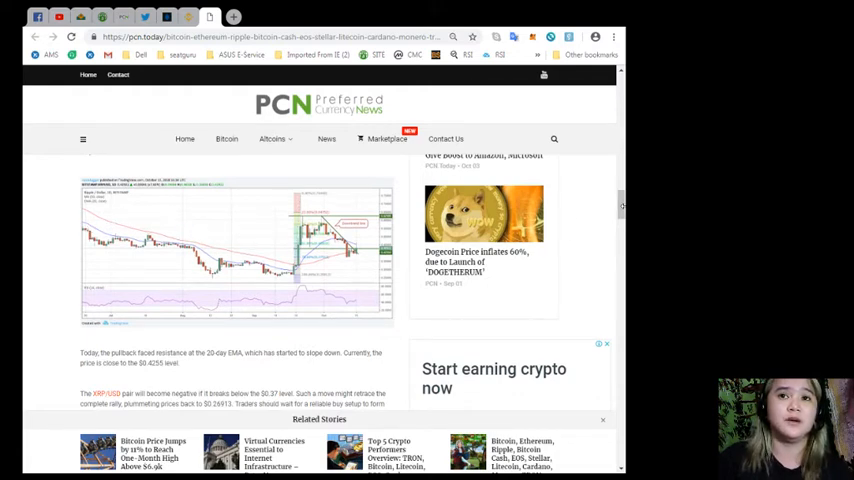
scroll(down, 3)
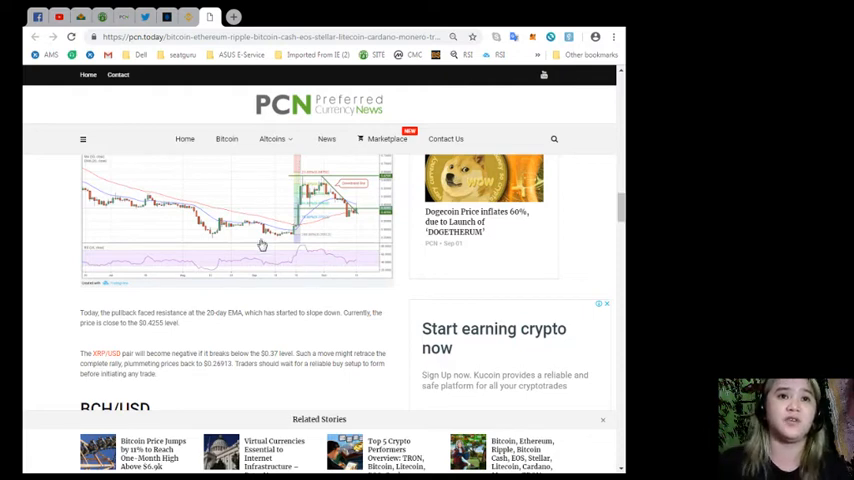
mouse_move(297, 247)
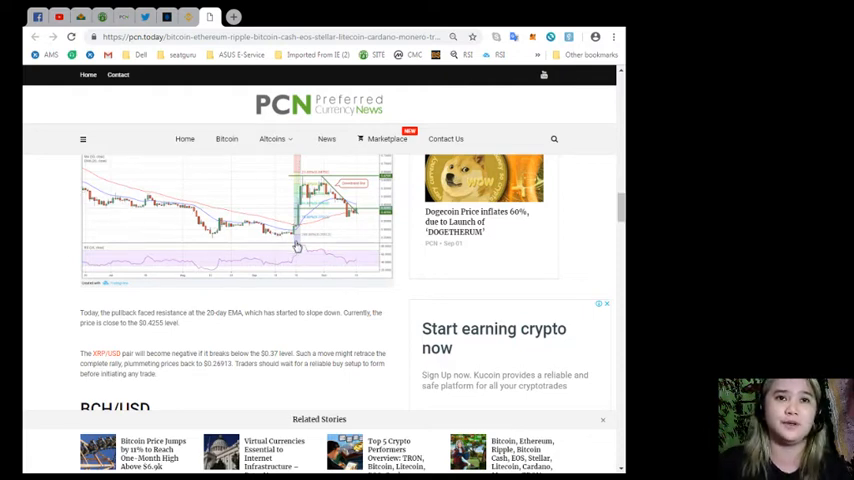
mouse_move(506, 290)
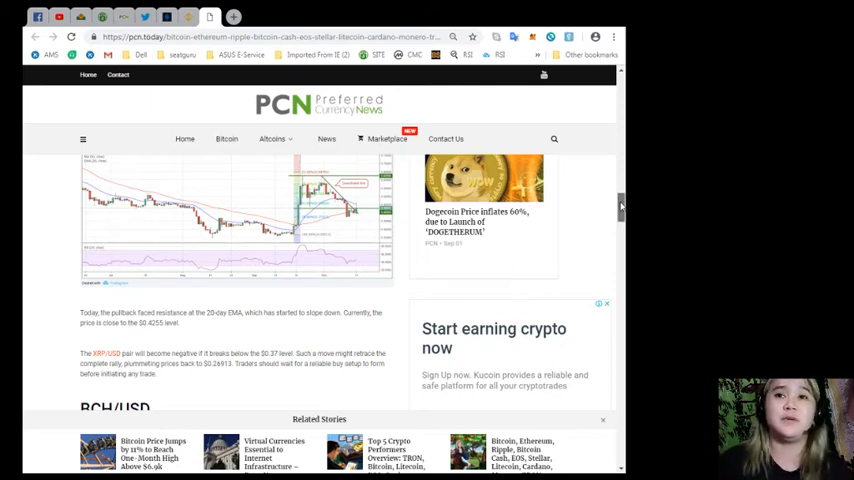
scroll(down, 3)
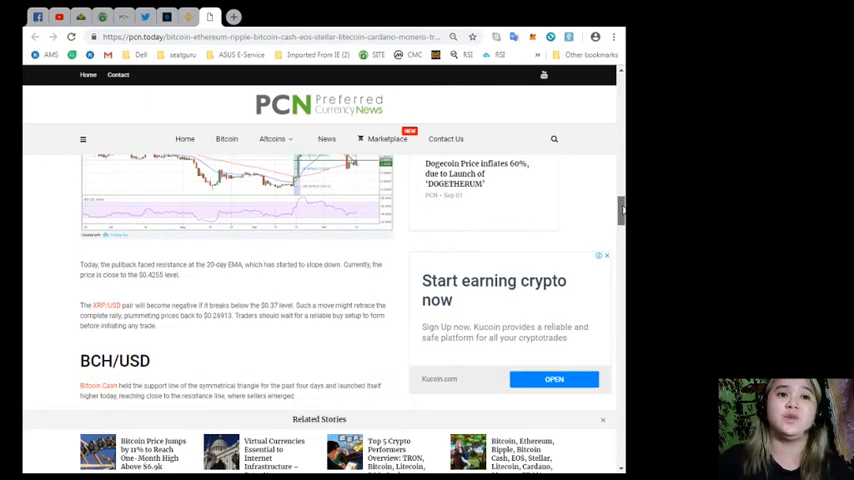
Scroll to the BCH/USD chart and its symmetrical triangle outlook paragraphs.
scroll(down, 3)
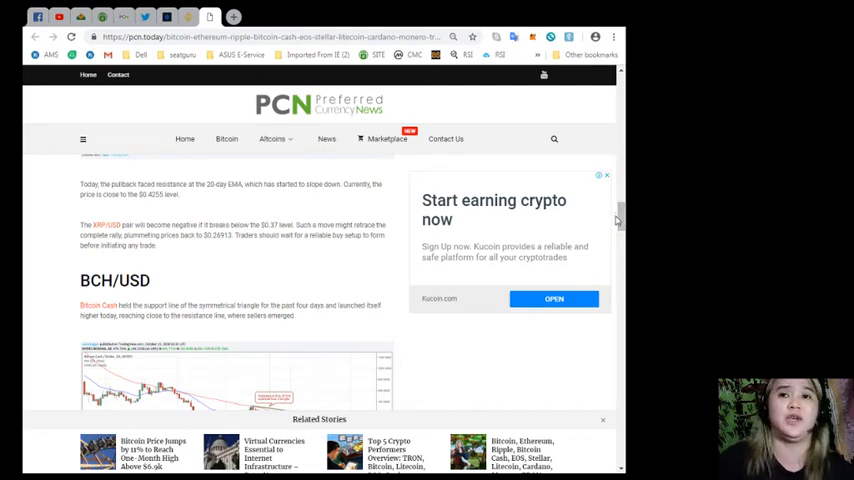
scroll(down, 3)
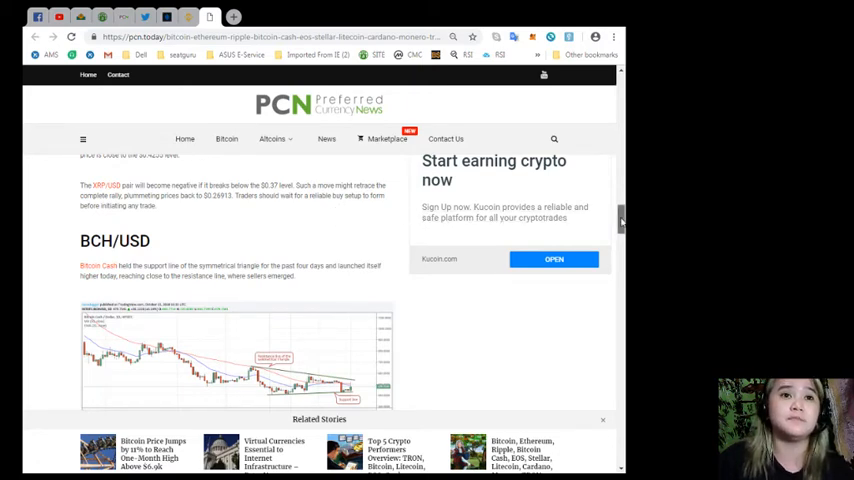
scroll(down, 3)
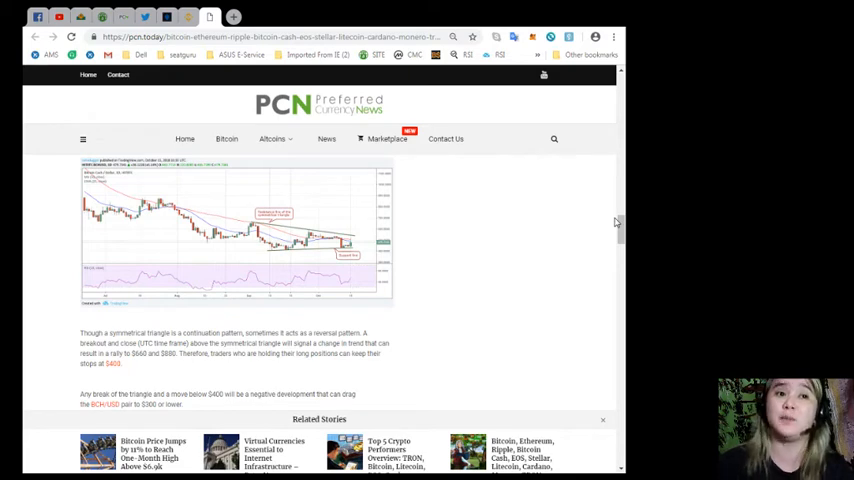
Read the EOS/USD chart and text on the $5 support break and $6.8299 breakout.
scroll(down, 3)
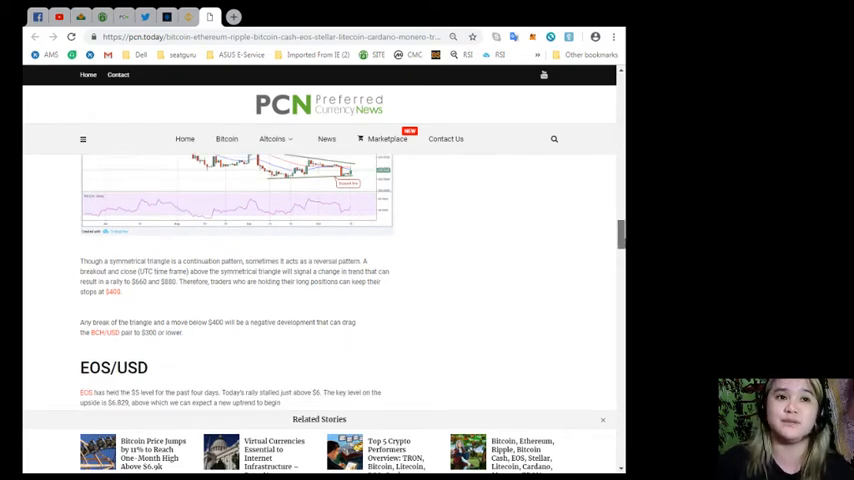
scroll(down, 3)
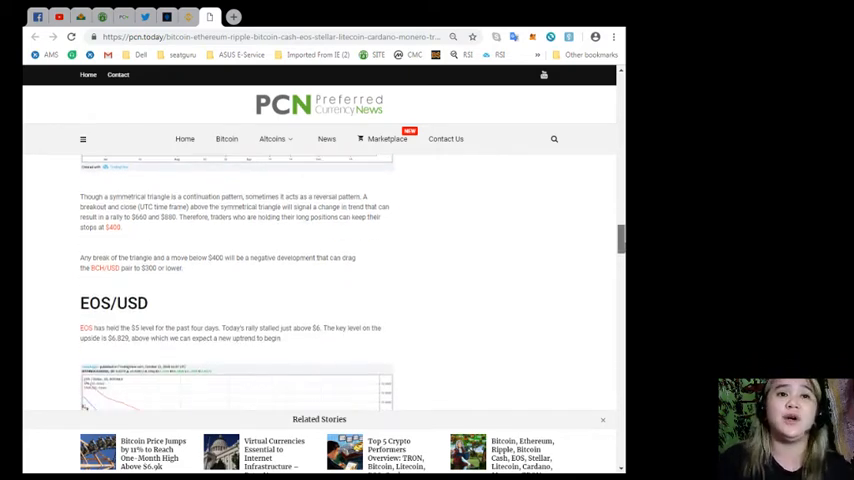
scroll(up, 3)
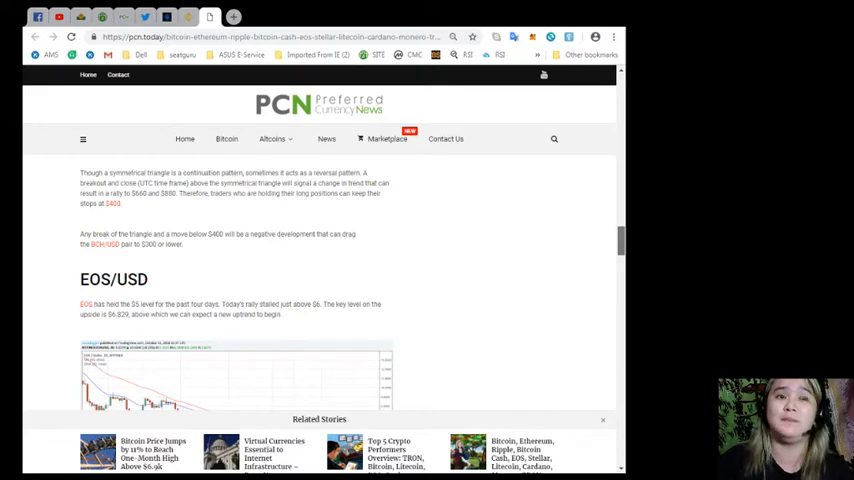
scroll(up, 3)
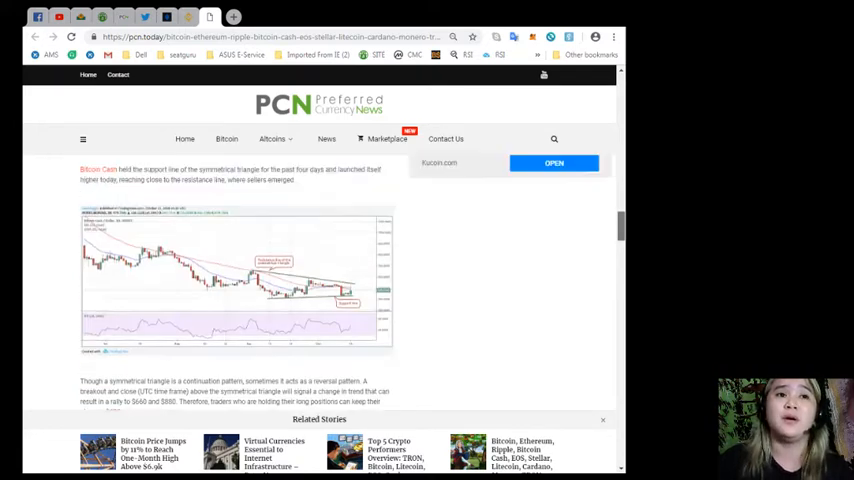
scroll(down, 3)
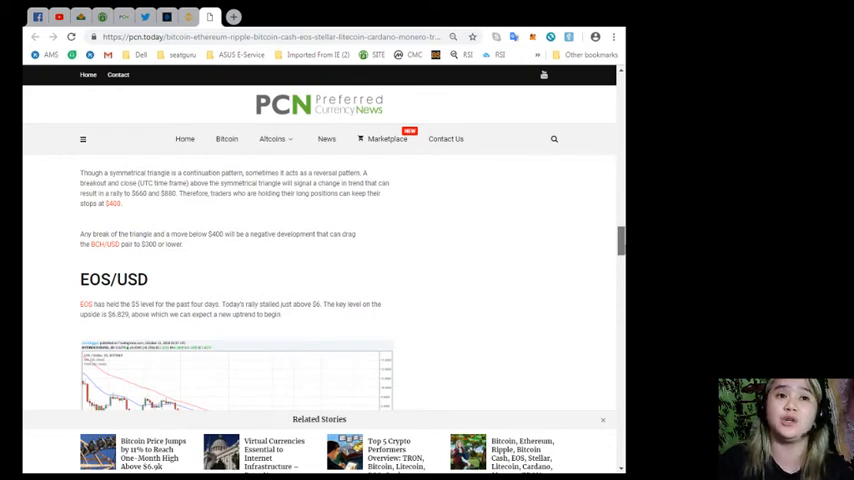
scroll(down, 3)
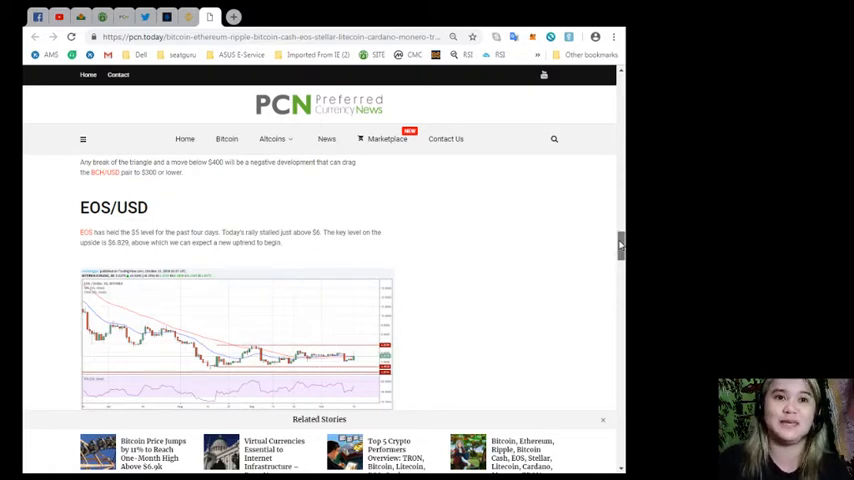
scroll(down, 3)
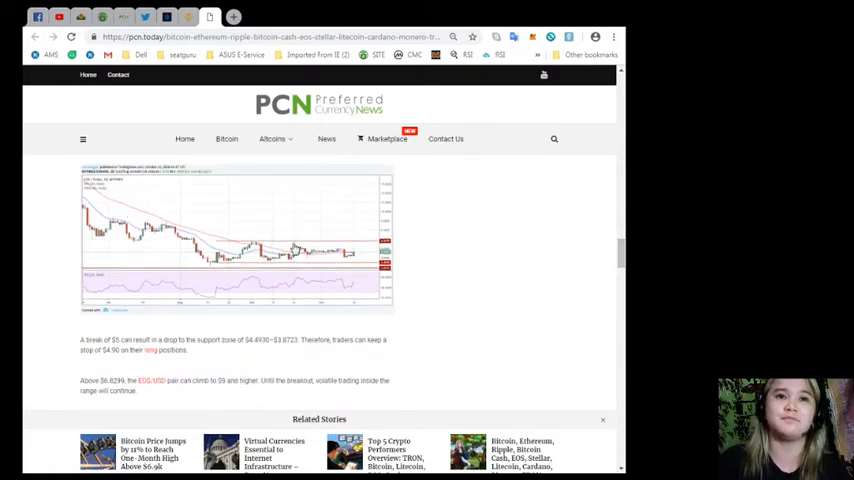
mouse_move(567, 257)
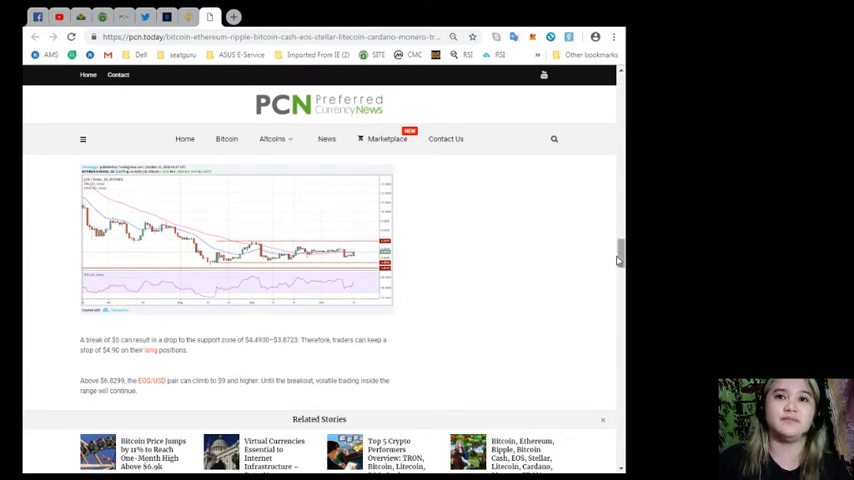
Scroll to the XLM/USD heading, Stellar resistance commentary and annotated price chart.
scroll(down, 3)
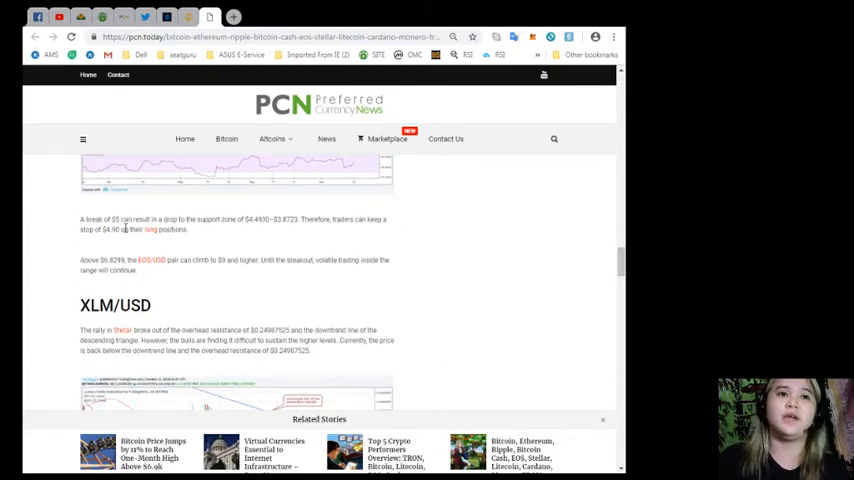
mouse_move(160, 247)
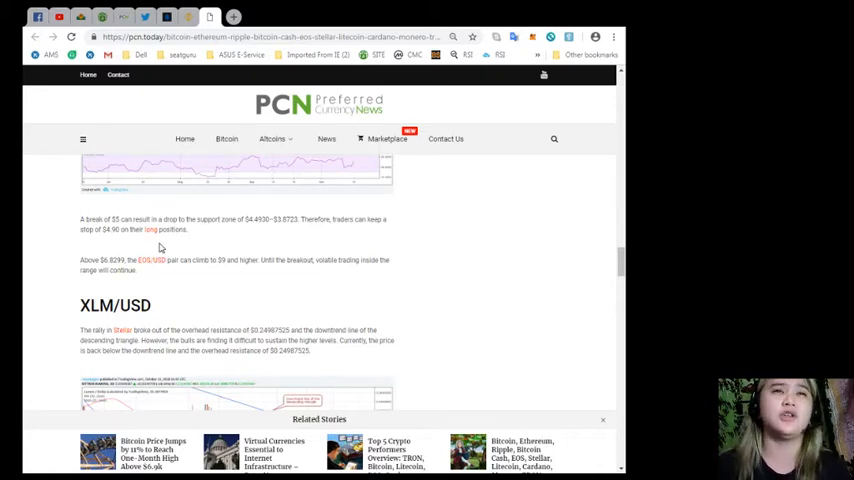
mouse_move(315, 300)
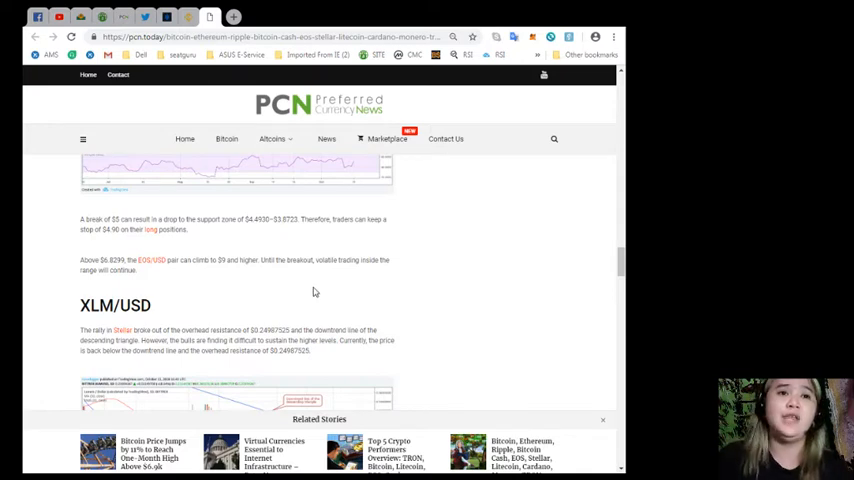
scroll(down, 3)
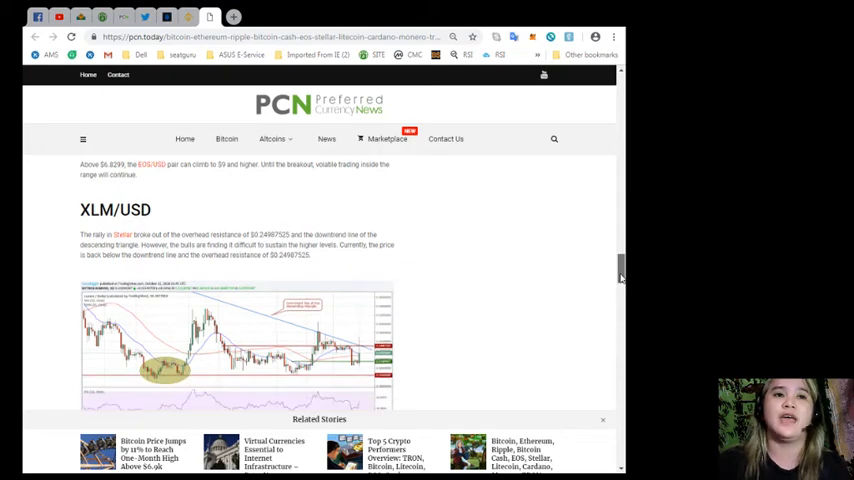
Read the XLM/USD outlook on the $0.27 and $0.25 levels to the LTC/USD opening.
scroll(down, 3)
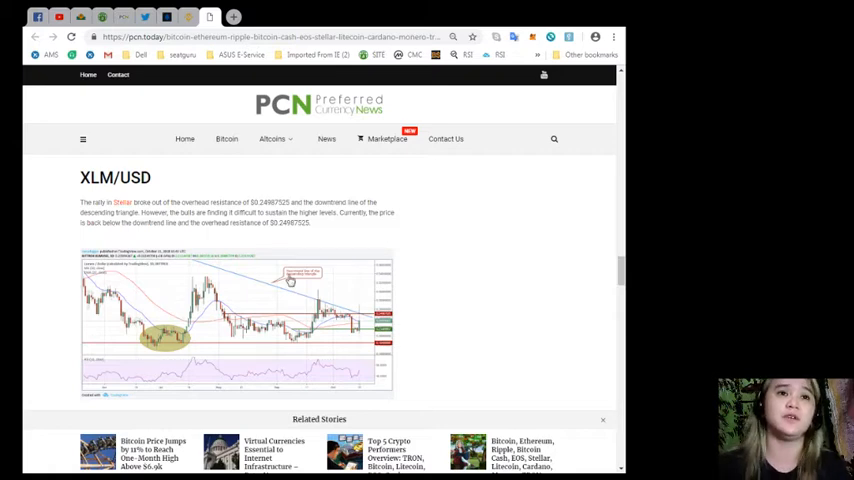
mouse_move(215, 288)
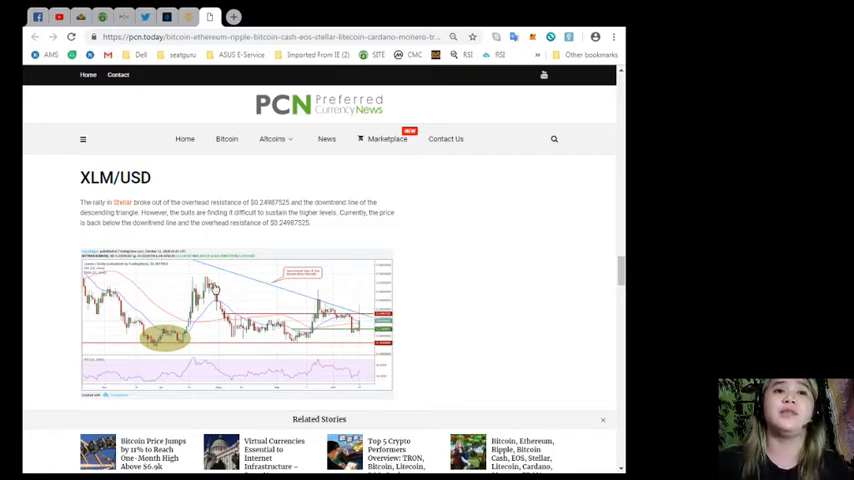
mouse_move(297, 316)
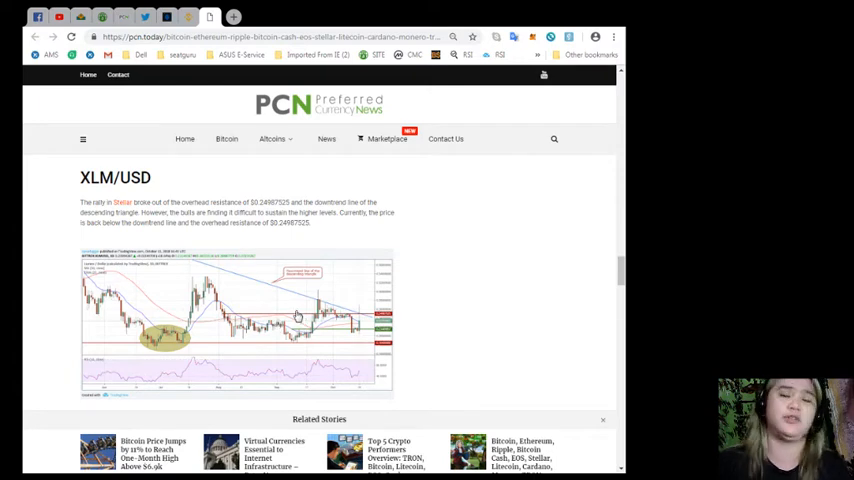
mouse_move(366, 328)
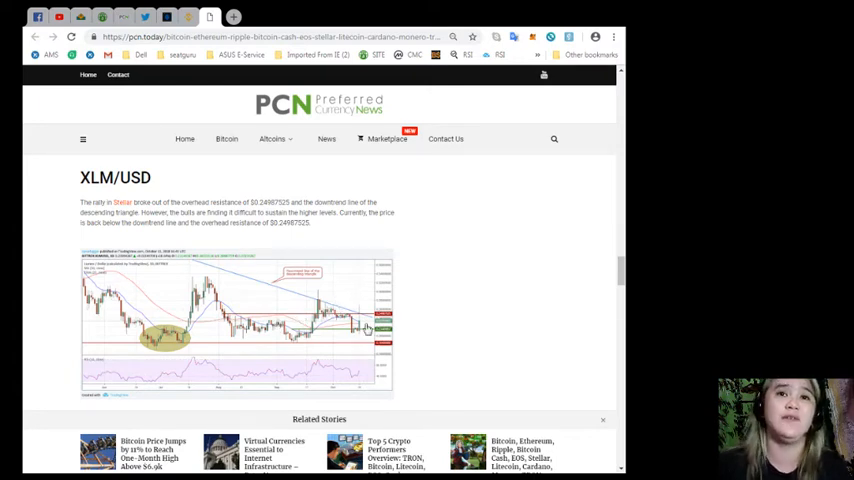
mouse_move(310, 343)
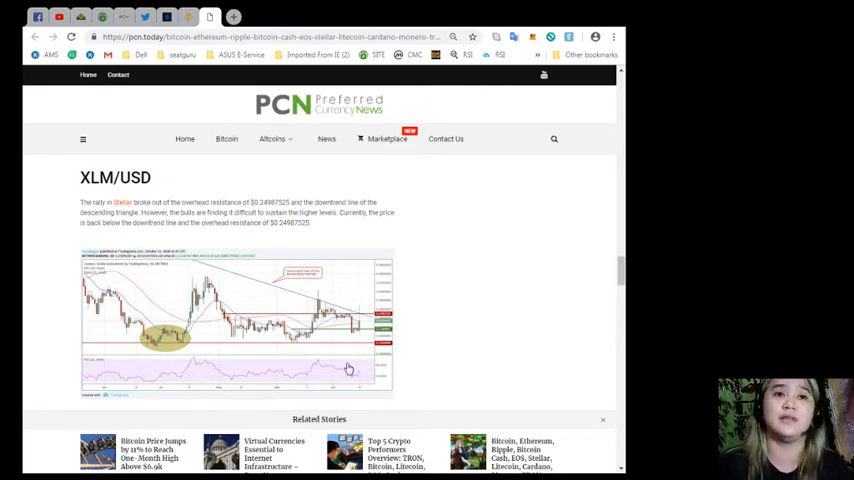
mouse_move(347, 361)
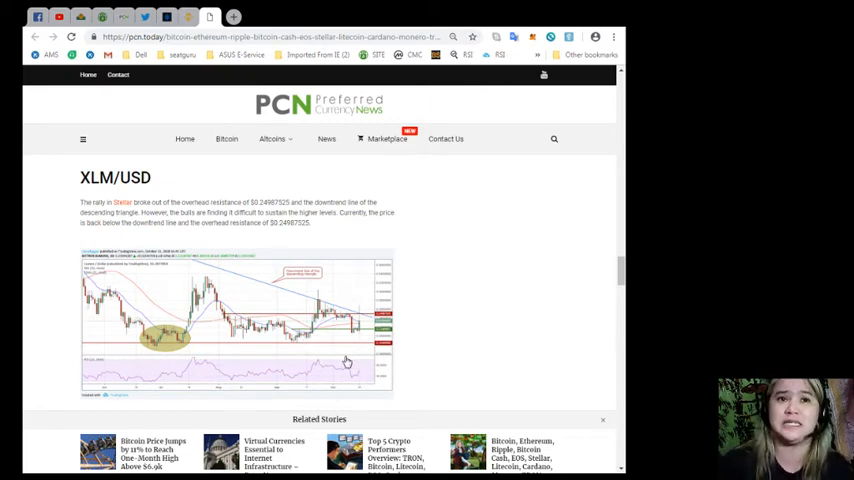
mouse_move(333, 354)
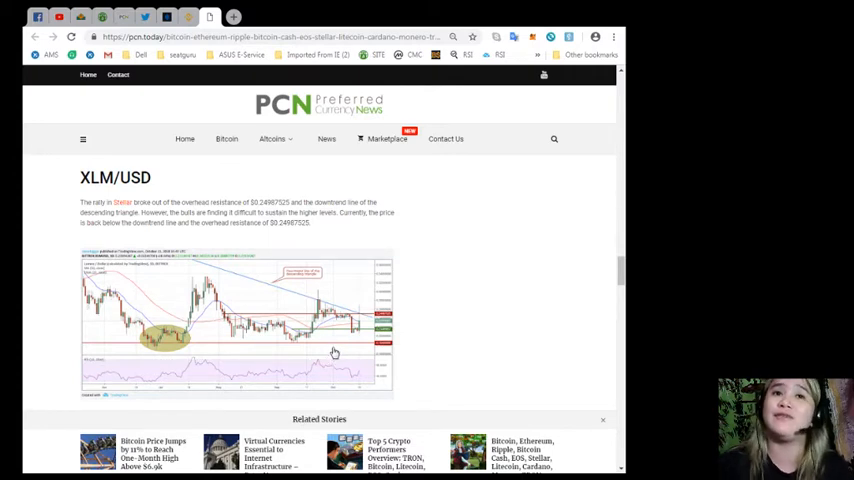
scroll(down, 3)
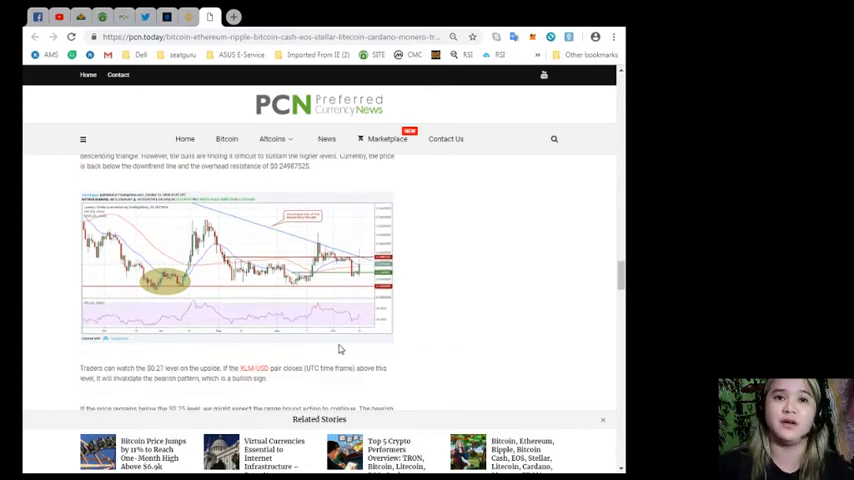
scroll(down, 3)
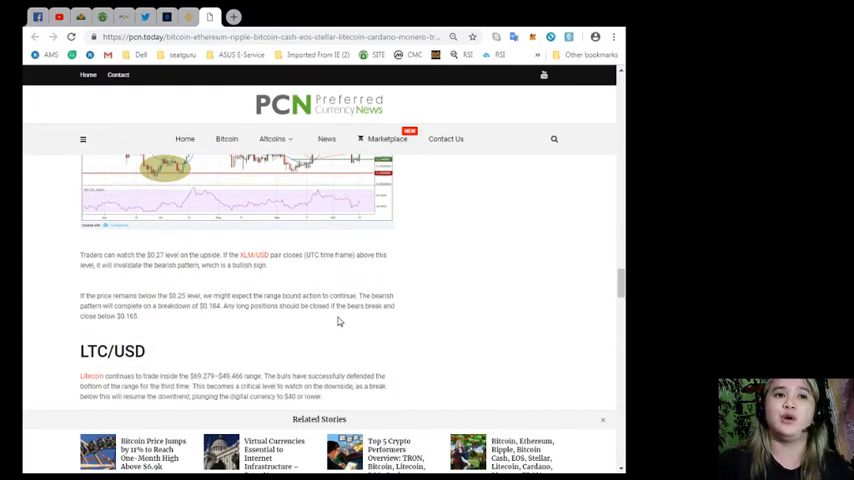
scroll(down, 3)
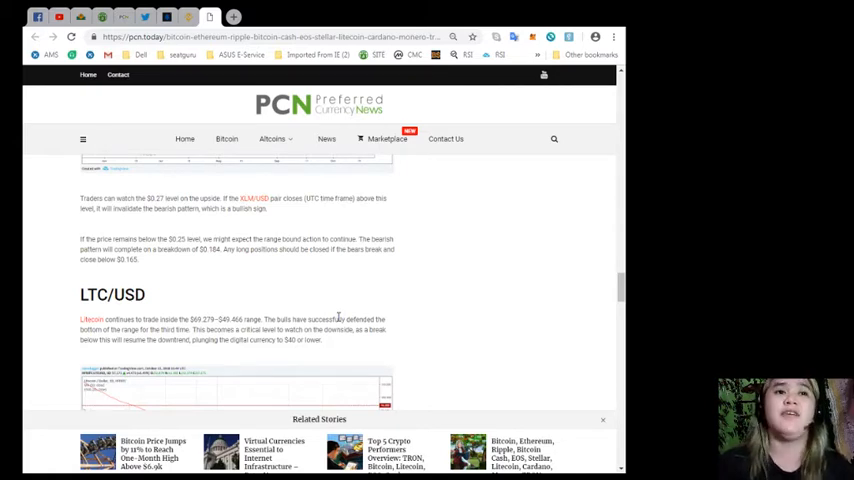
mouse_move(548, 288)
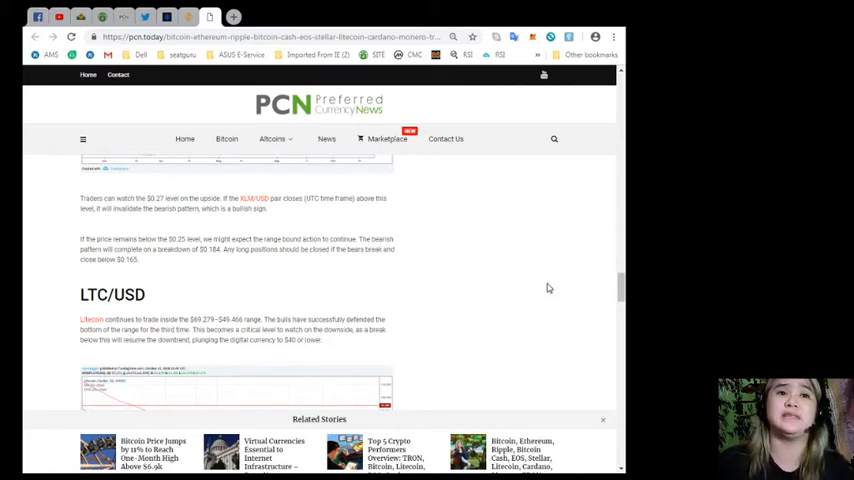
Scroll to the LTC/USD range commentary and the full Litecoin price chart.
scroll(down, 3)
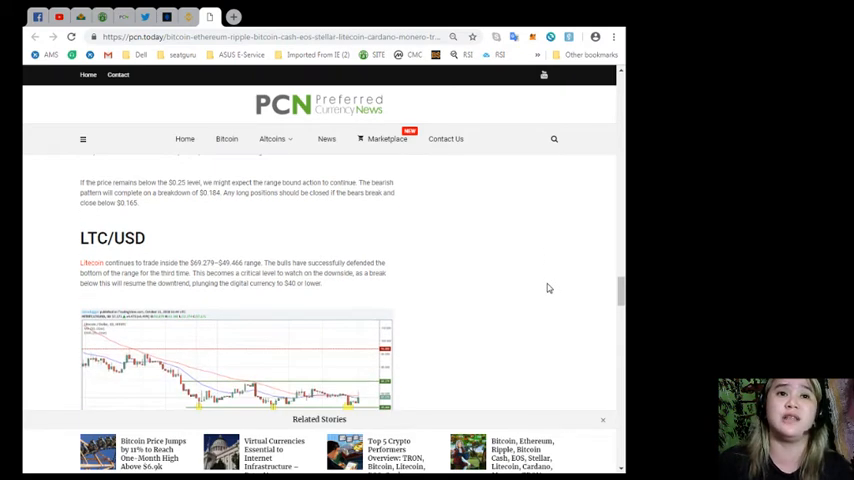
mouse_move(540, 282)
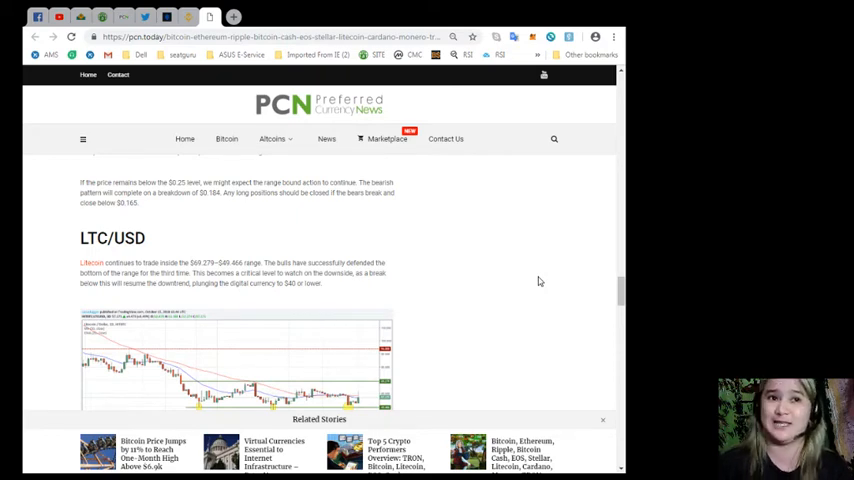
mouse_move(538, 280)
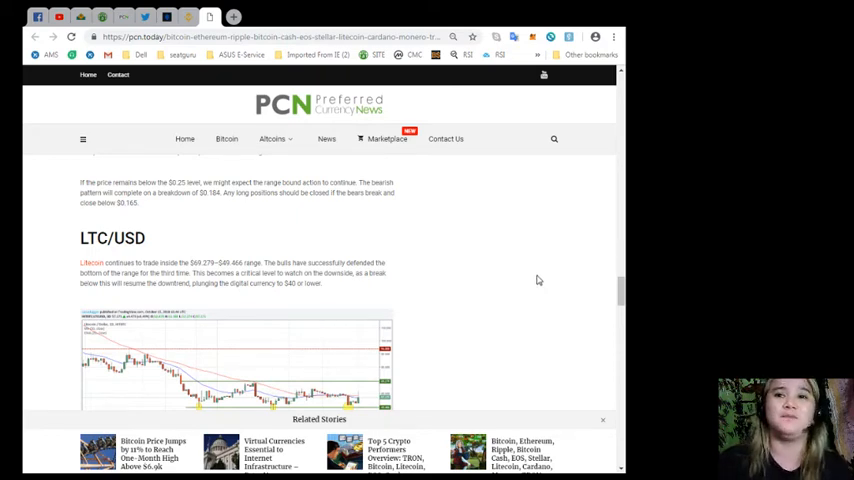
scroll(down, 3)
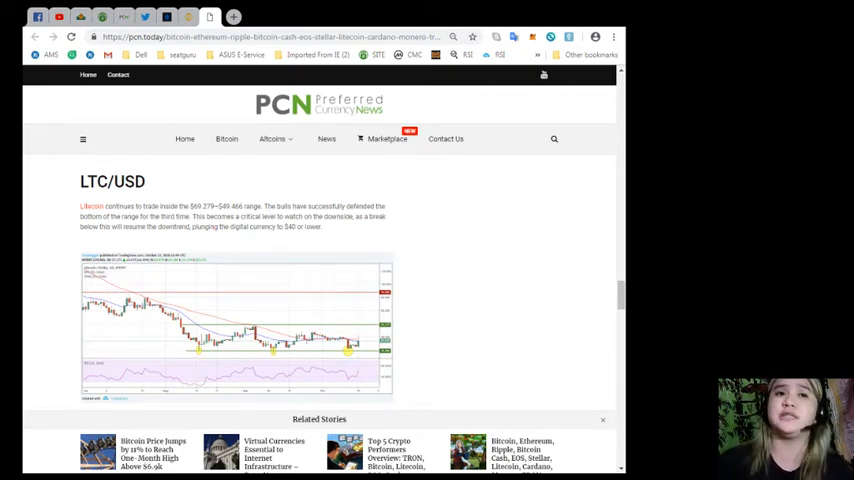
mouse_move(487, 269)
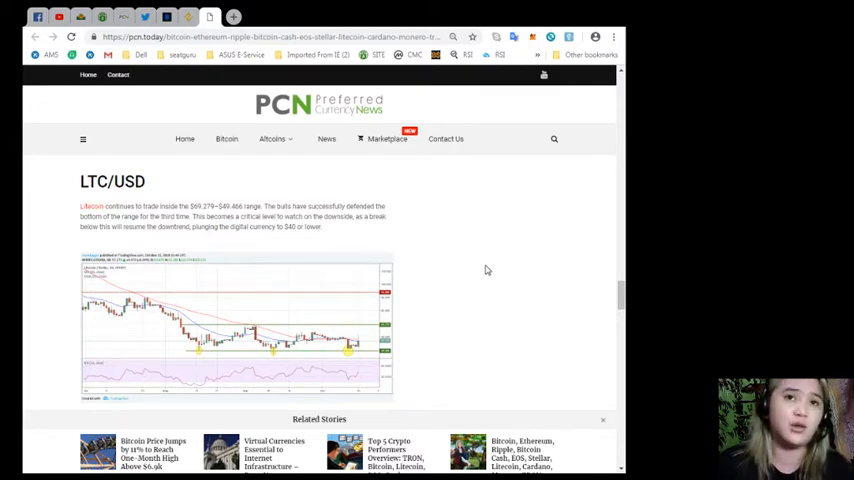
Scroll PCN Today past the LTC/USD outlook to the ADA/USD Cardano chart.
scroll(down, 3)
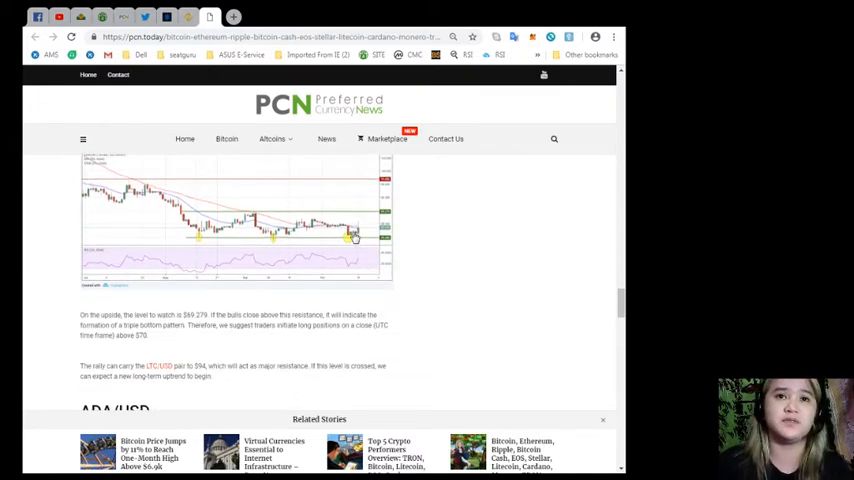
scroll(down, 3)
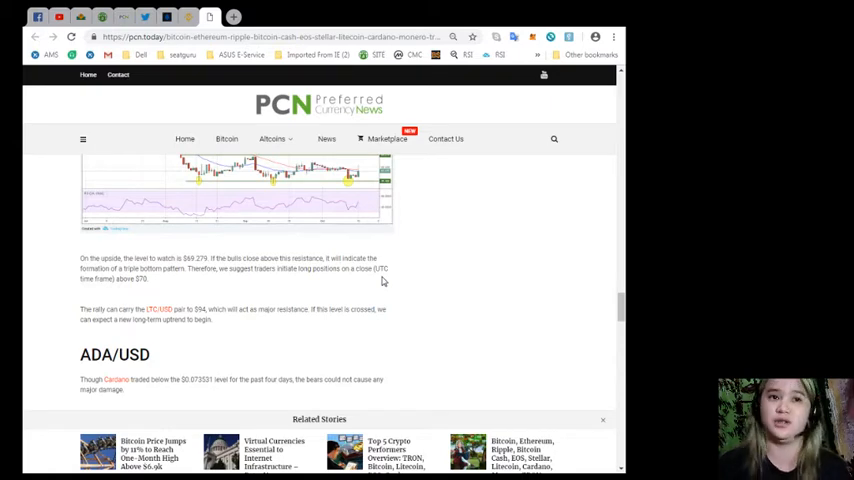
mouse_move(467, 287)
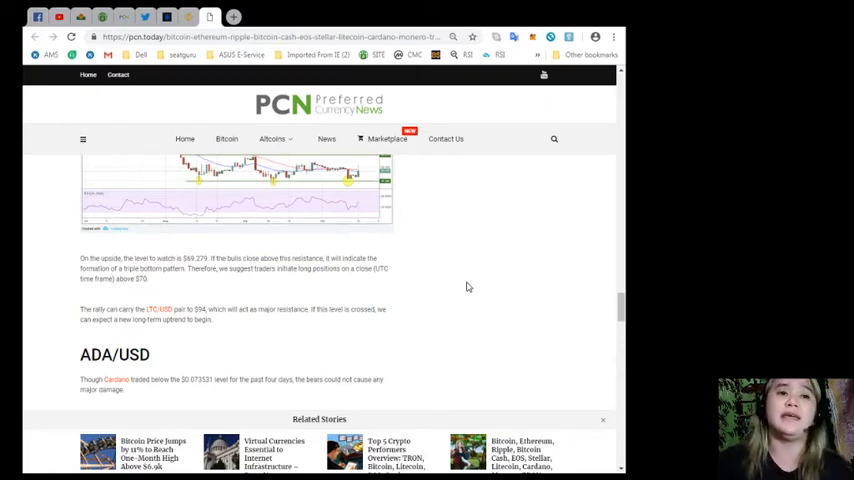
scroll(down, 3)
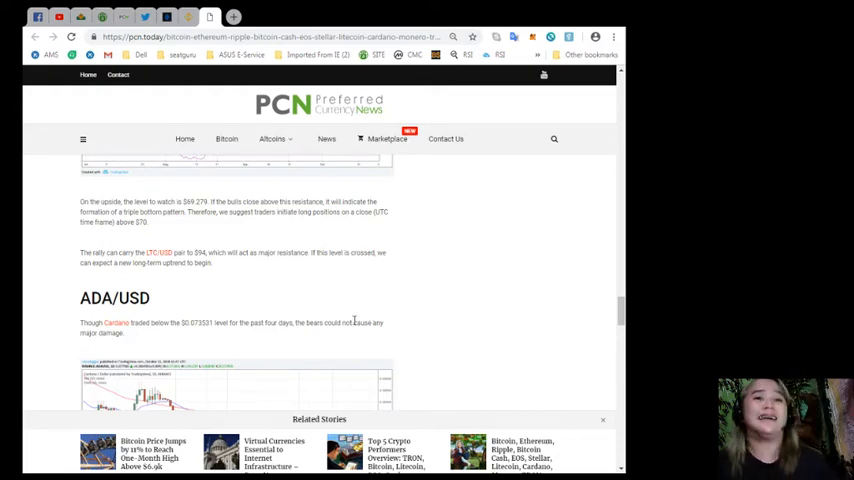
mouse_move(330, 333)
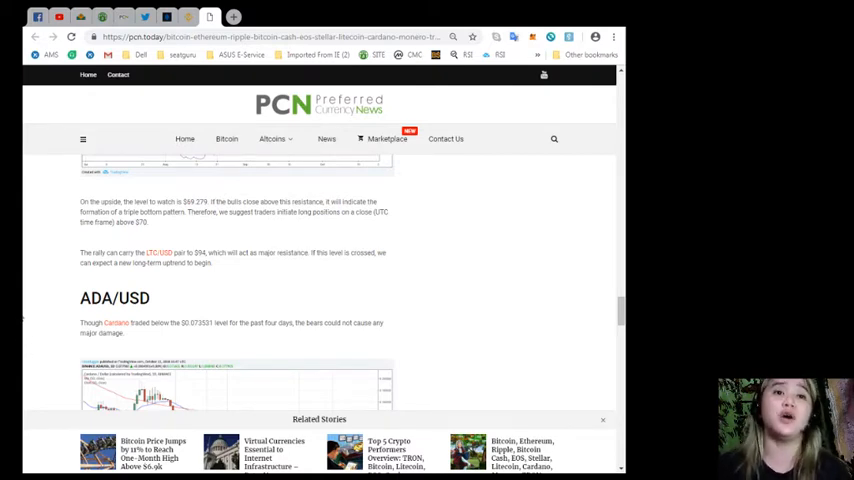
Read the ADA/USD analysis on $0.094256 resistance down to the XMR/USD Monero heading.
scroll(down, 3)
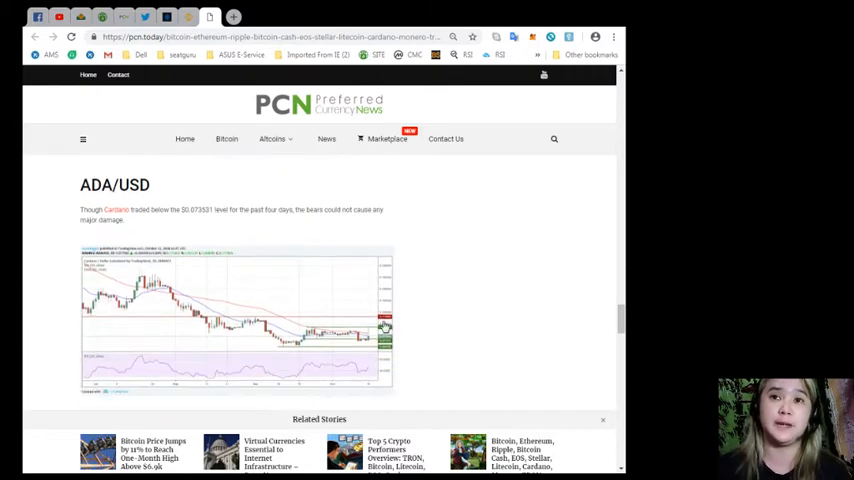
mouse_move(352, 333)
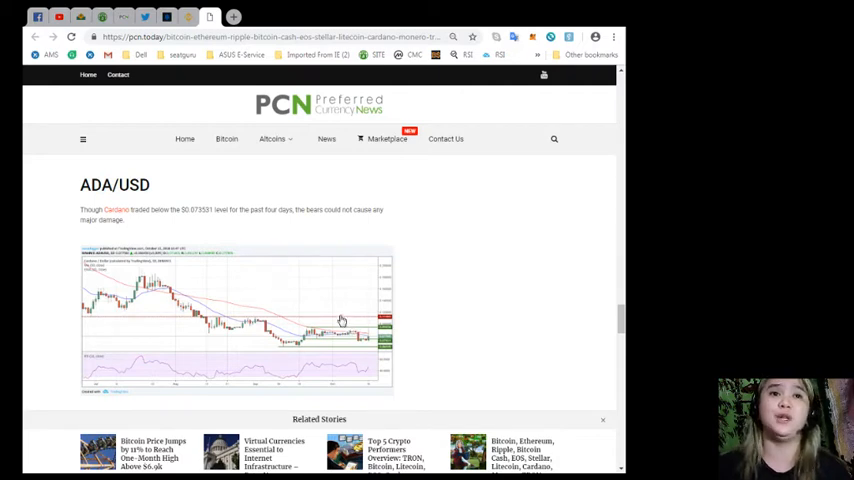
mouse_move(341, 327)
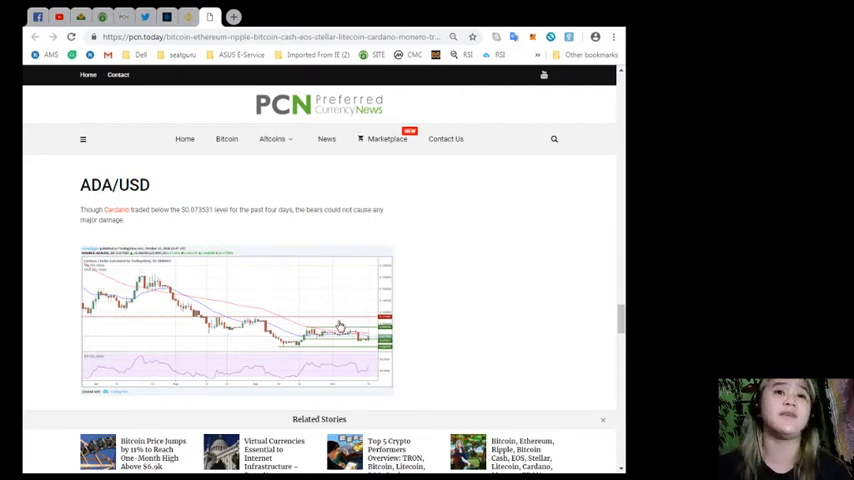
mouse_move(330, 332)
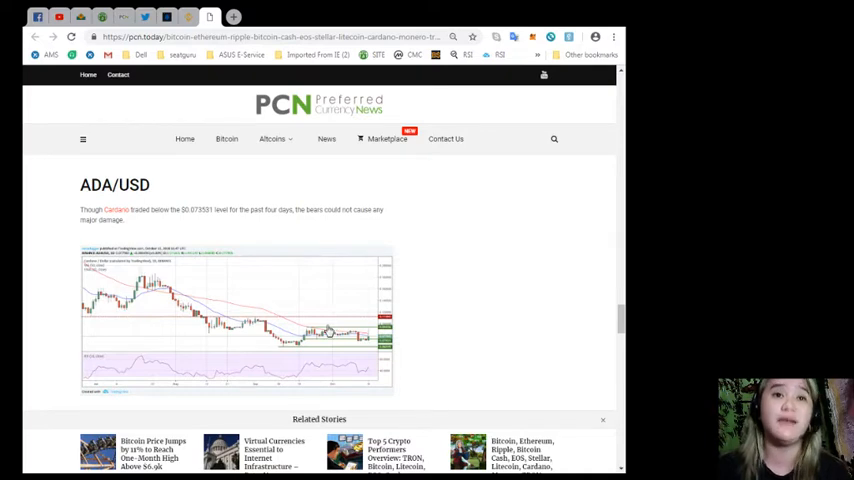
mouse_move(320, 308)
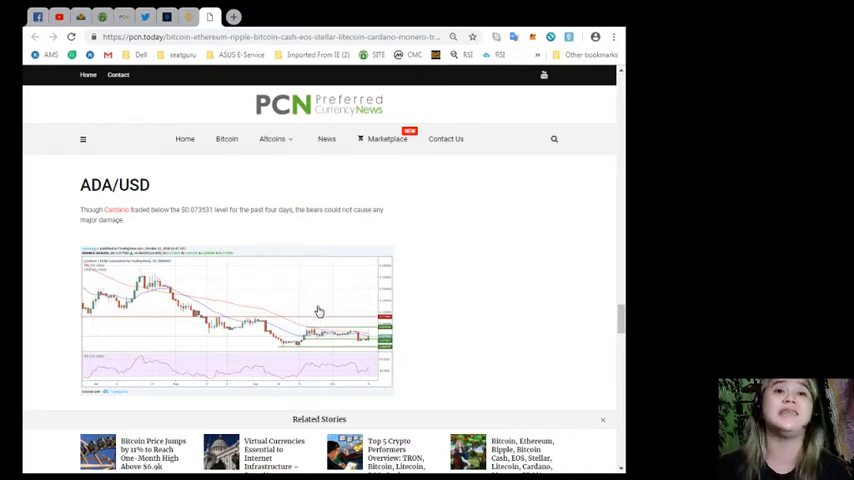
scroll(down, 3)
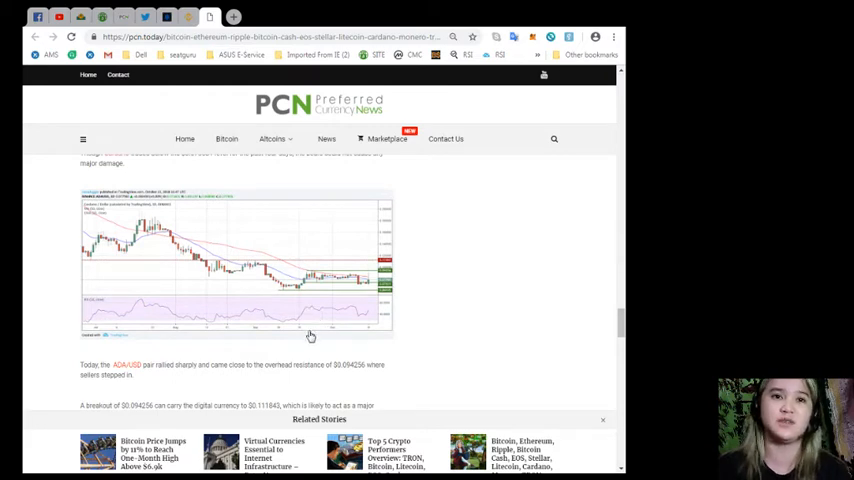
mouse_move(307, 345)
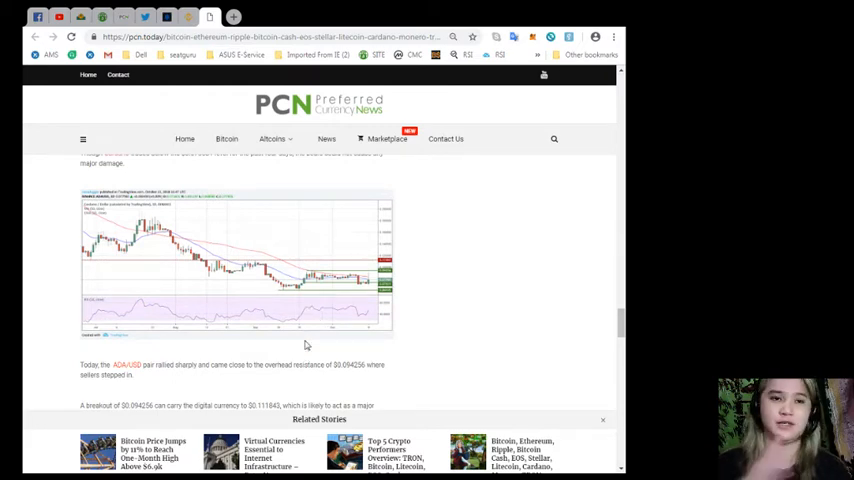
mouse_move(490, 360)
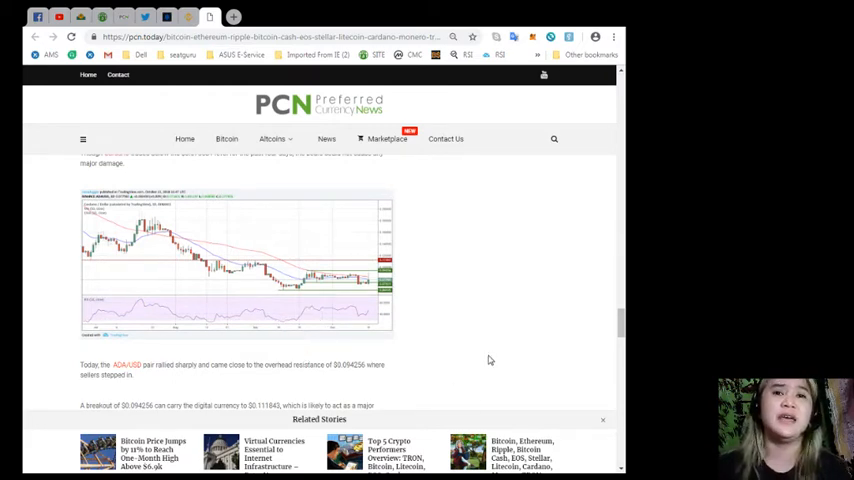
scroll(down, 3)
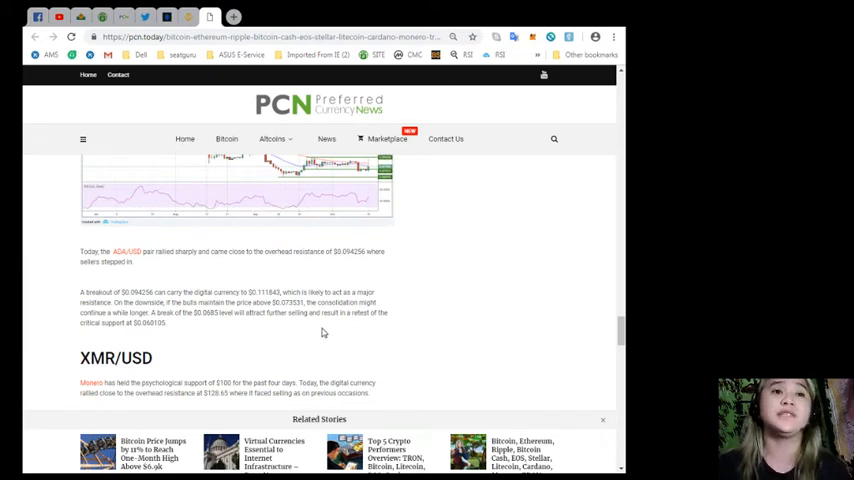
scroll(down, 3)
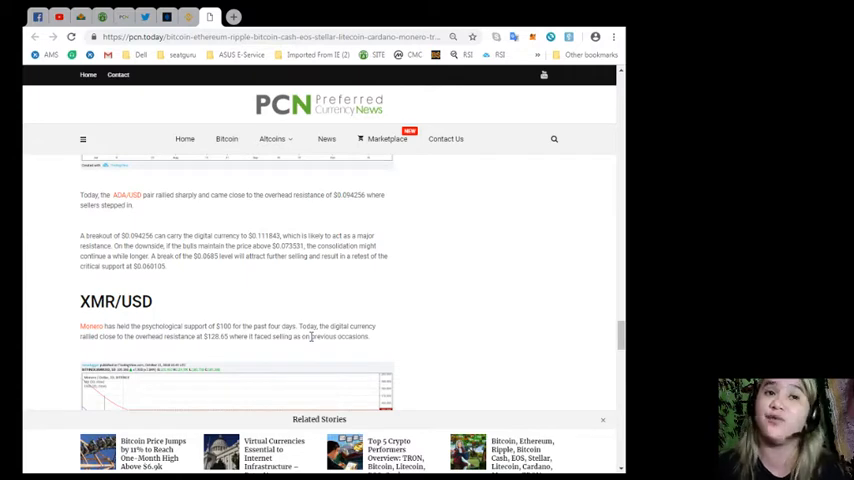
Scroll through the XMR/USD Monero chart and outlook to the article's Continue Reading link.
scroll(down, 3)
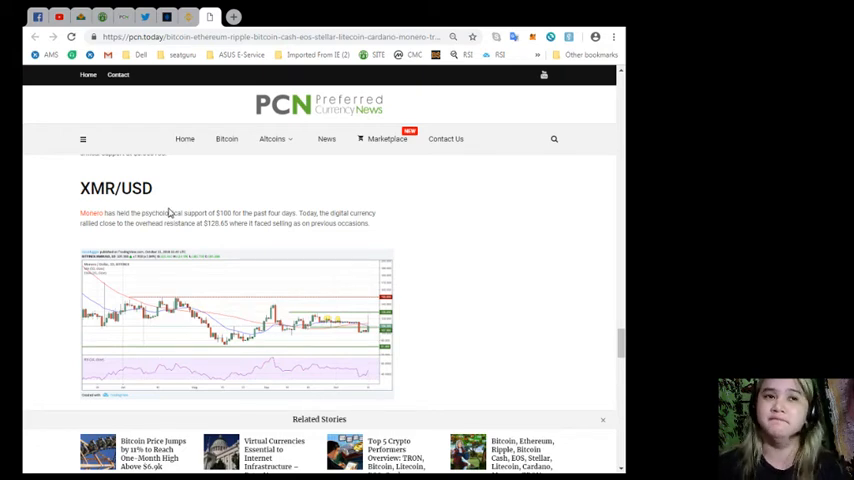
mouse_move(411, 241)
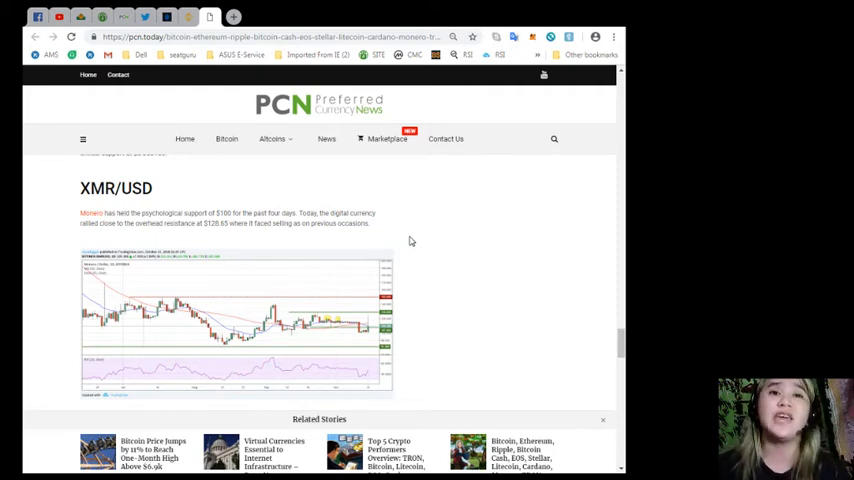
scroll(down, 3)
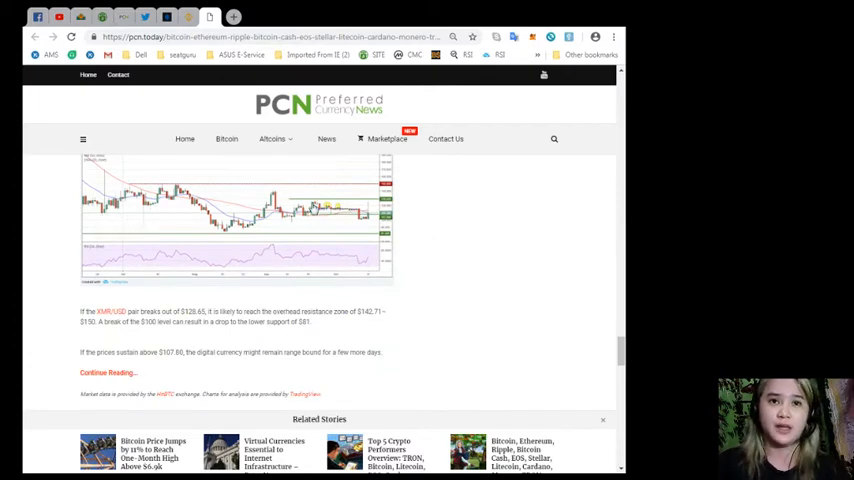
scroll(down, 3)
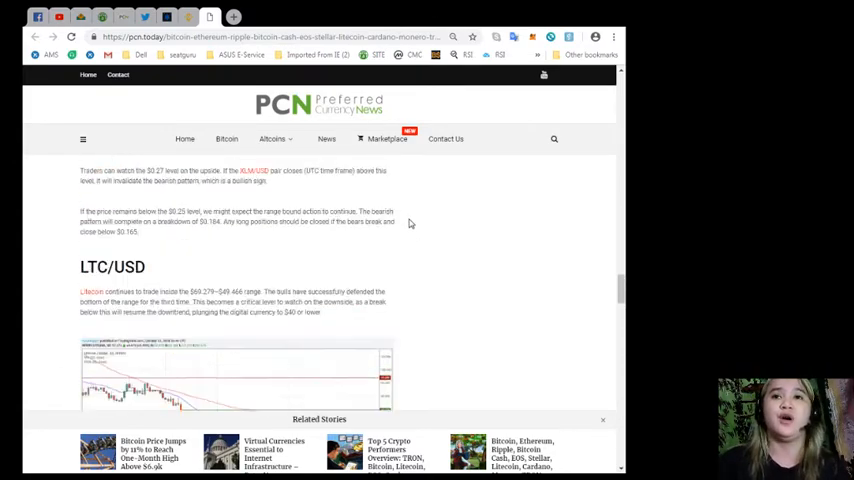
Scroll the PCN Today price-analysis article back up to its headline.
scroll(up, 3)
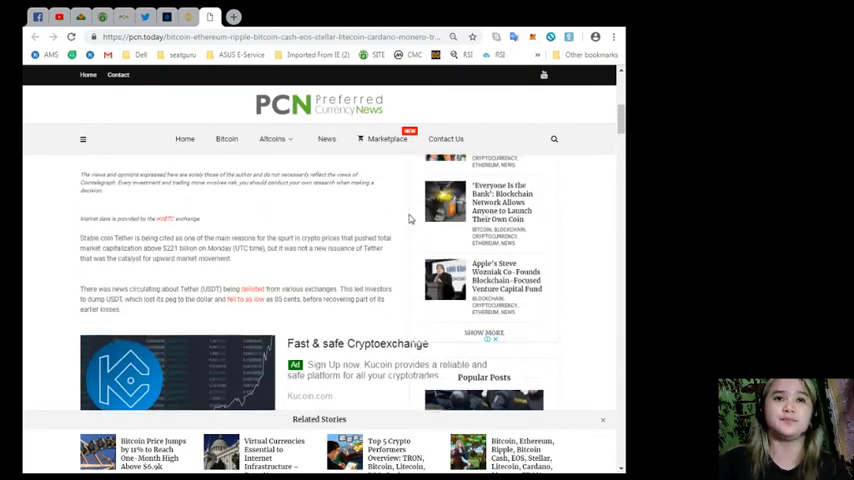
scroll(up, 3)
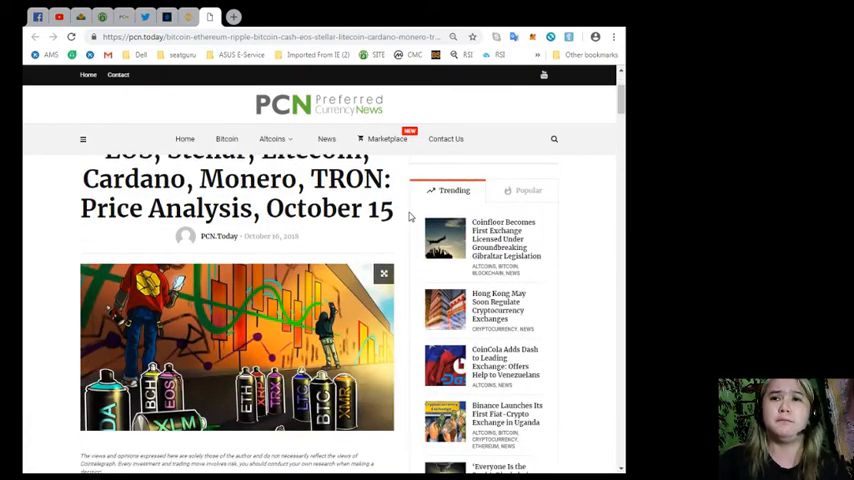
scroll(up, 3)
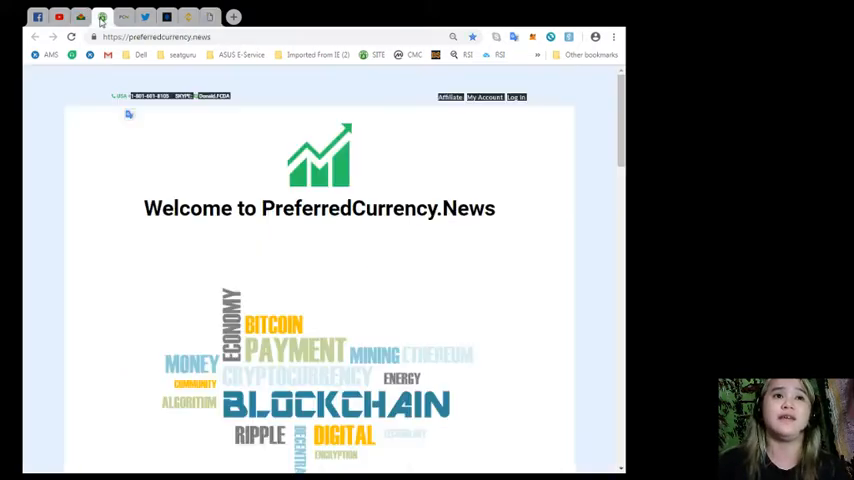
Scroll the PreferredCurrency.News homepage to SUBSCRIBE NOW with its PayPal and Coinbase options.
scroll(down, 3)
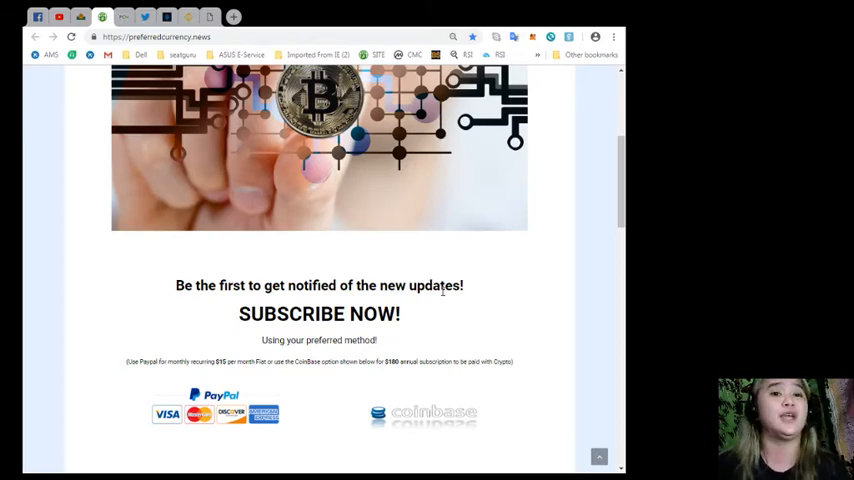
scroll(down, 3)
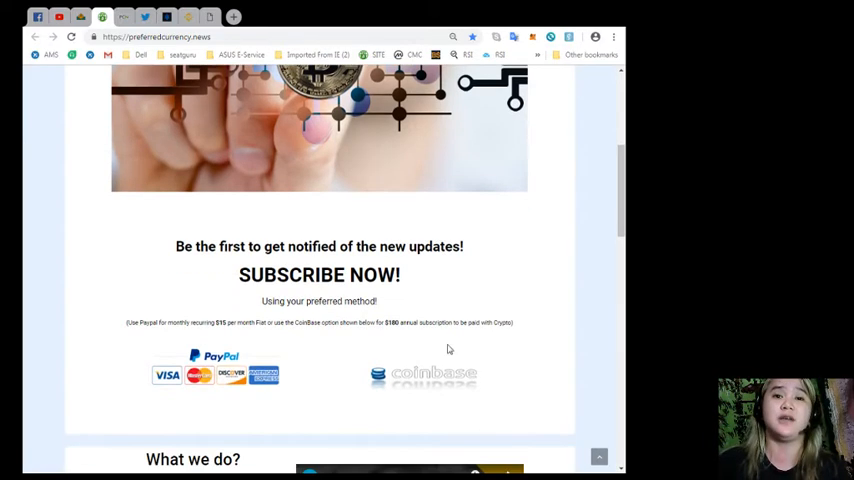
mouse_move(538, 360)
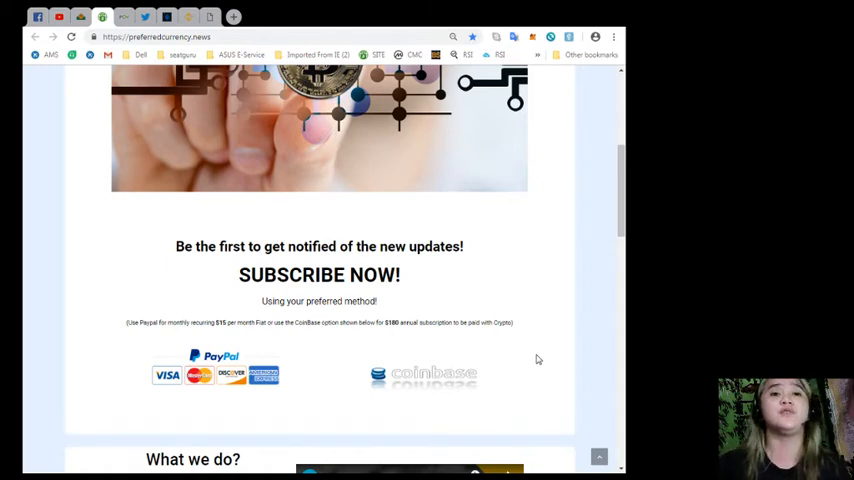
scroll(down, 3)
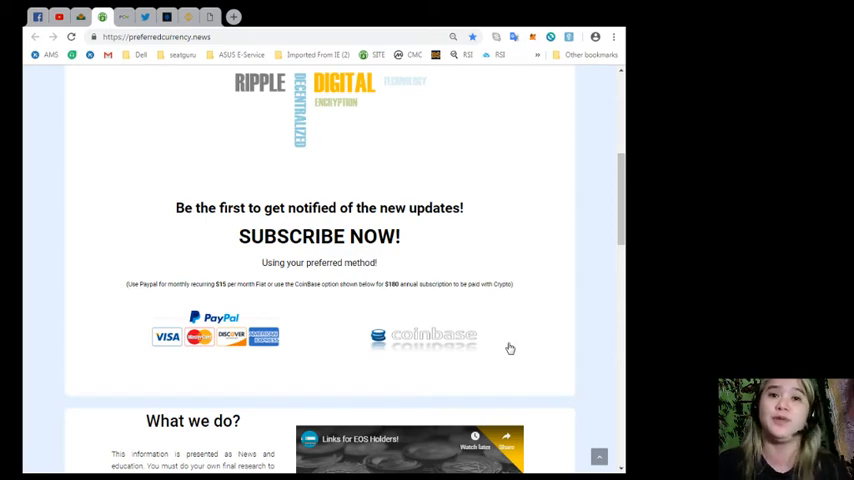
scroll(up, 3)
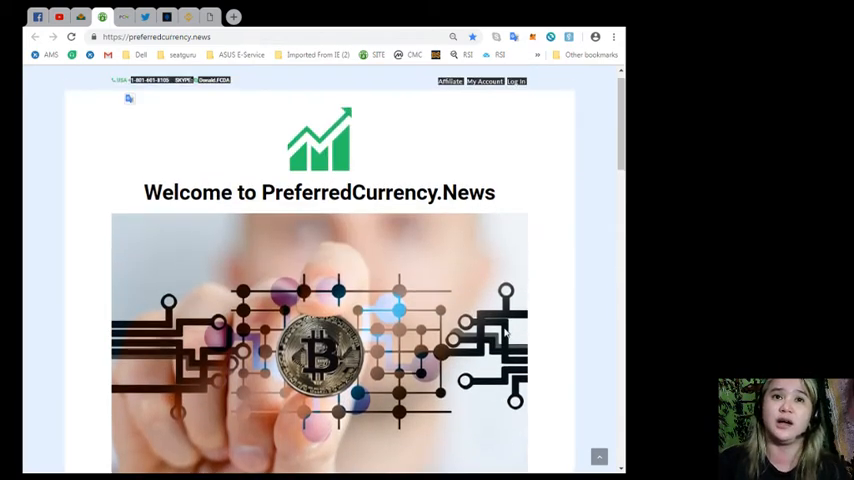
scroll(down, 3)
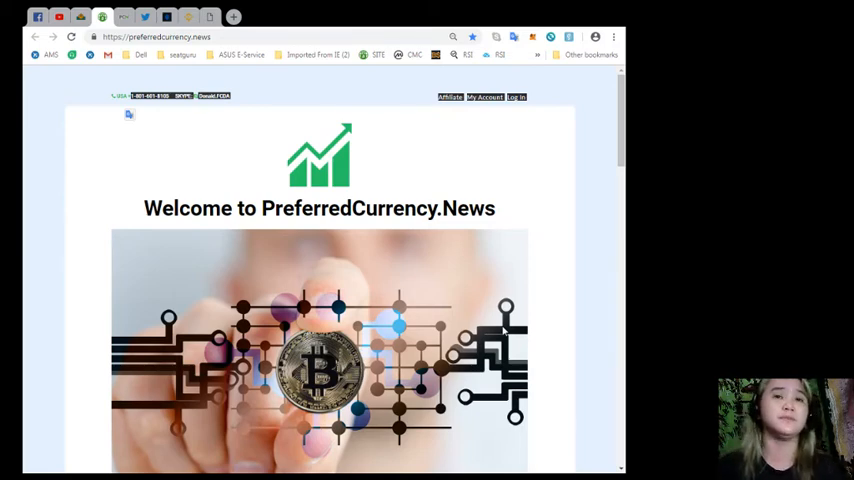
scroll(down, 3)
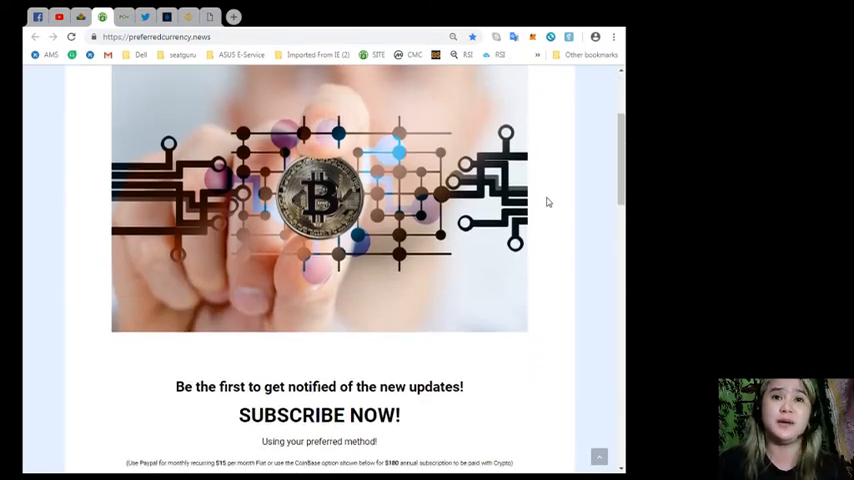
scroll(down, 3)
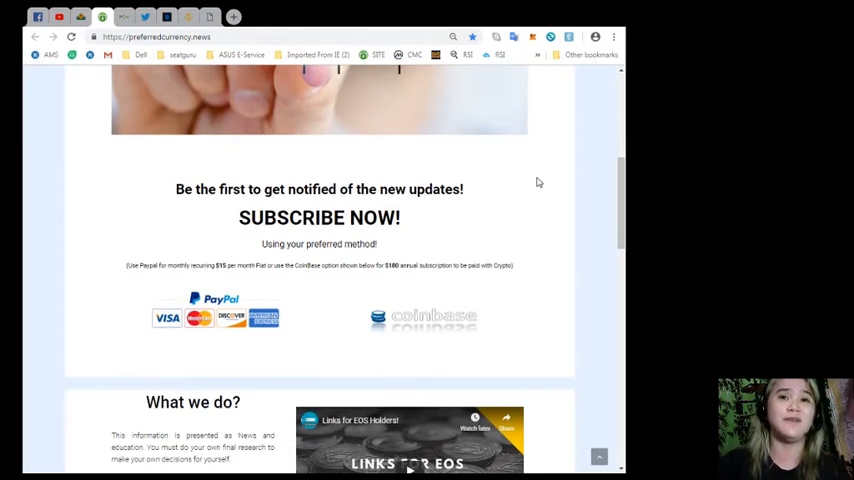
scroll(up, 3)
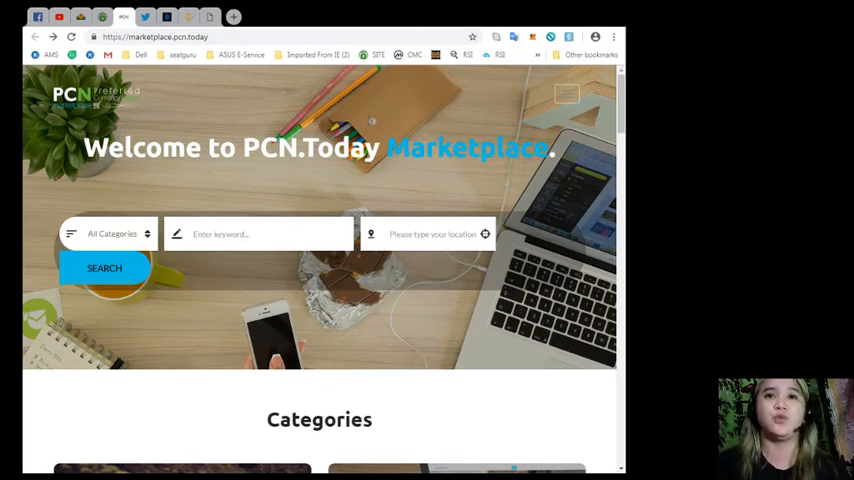
Scroll the 17 October 2018 newsletter issue down to its EOS alerts and links.
scroll(down, 3)
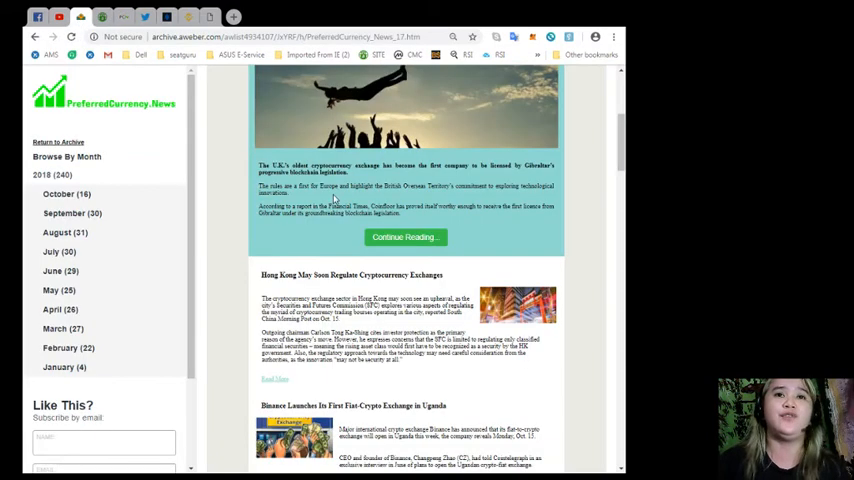
scroll(up, 3)
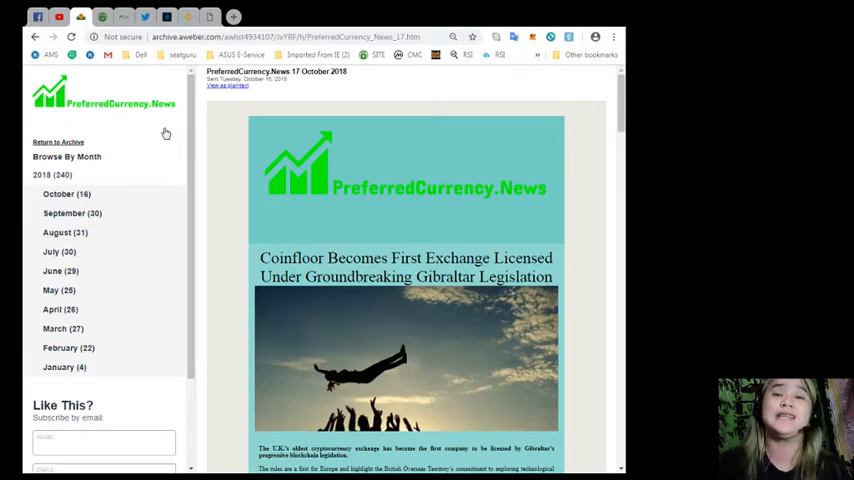
scroll(down, 3)
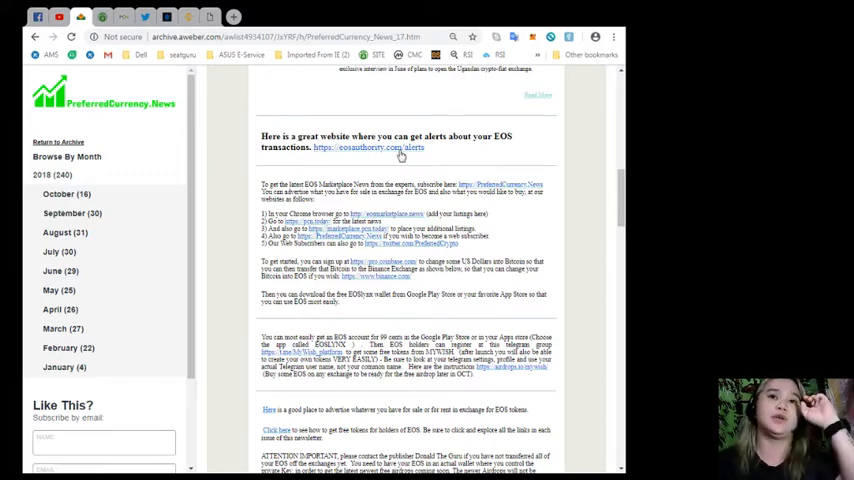
mouse_move(437, 184)
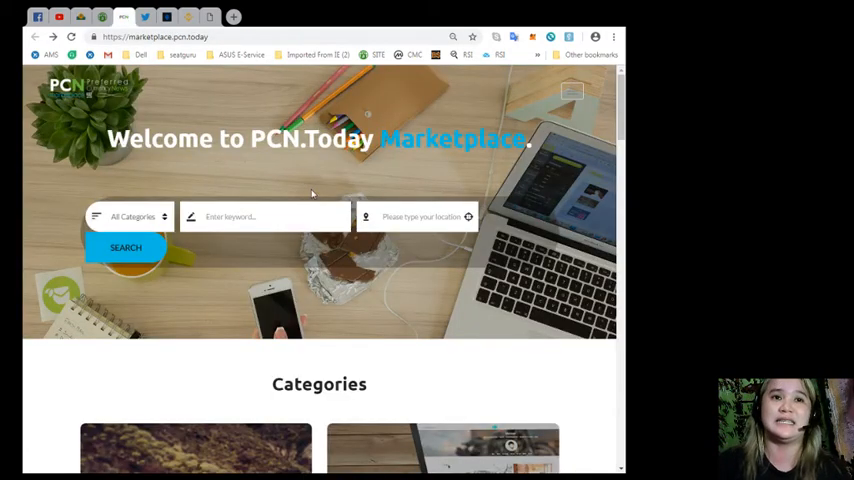
mouse_move(298, 160)
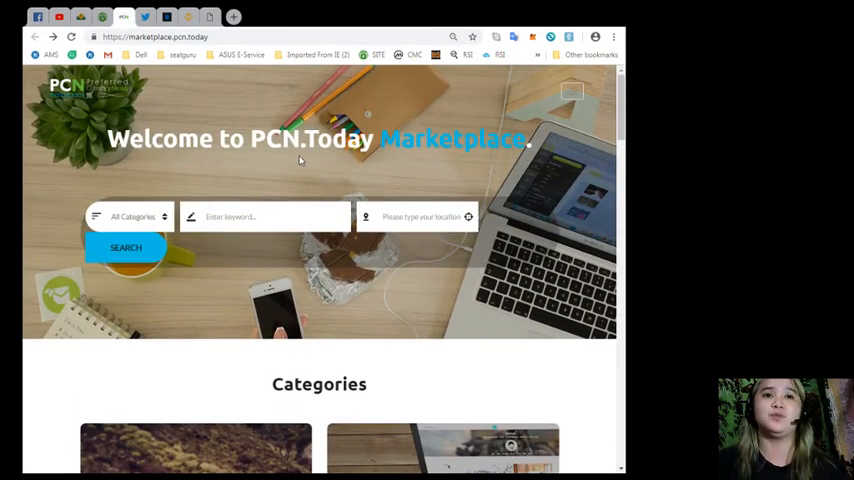
scroll(down, 3)
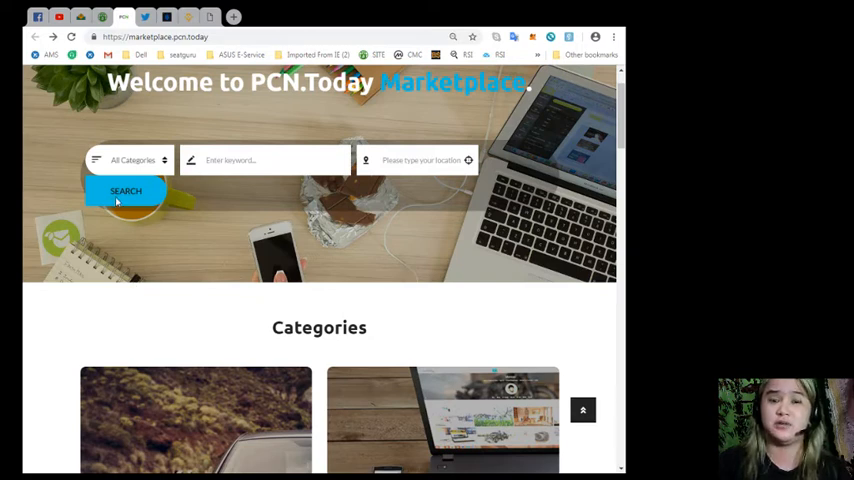
click(265, 160)
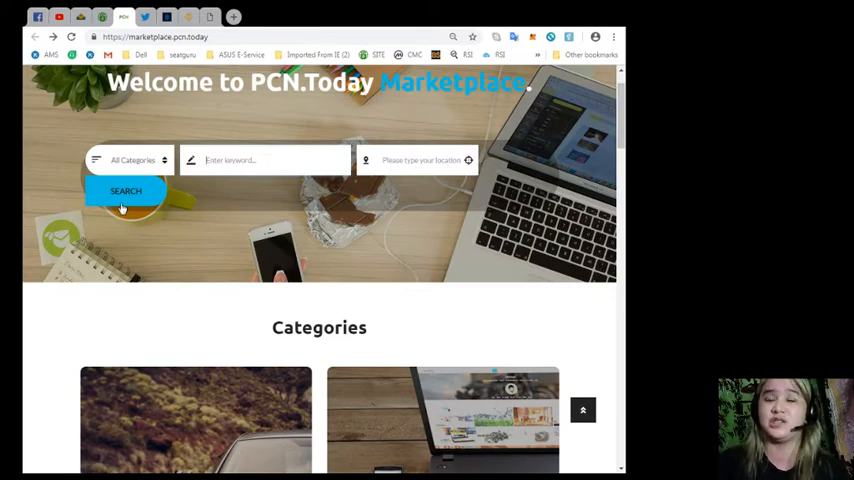
scroll(down, 3)
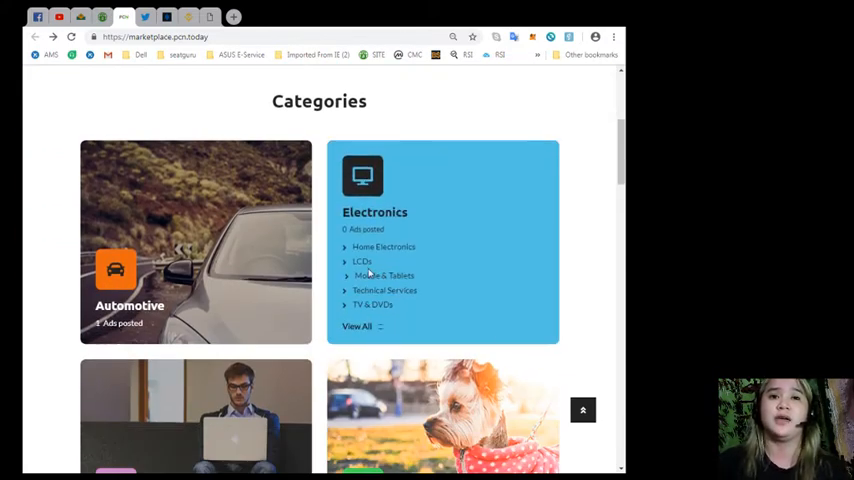
scroll(down, 3)
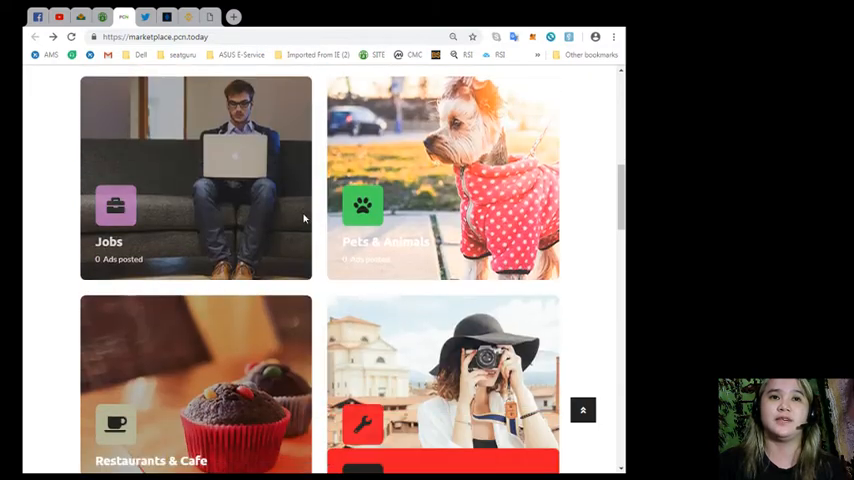
scroll(down, 3)
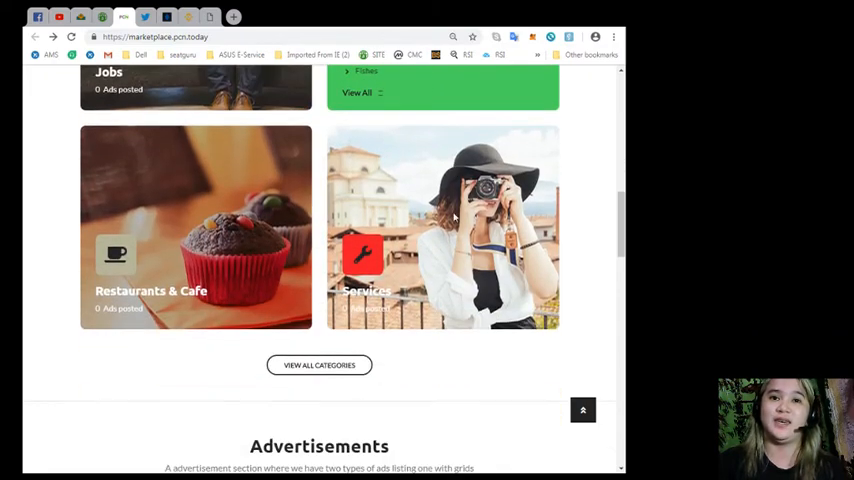
scroll(down, 3)
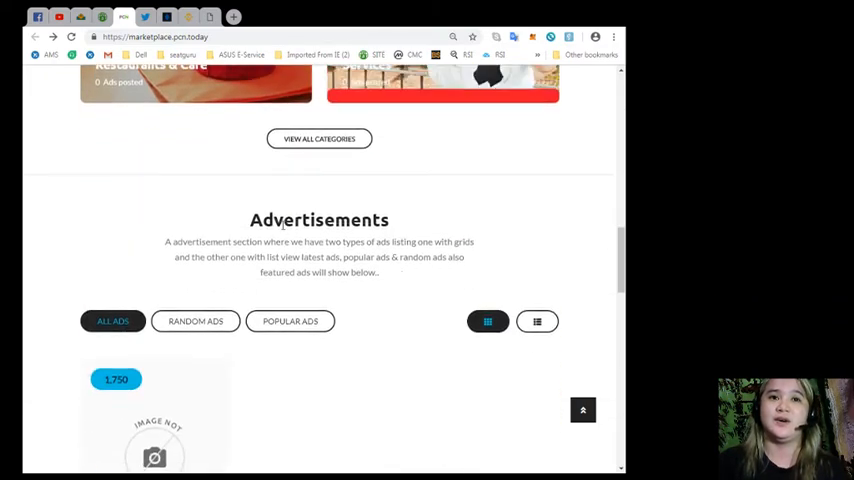
scroll(down, 3)
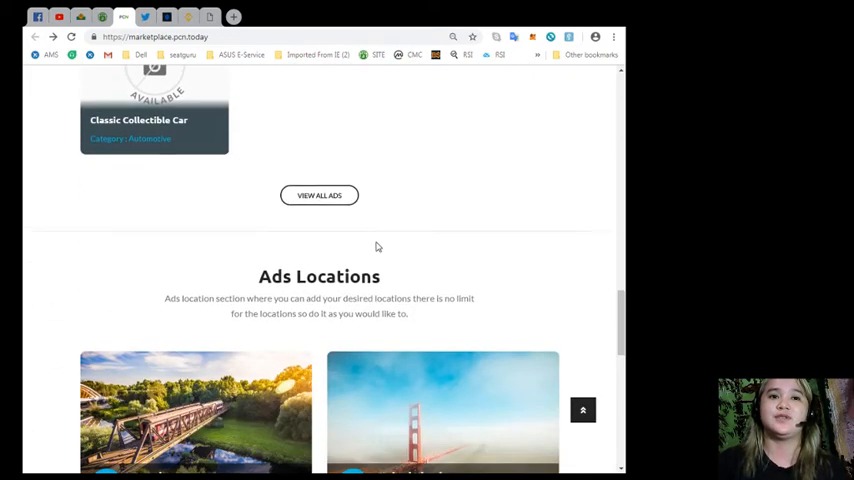
scroll(down, 3)
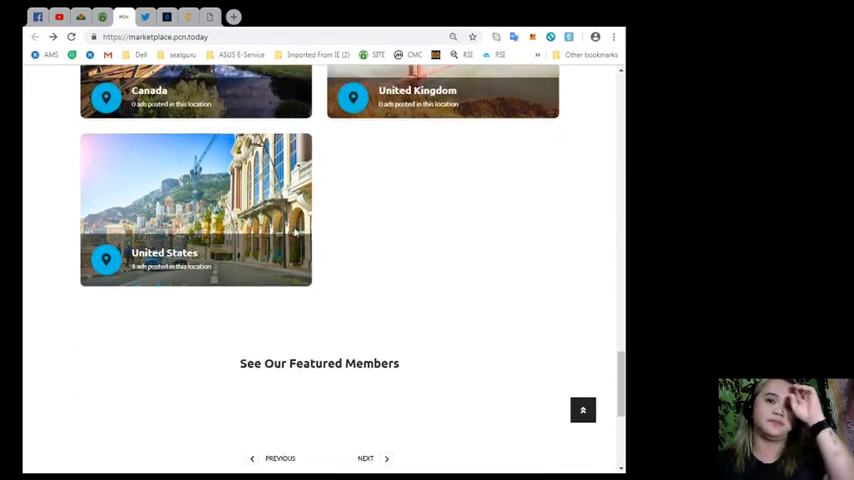
scroll(down, 3)
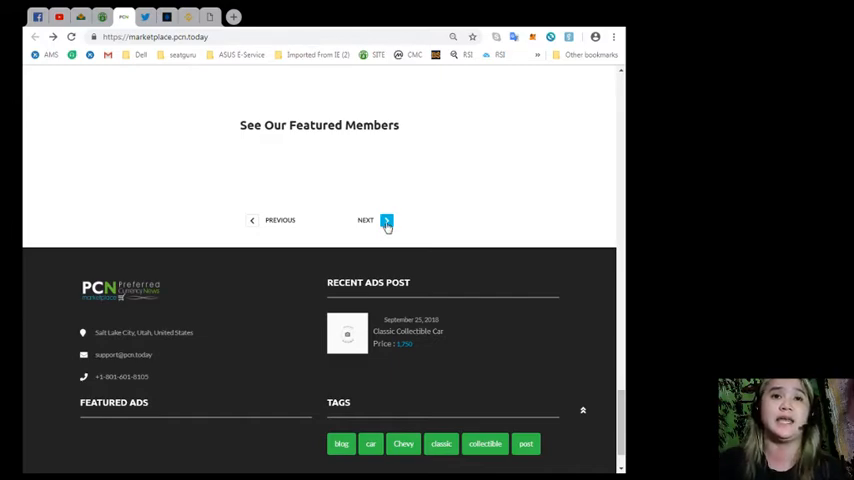
scroll(up, 3)
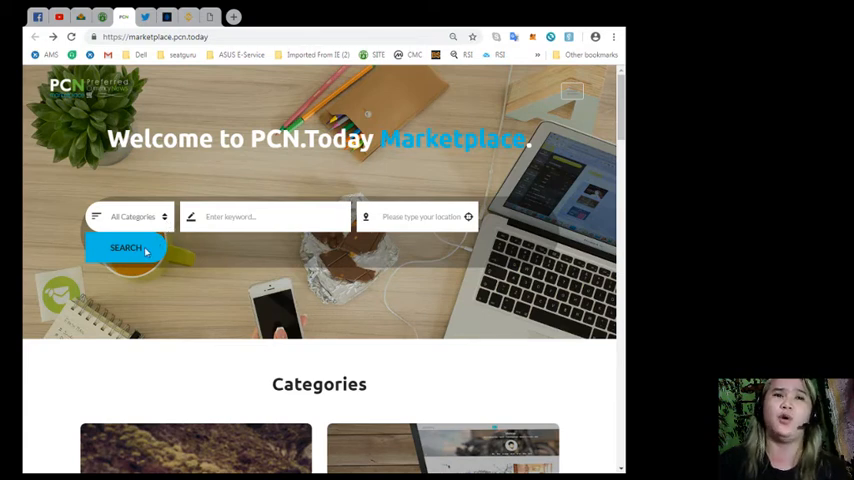
mouse_move(156, 268)
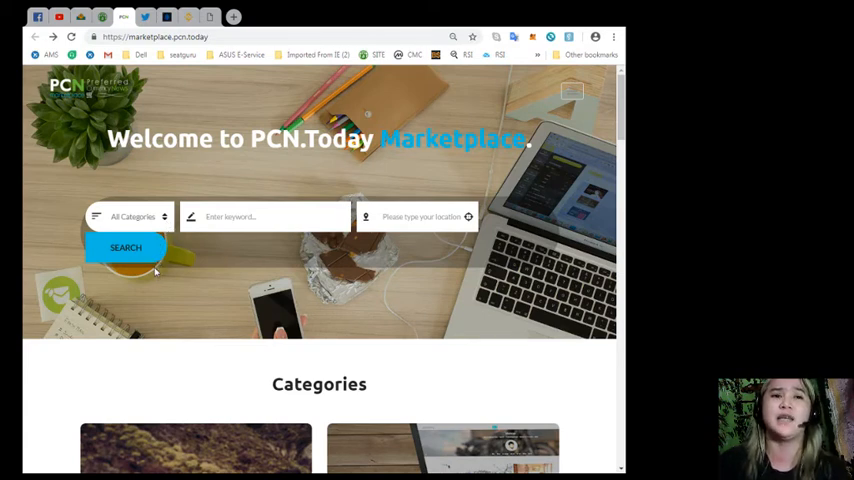
mouse_move(142, 285)
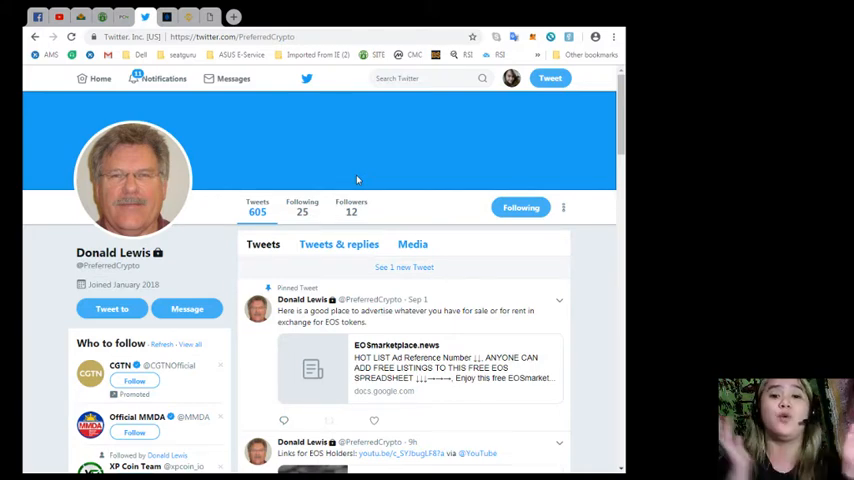
scroll(down, 3)
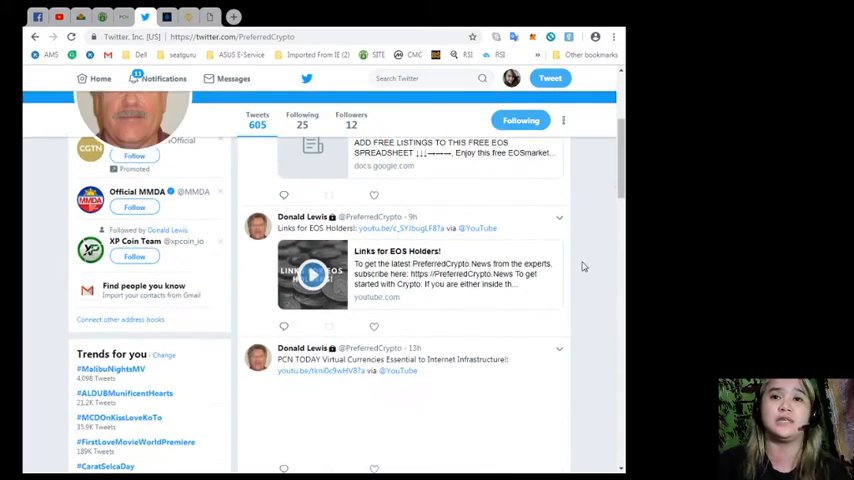
scroll(down, 3)
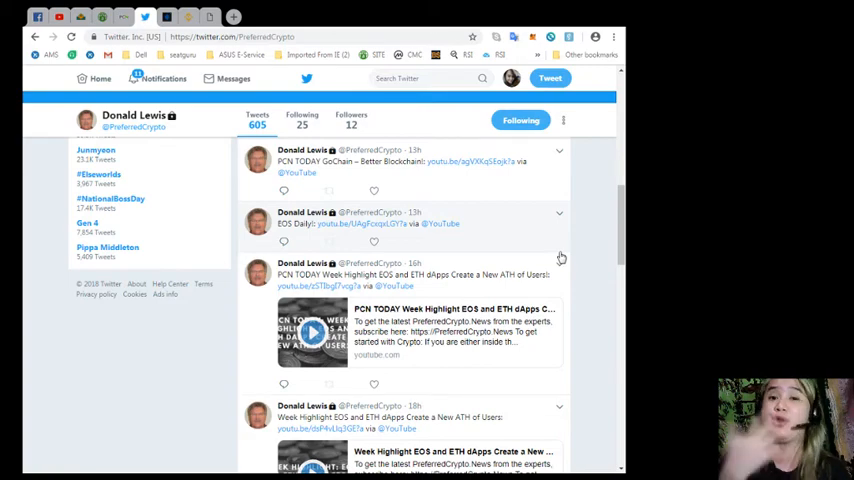
scroll(down, 3)
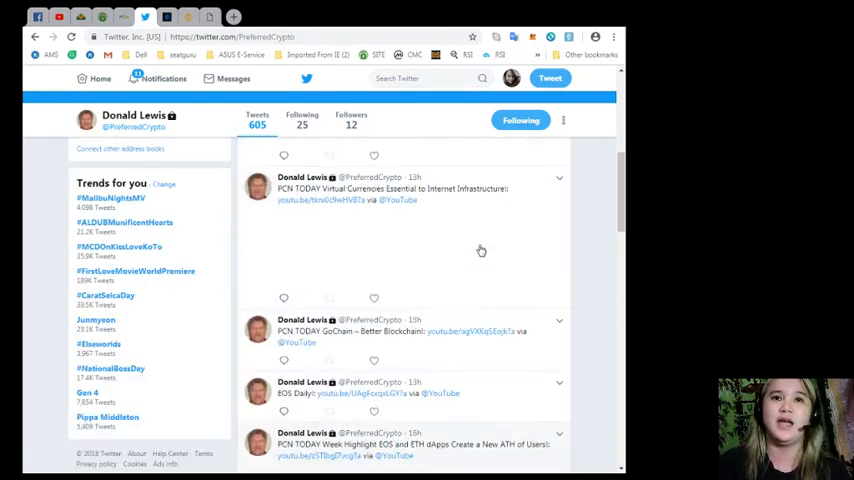
scroll(up, 3)
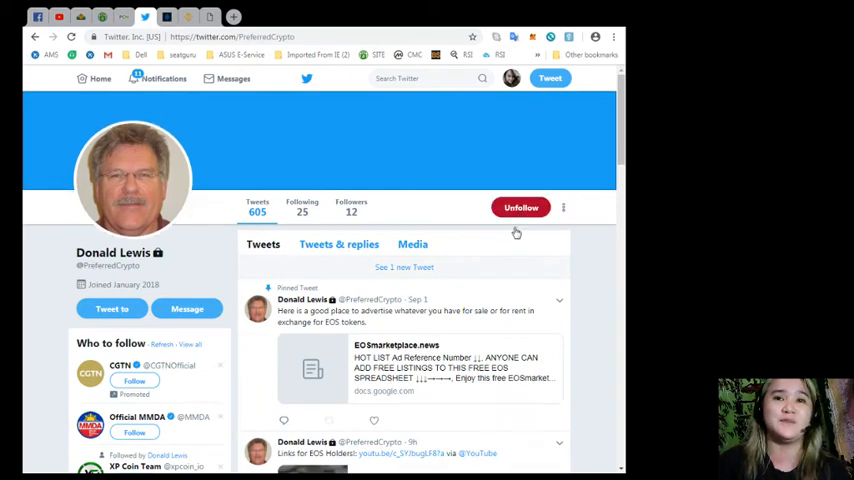
click(520, 207)
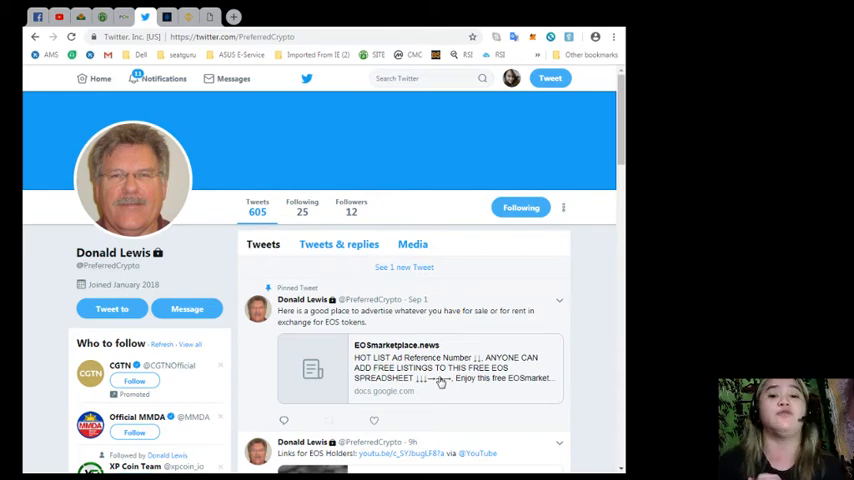
mouse_move(263, 4)
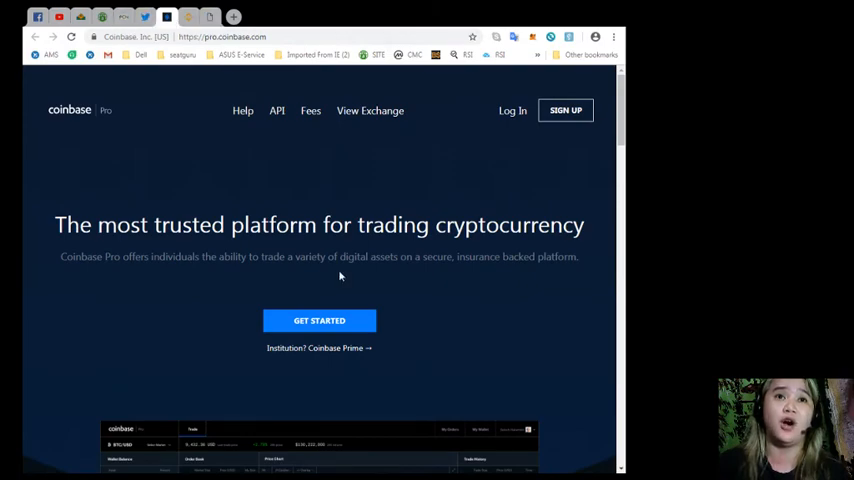
Scroll down the Coinbase Pro trading platform homepage.
scroll(down, 3)
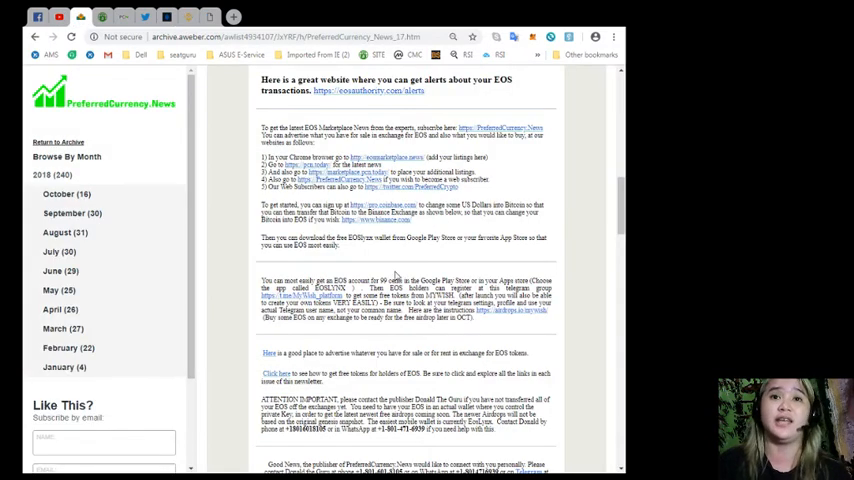
mouse_move(394, 270)
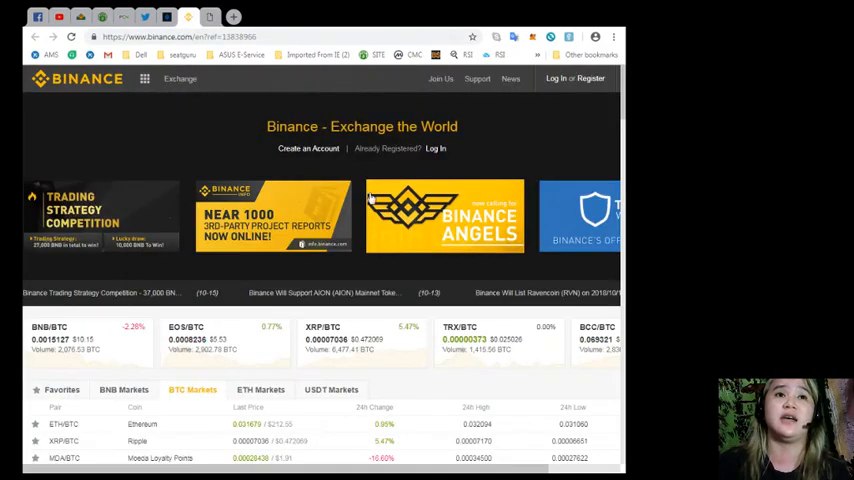
Switch to Binance and scroll through the BTC Markets trading pairs table.
click(180, 79)
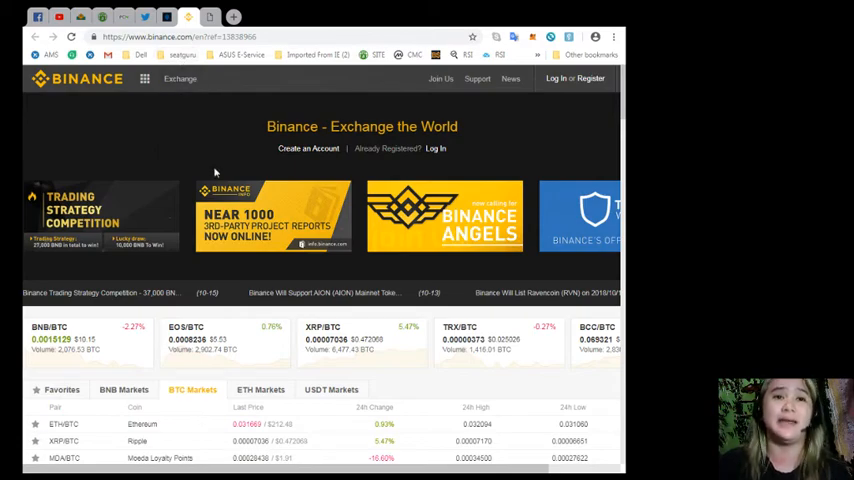
scroll(down, 3)
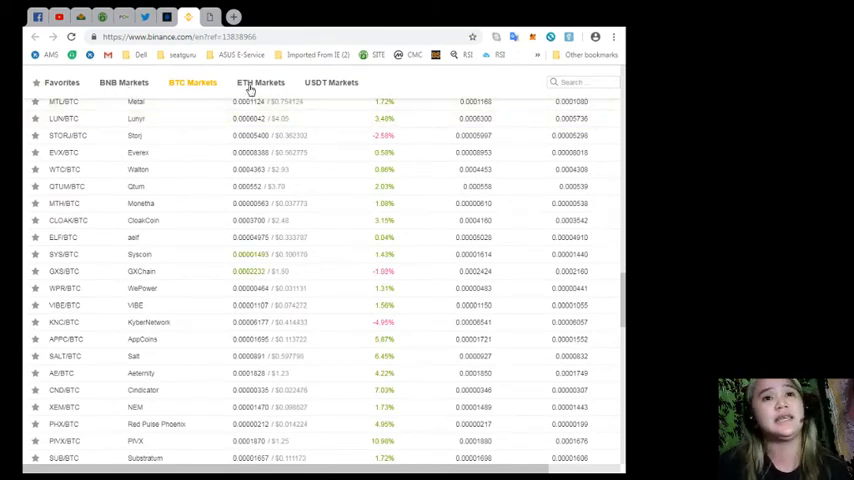
scroll(down, 3)
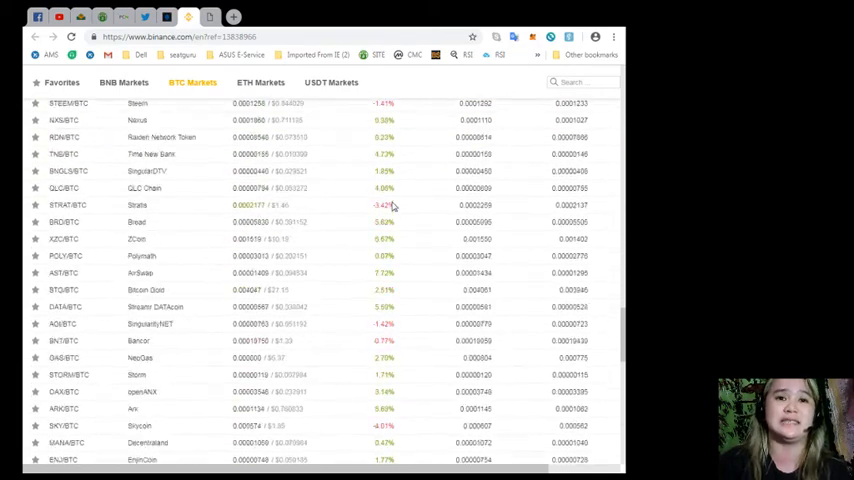
scroll(down, 3)
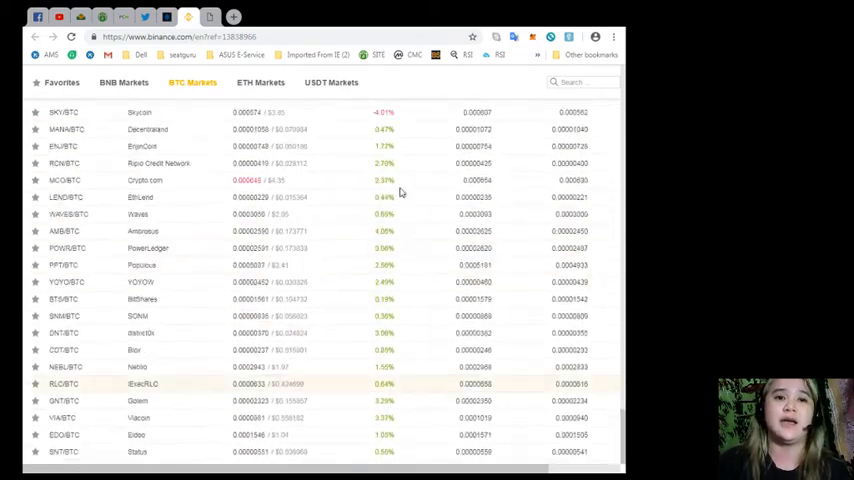
scroll(up, 3)
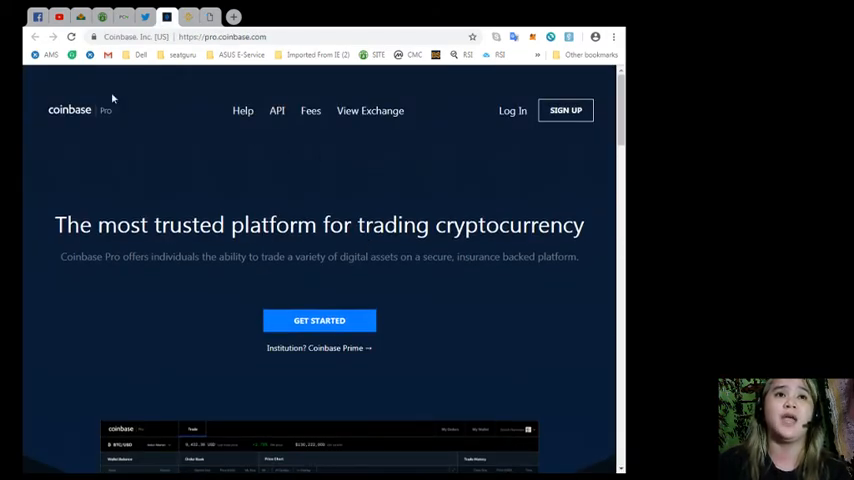
mouse_move(185, 135)
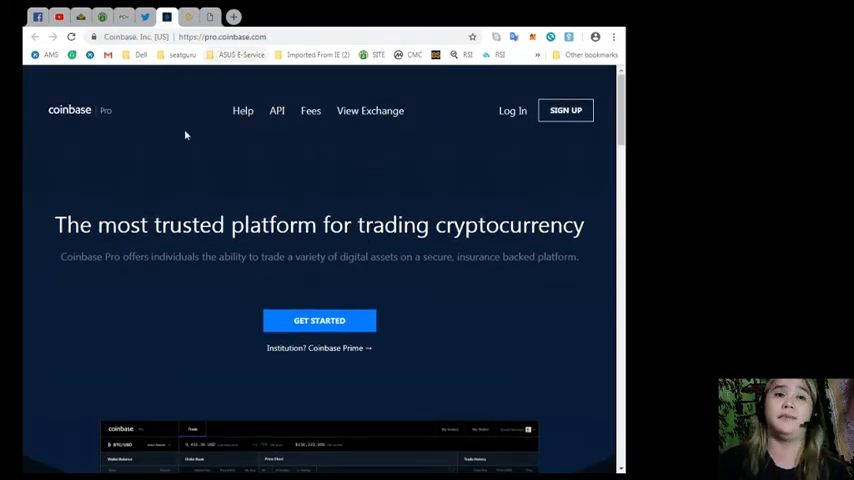
mouse_move(418, 174)
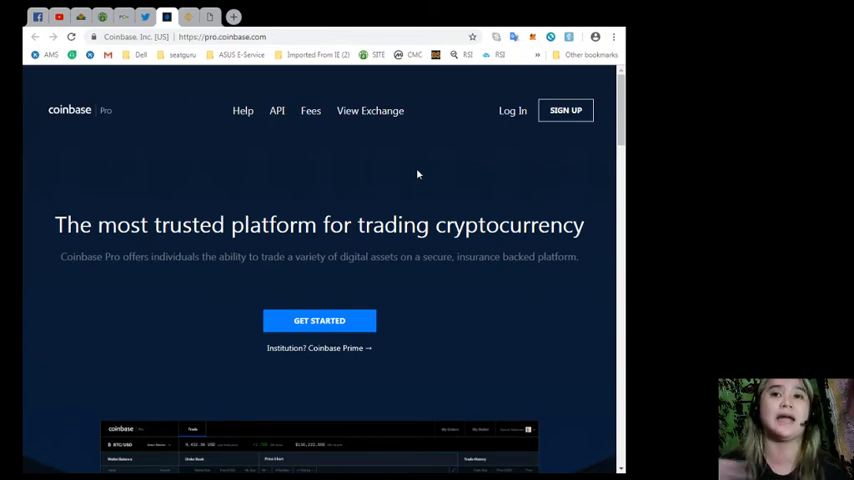
Scroll Coinbase Pro past the trading preview to the API, insurance and fees highlights.
scroll(down, 3)
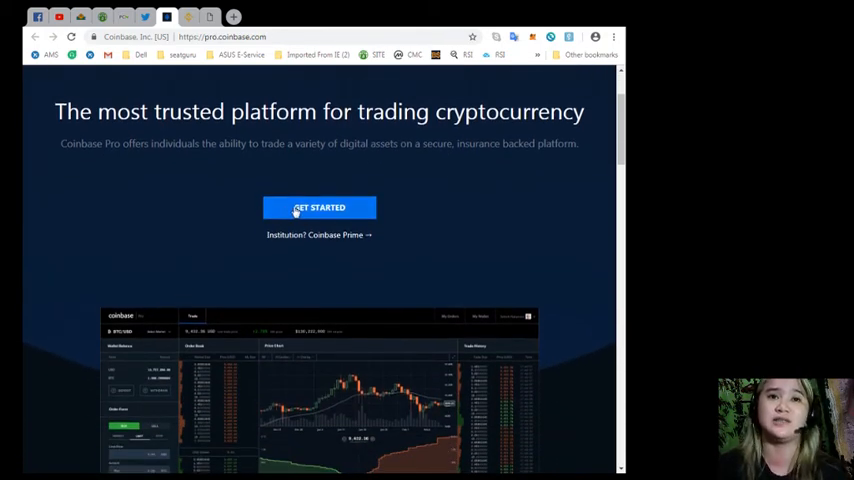
scroll(down, 3)
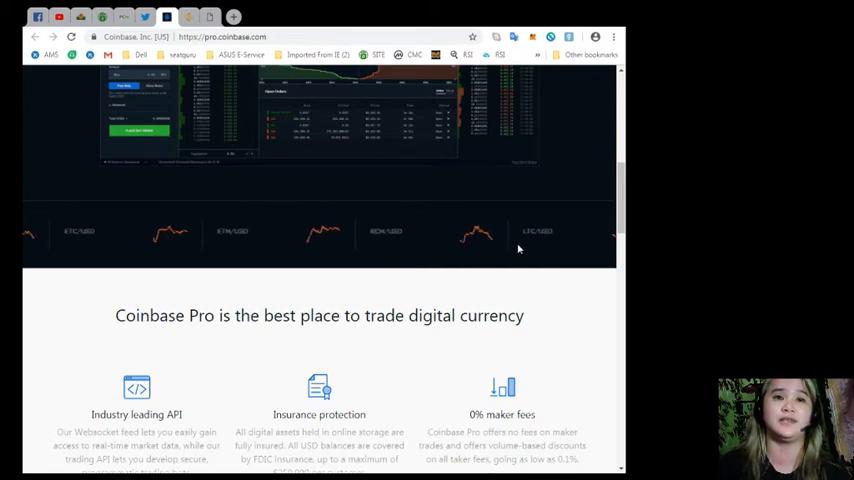
Scroll past the API, insurance and 0% maker fee columns to the World class trading platform banner.
scroll(down, 3)
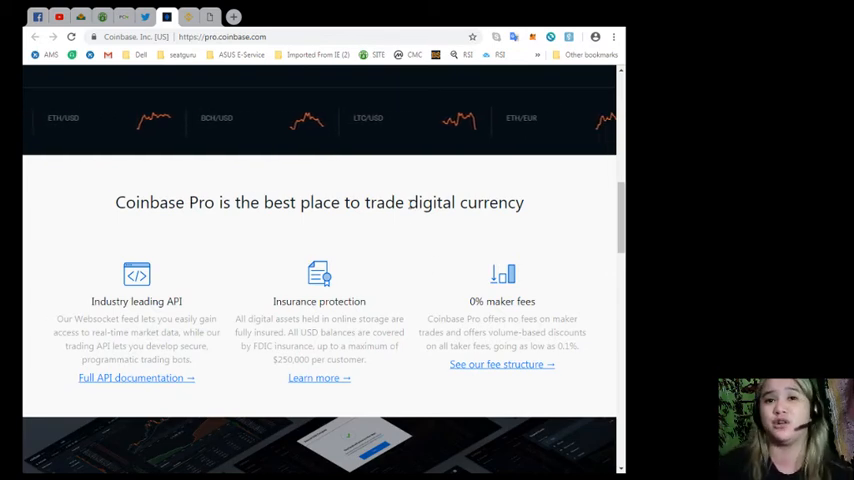
scroll(down, 3)
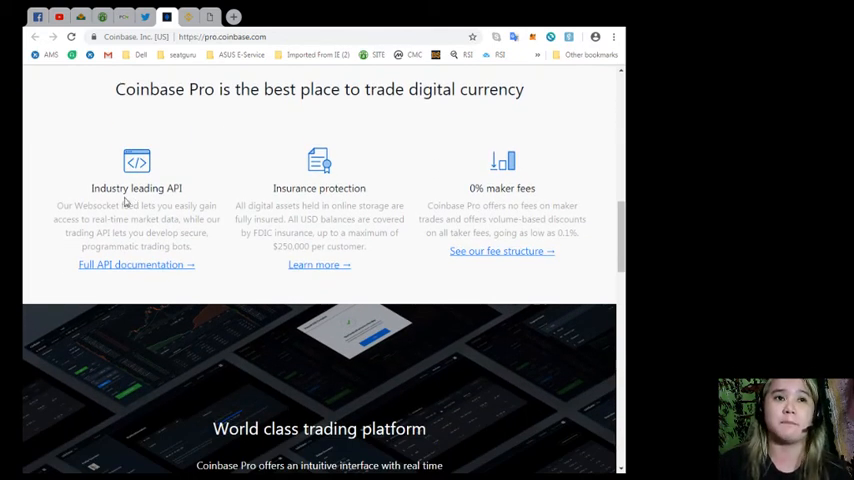
mouse_move(115, 200)
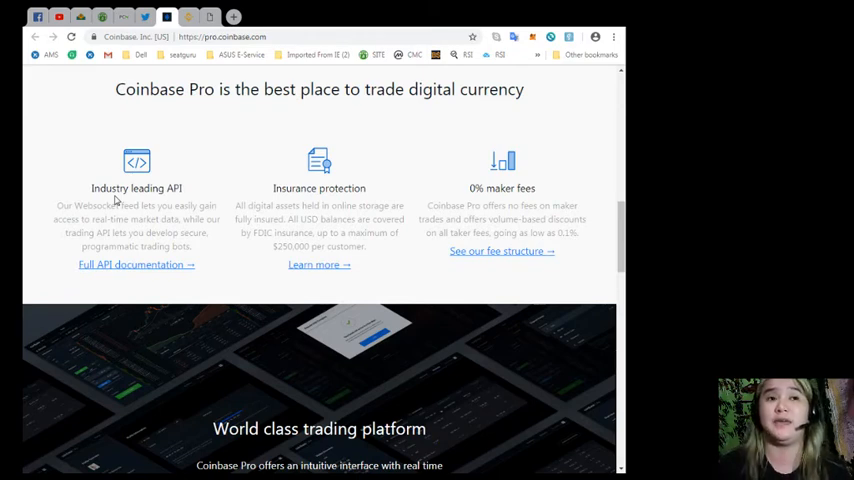
mouse_move(63, 166)
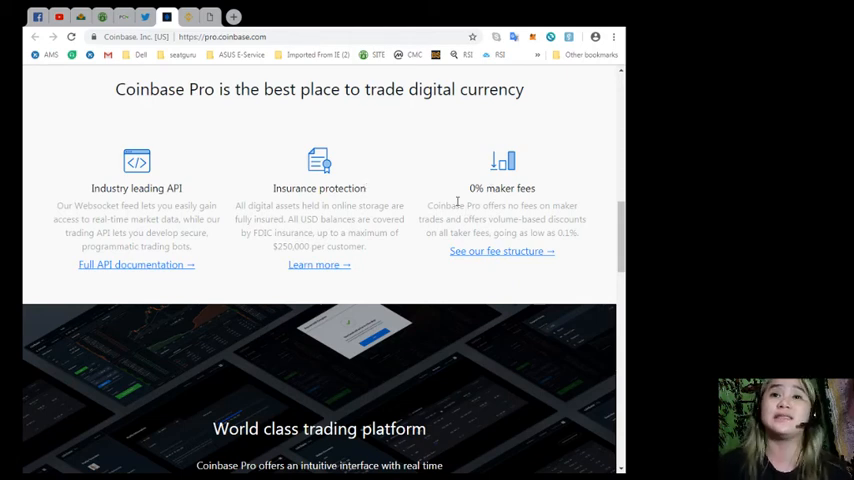
mouse_move(556, 200)
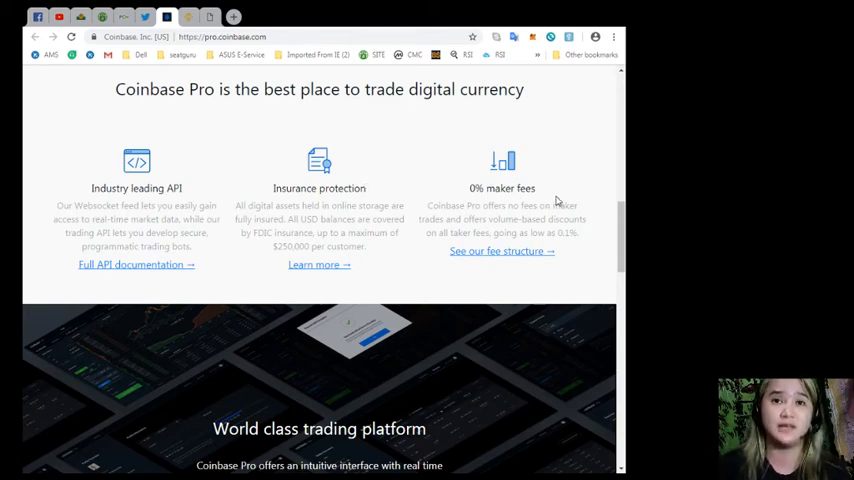
mouse_move(515, 217)
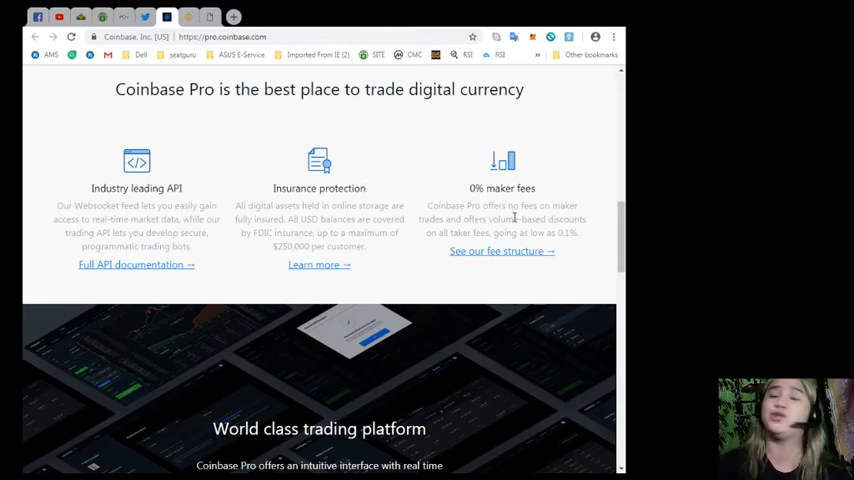
mouse_move(580, 235)
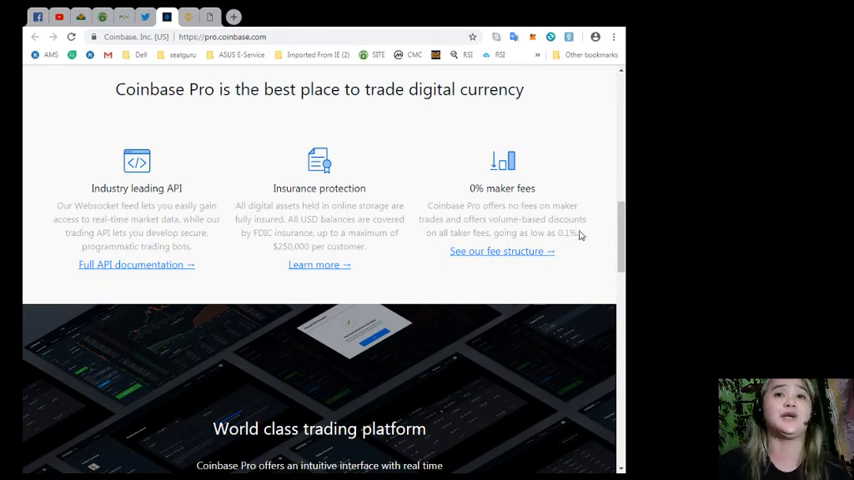
mouse_move(581, 240)
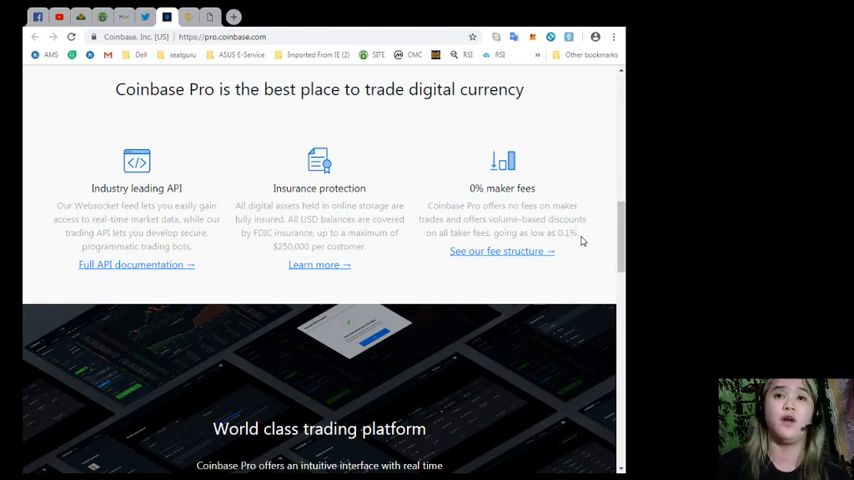
mouse_move(580, 237)
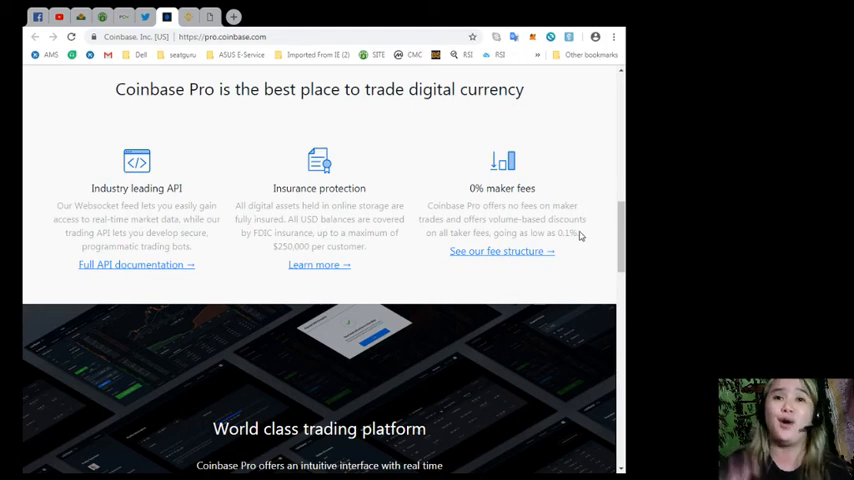
mouse_move(586, 215)
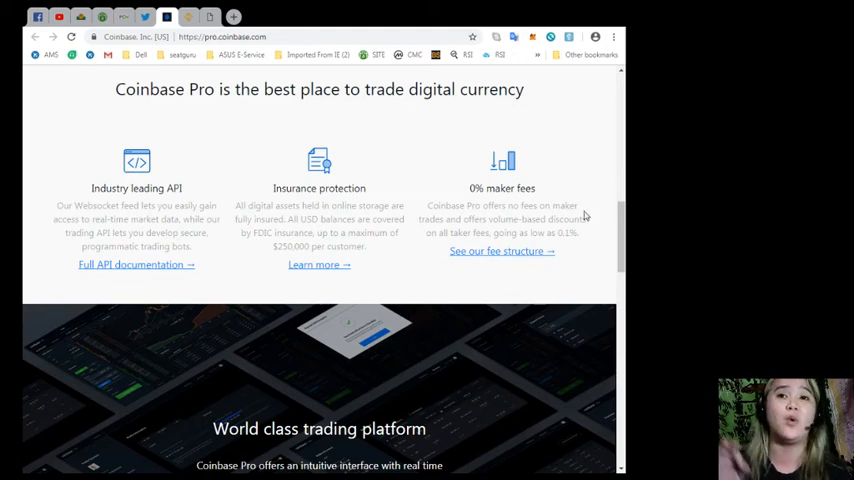
mouse_move(583, 207)
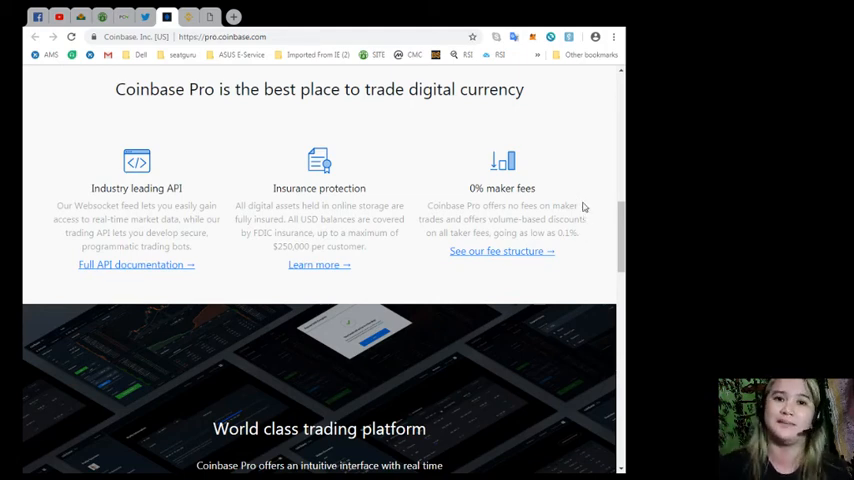
scroll(down, 3)
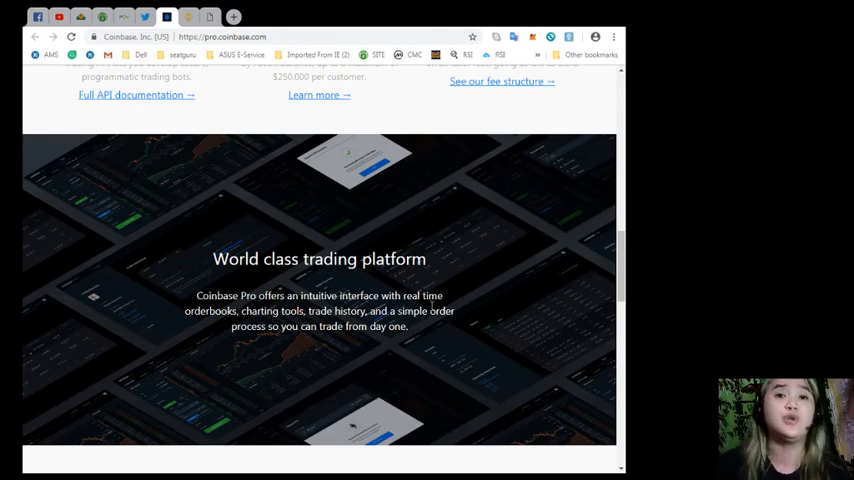
Scroll down to the FAQ and expand the answer about Coinbase Pro trading fees.
scroll(down, 3)
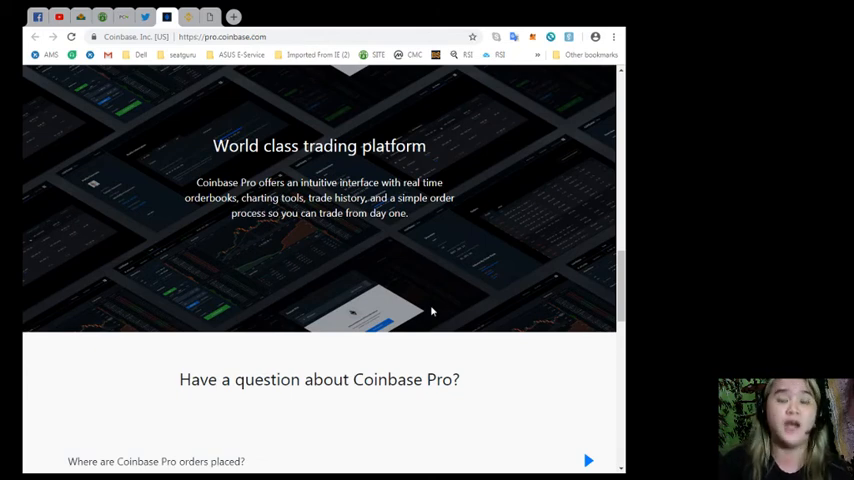
scroll(down, 3)
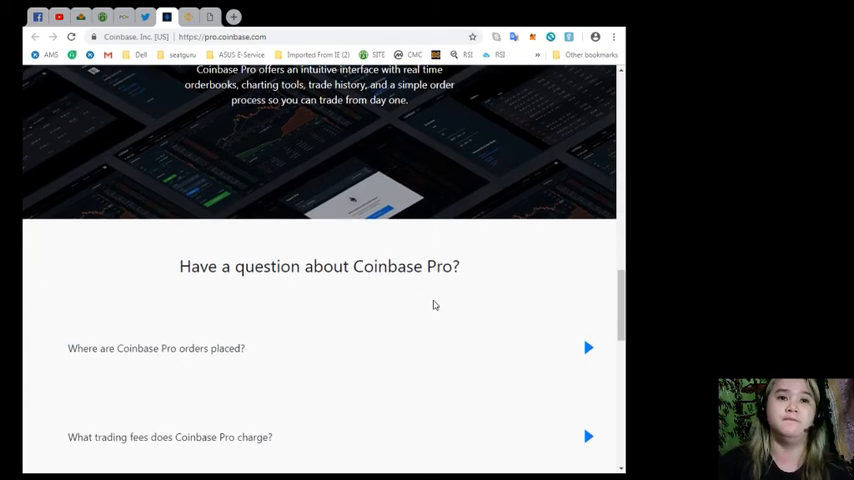
mouse_move(426, 203)
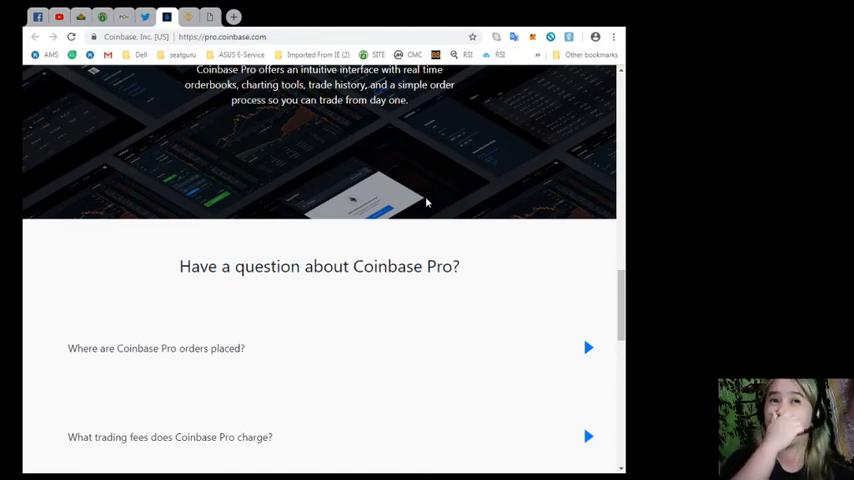
mouse_move(400, 225)
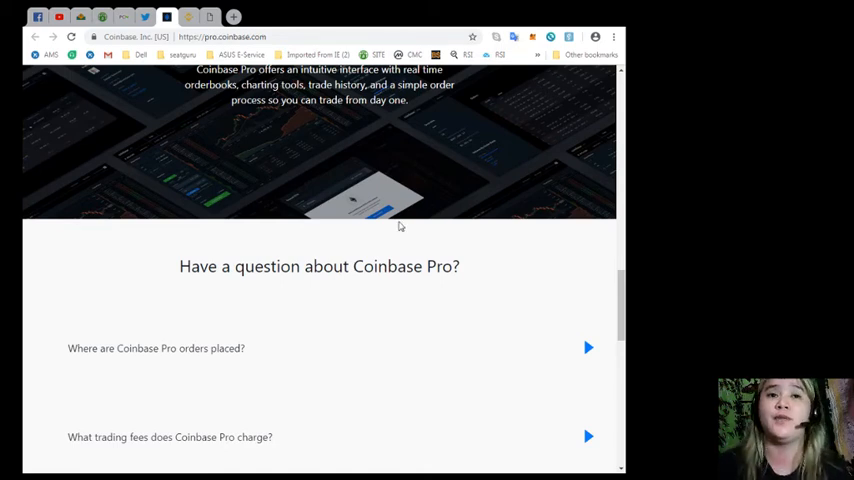
scroll(down, 3)
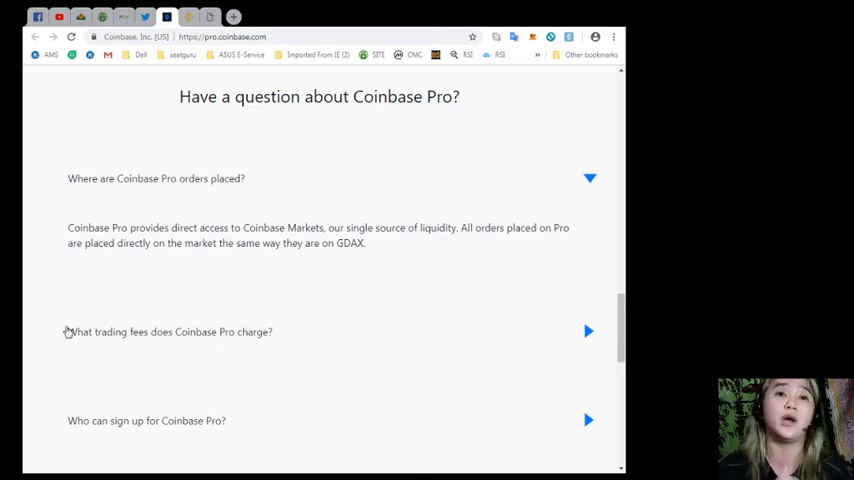
mouse_move(185, 360)
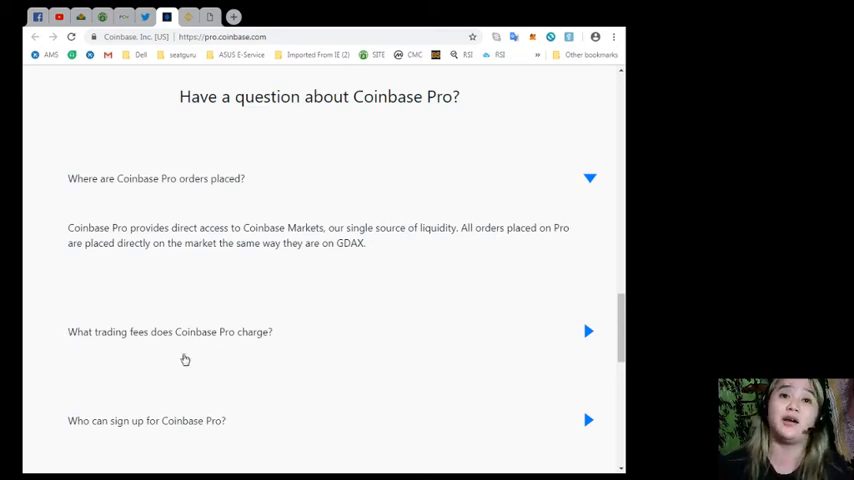
scroll(down, 3)
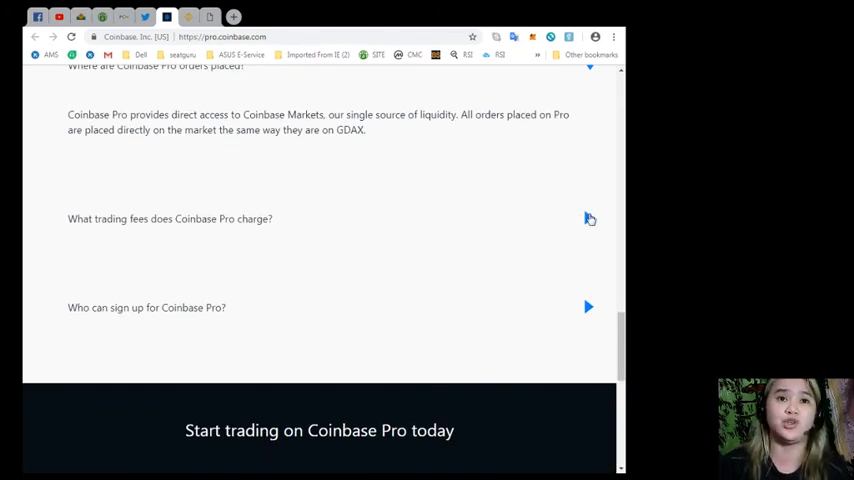
click(589, 219)
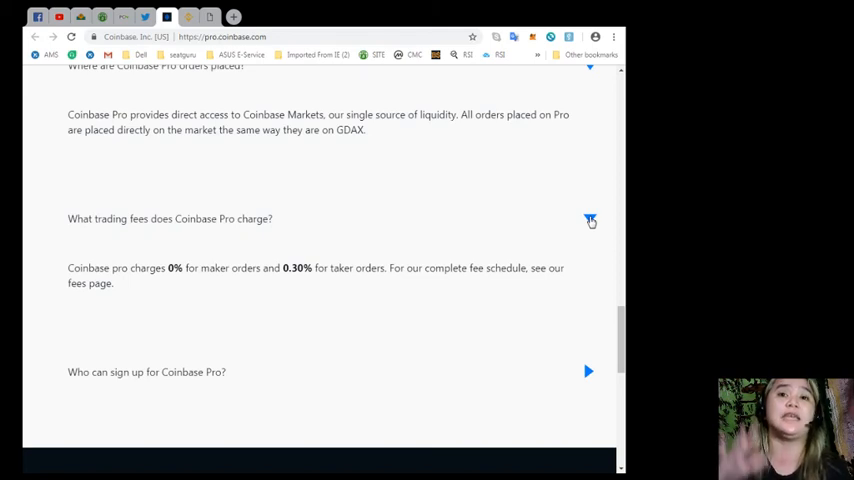
Expand 'Who can sign up for Coinbase Pro?' and scroll to Start trading today.
scroll(down, 3)
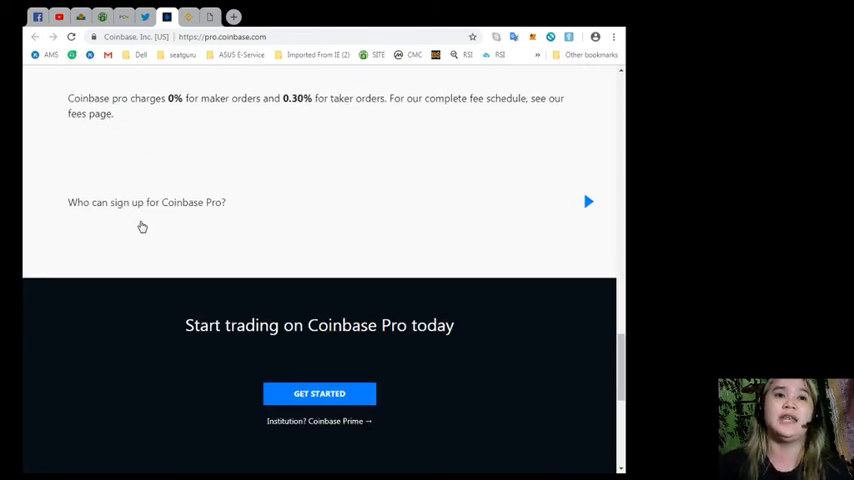
click(588, 201)
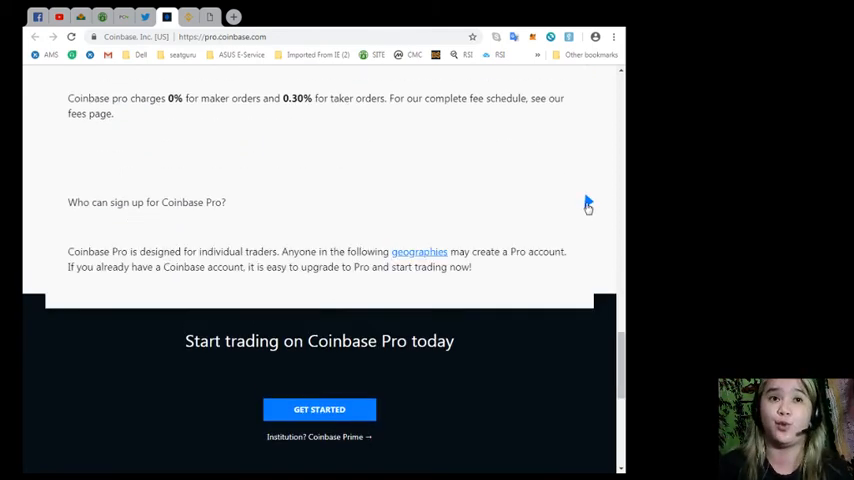
scroll(down, 3)
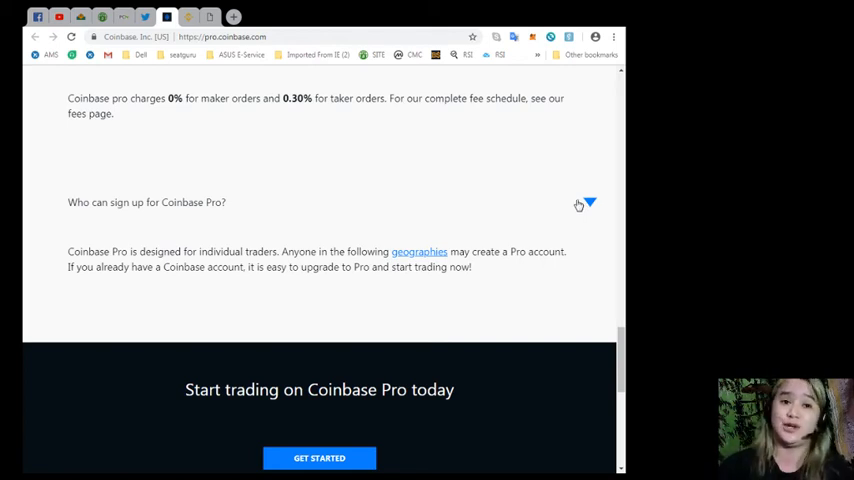
scroll(down, 3)
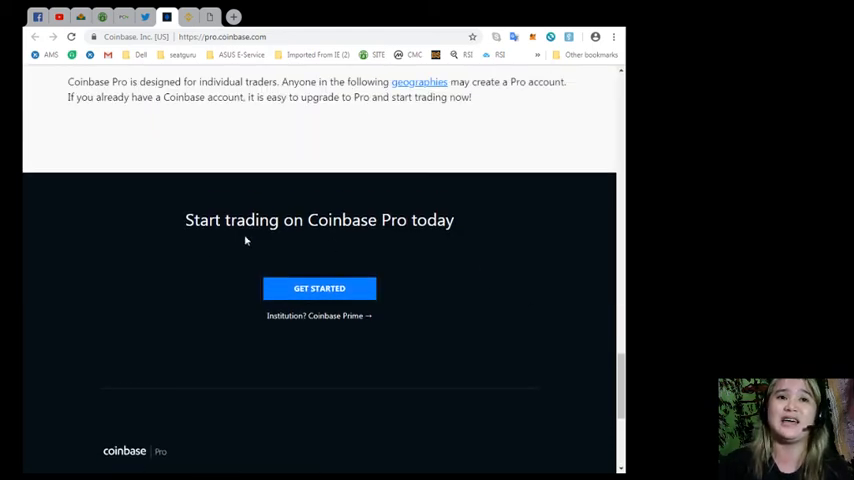
mouse_move(443, 246)
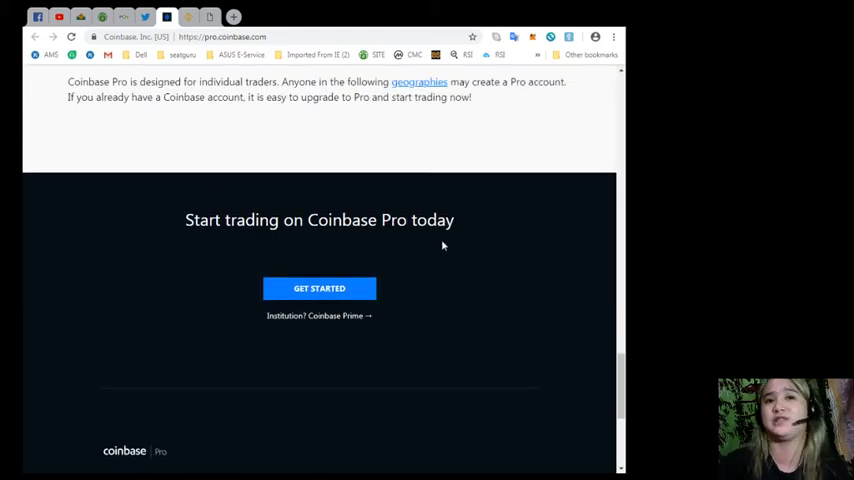
mouse_move(319, 294)
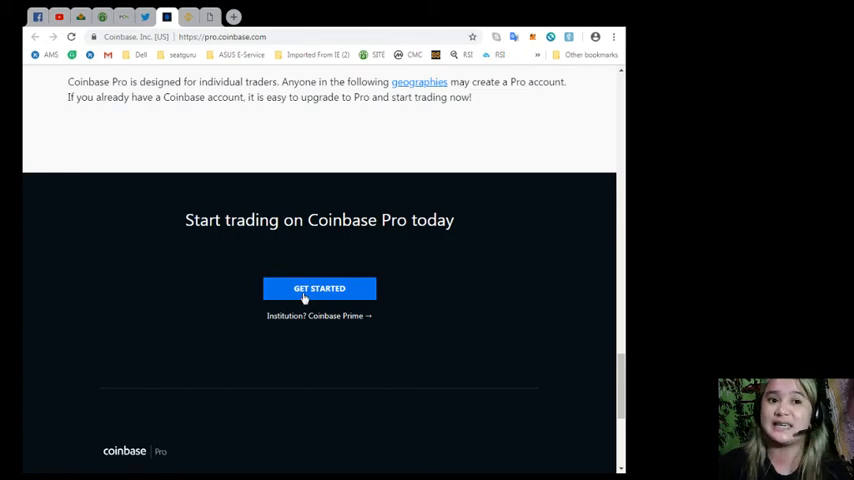
scroll(down, 3)
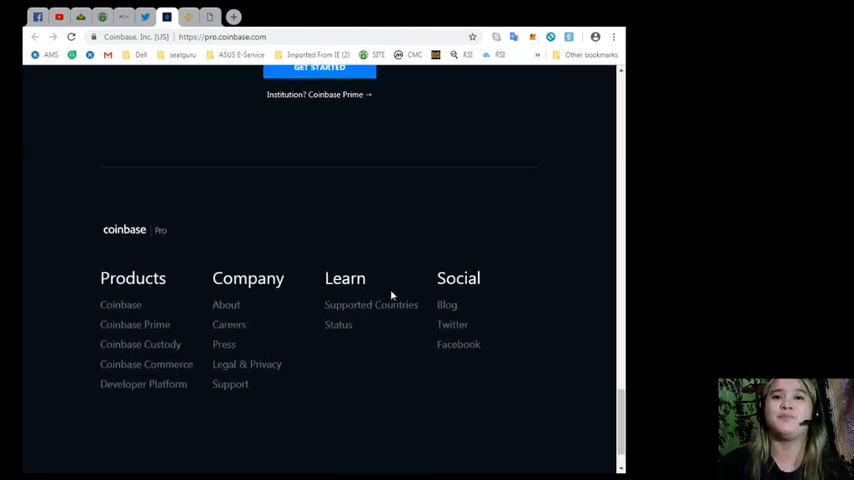
scroll(up, 3)
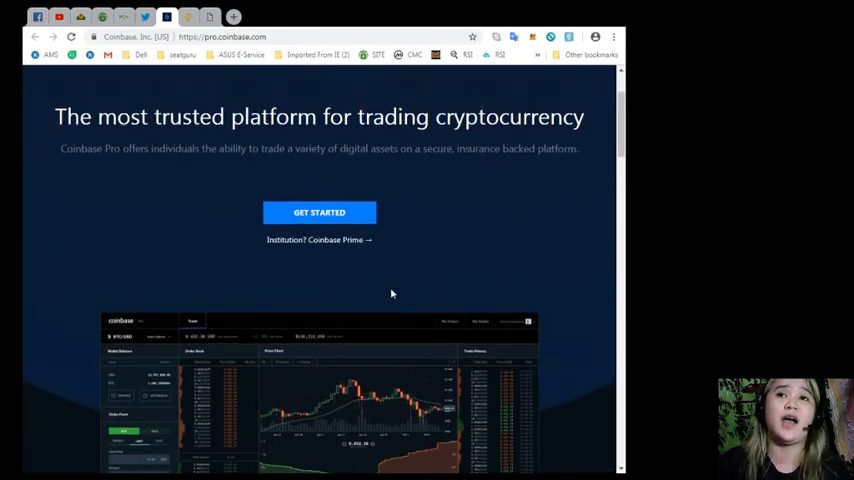
scroll(up, 3)
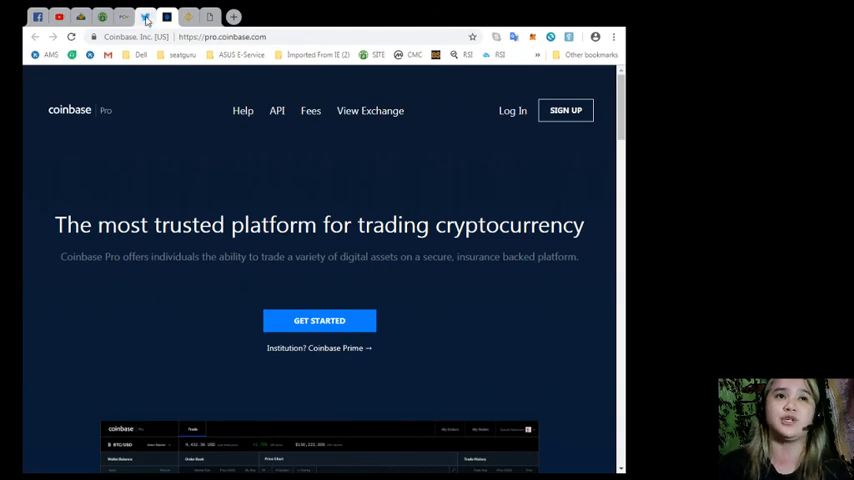
click(166, 17)
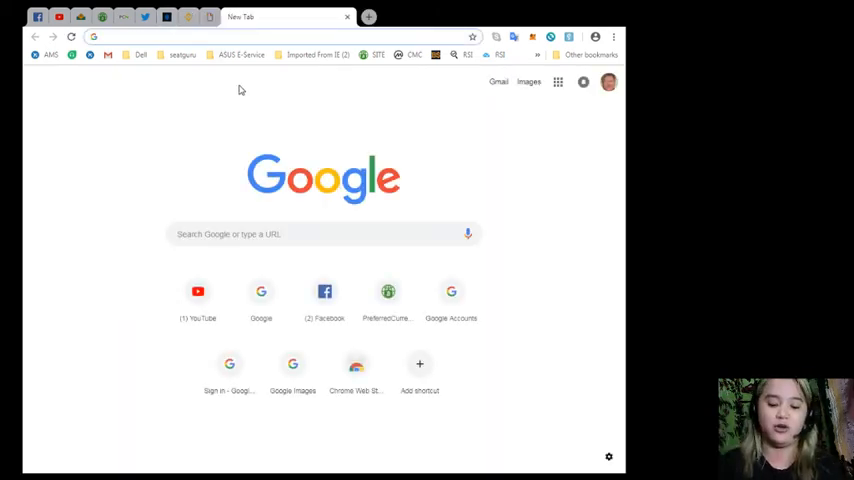
Search 'crypto games' in a new tab to reach the cryptogames.events conference site.
text(crypto)
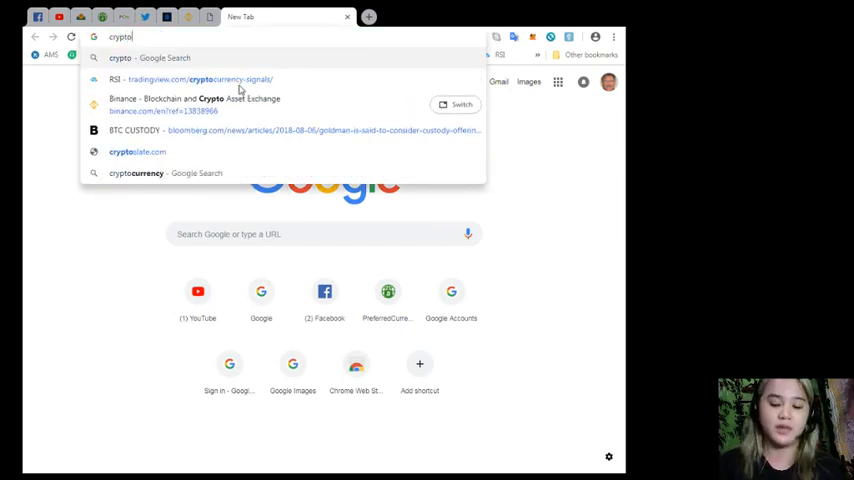
text(games.events)
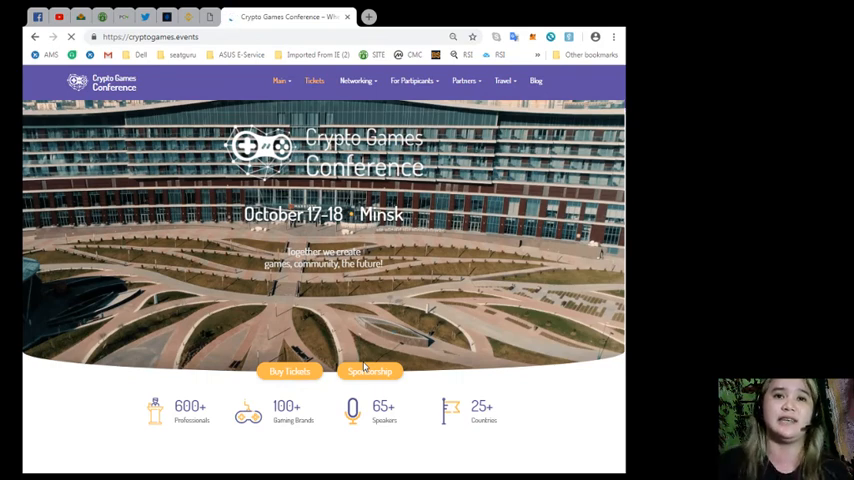
scroll(down, 3)
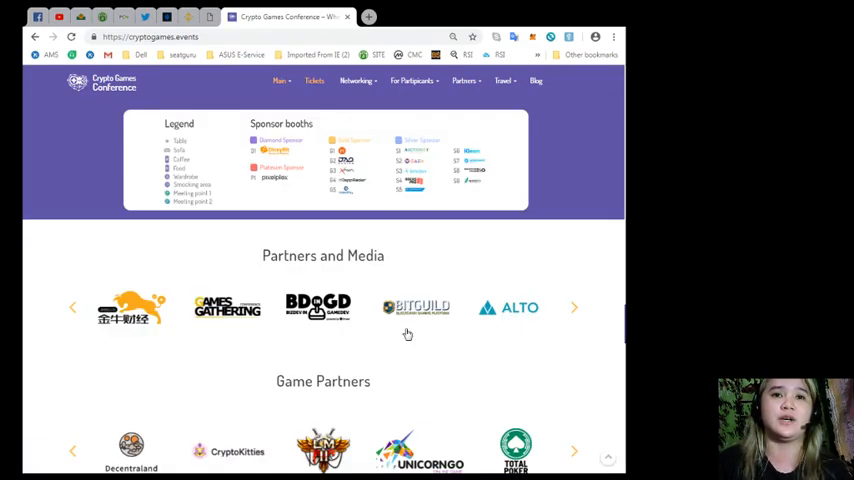
scroll(down, 3)
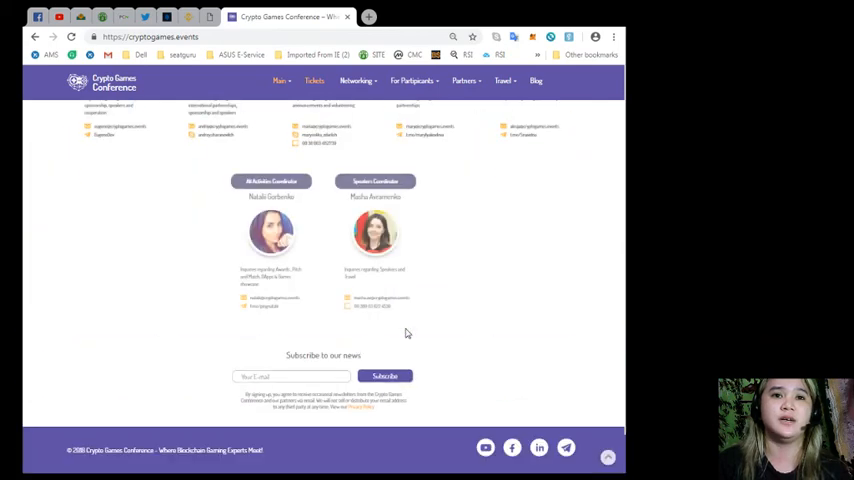
scroll(up, 3)
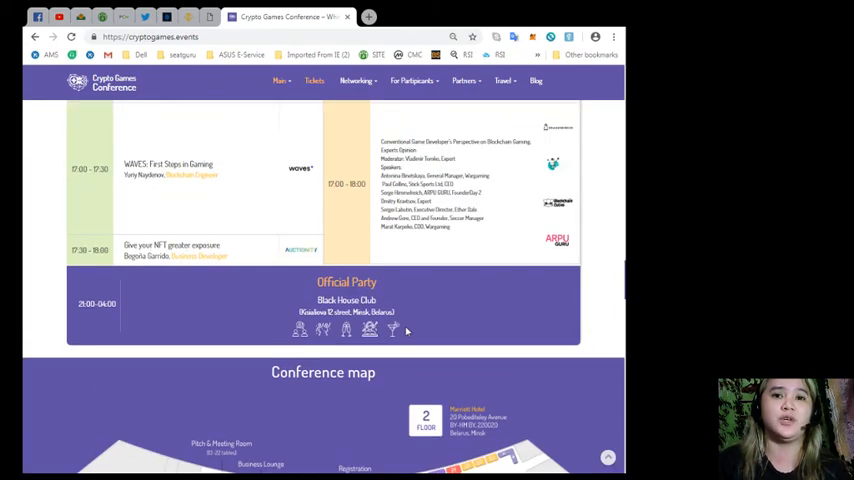
scroll(down, 3)
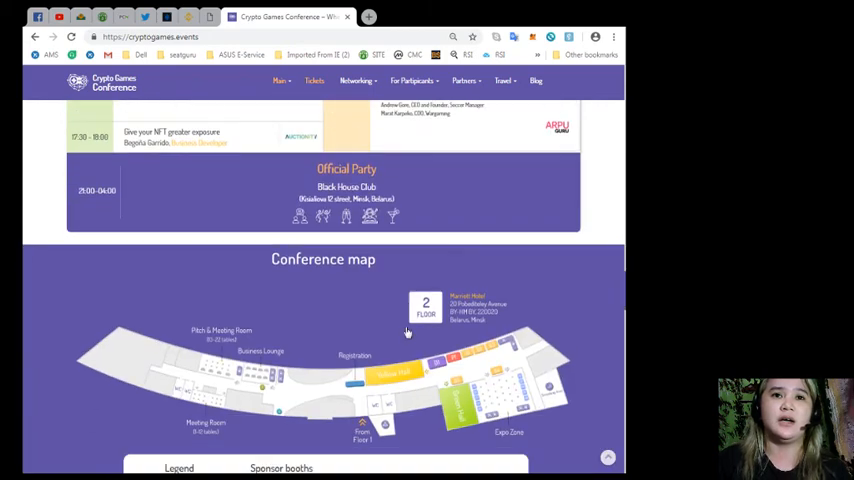
mouse_move(395, 250)
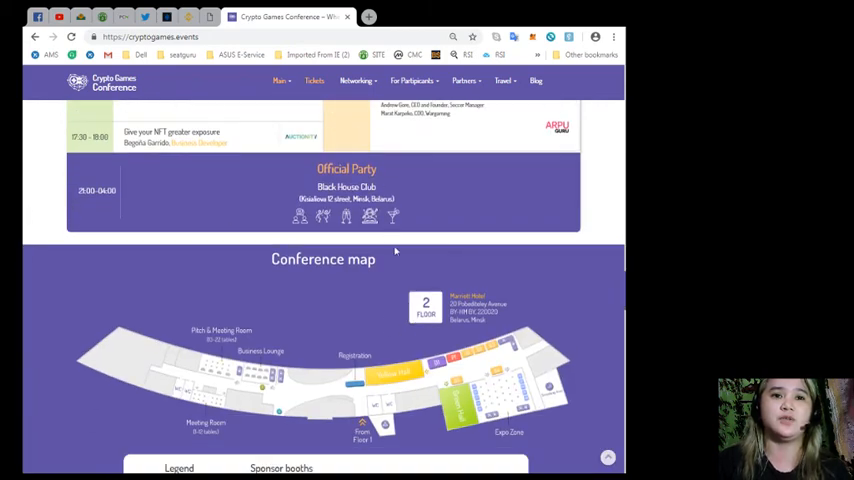
scroll(up, 3)
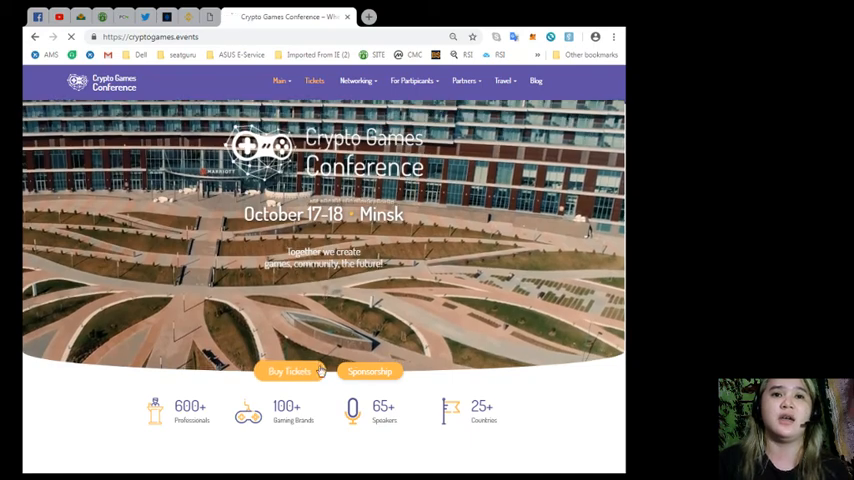
Open Buy Tickets, browse the price policy, and return to the Business, Standard and Indie cards.
click(289, 371)
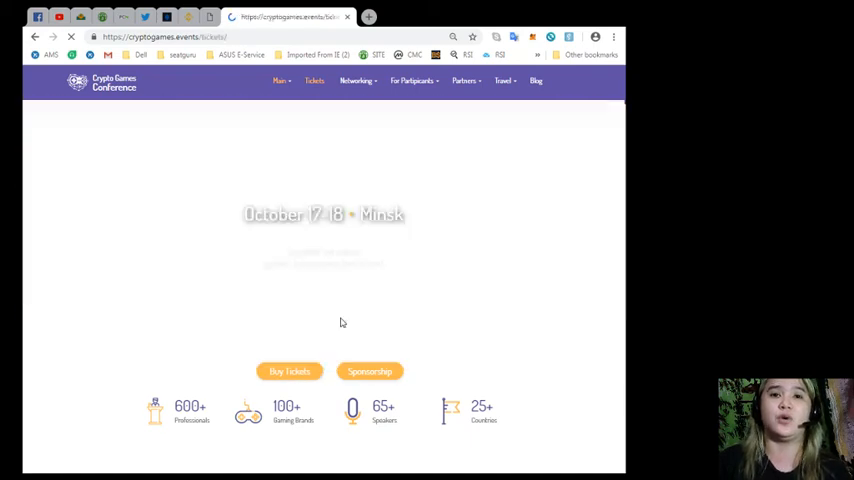
click(314, 81)
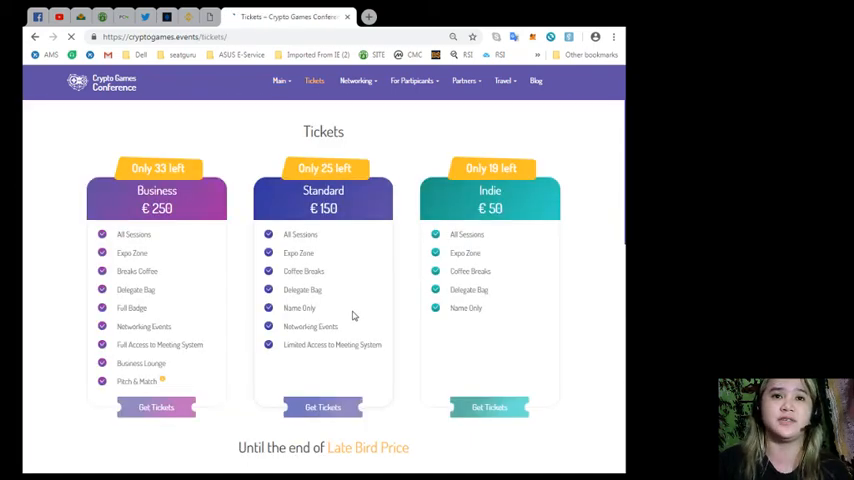
scroll(down, 3)
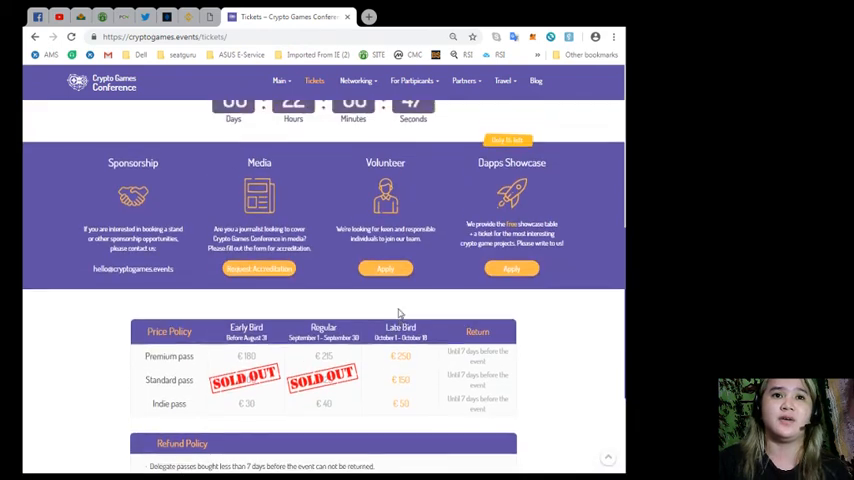
scroll(up, 3)
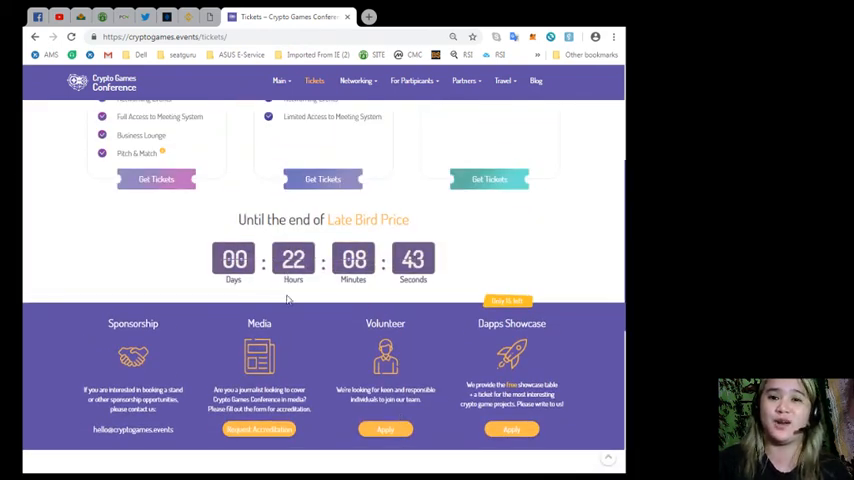
mouse_move(347, 233)
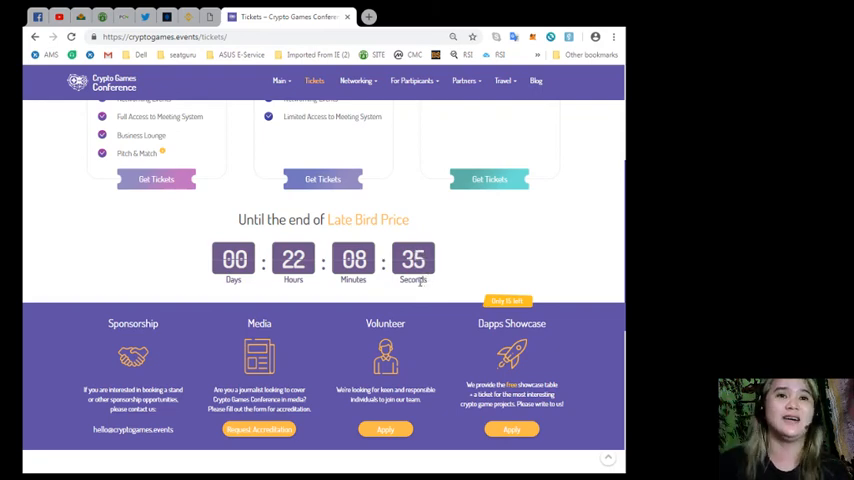
scroll(up, 3)
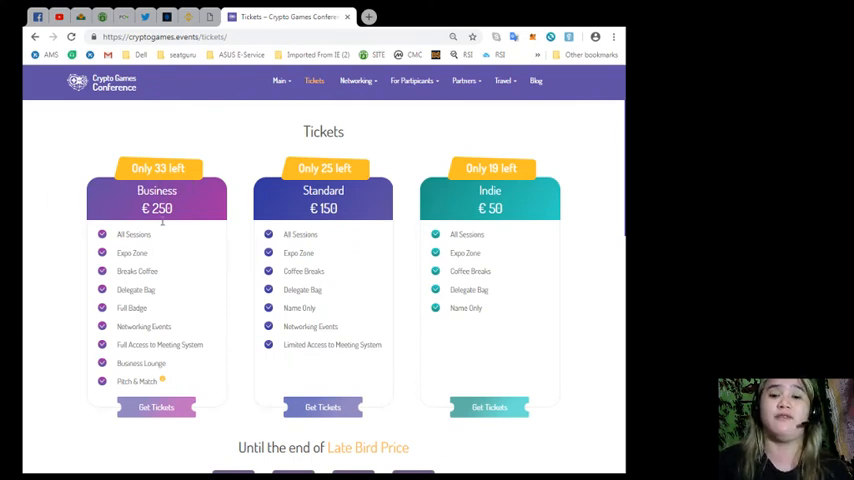
mouse_move(342, 184)
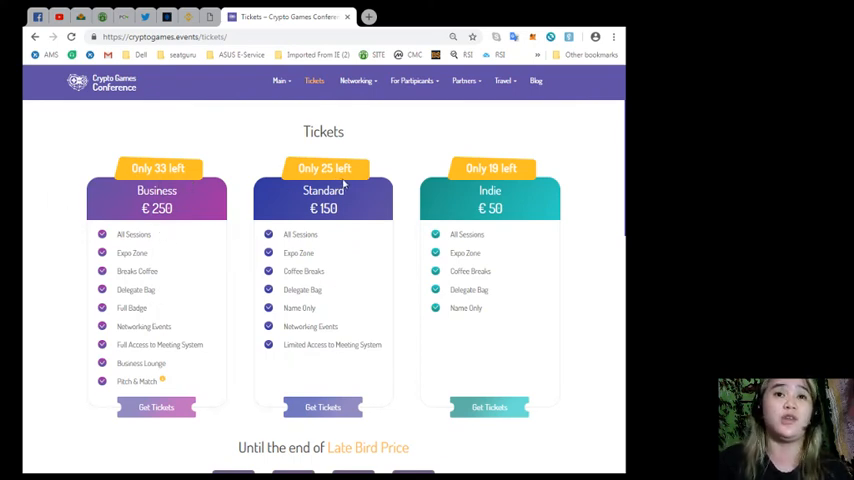
mouse_move(497, 153)
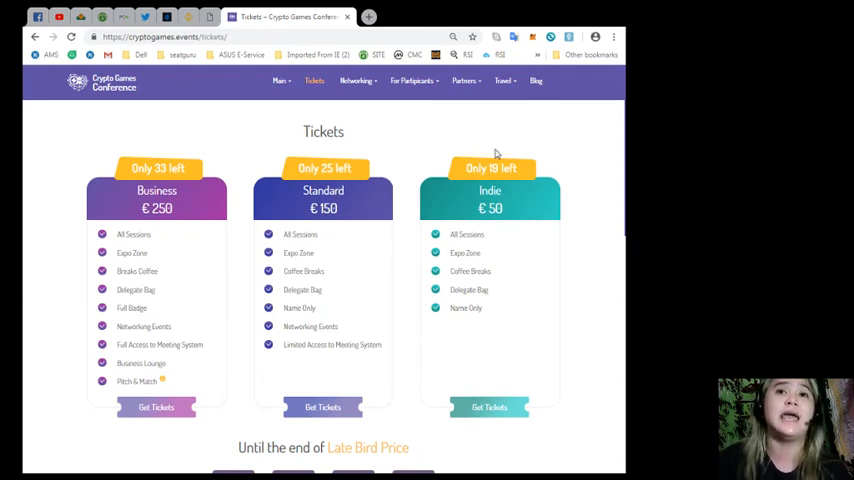
mouse_move(470, 190)
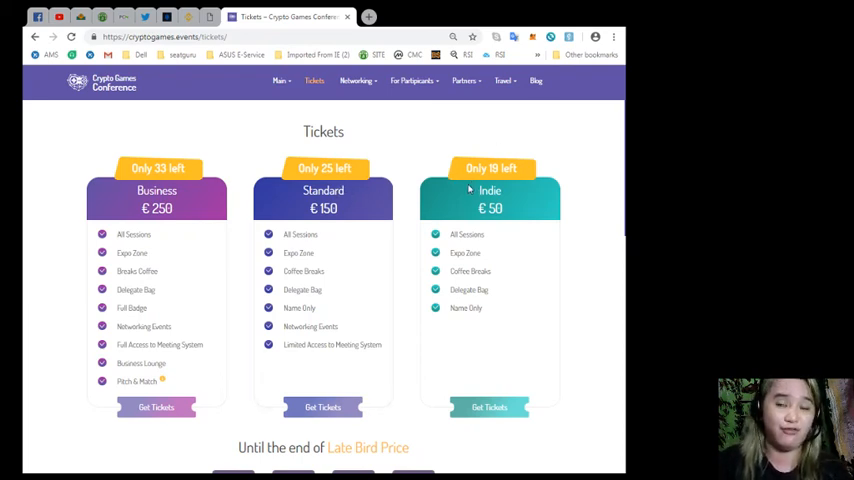